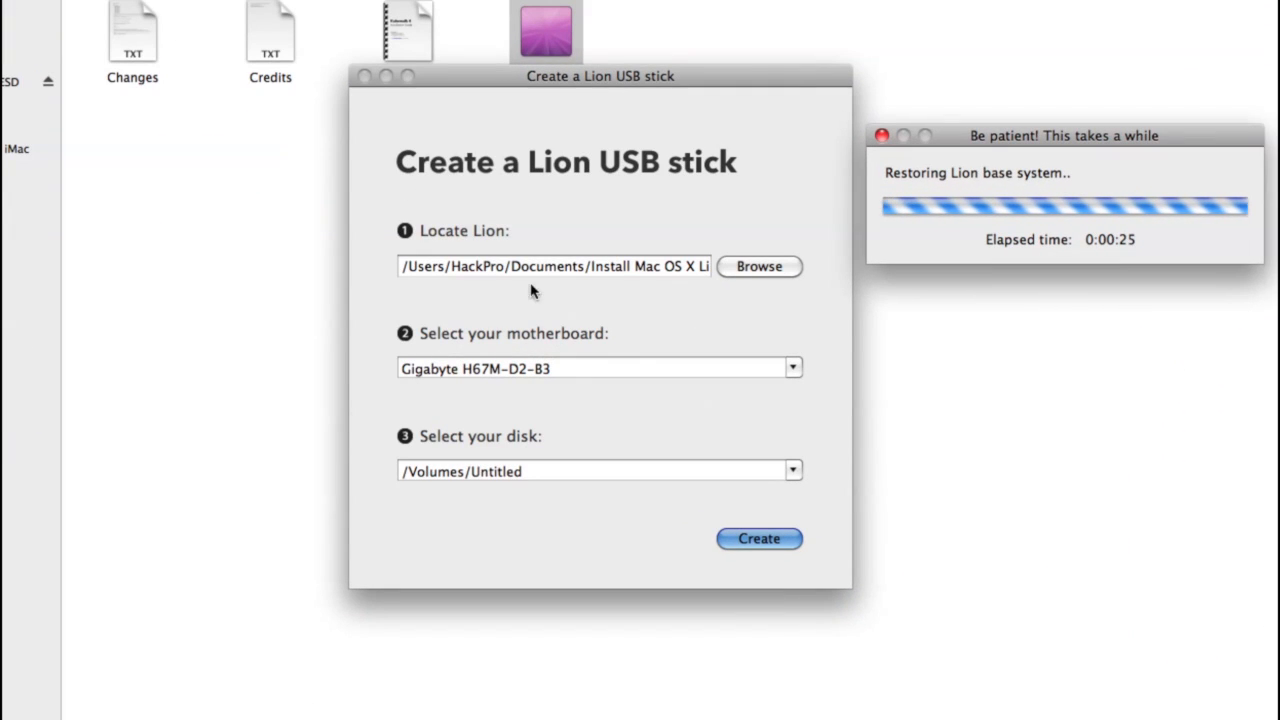
{"action": "mouse_move", "coordinate": [398, 237]}
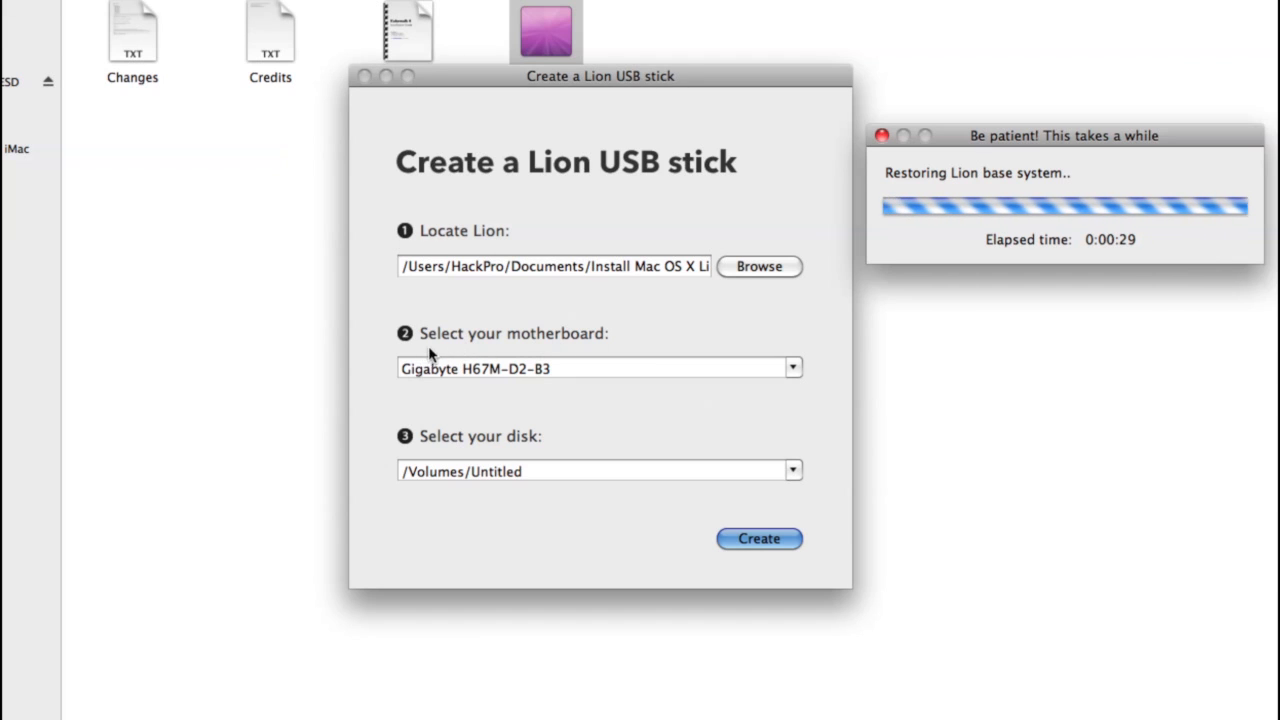
{"action": "mouse_move", "coordinate": [518, 407]}
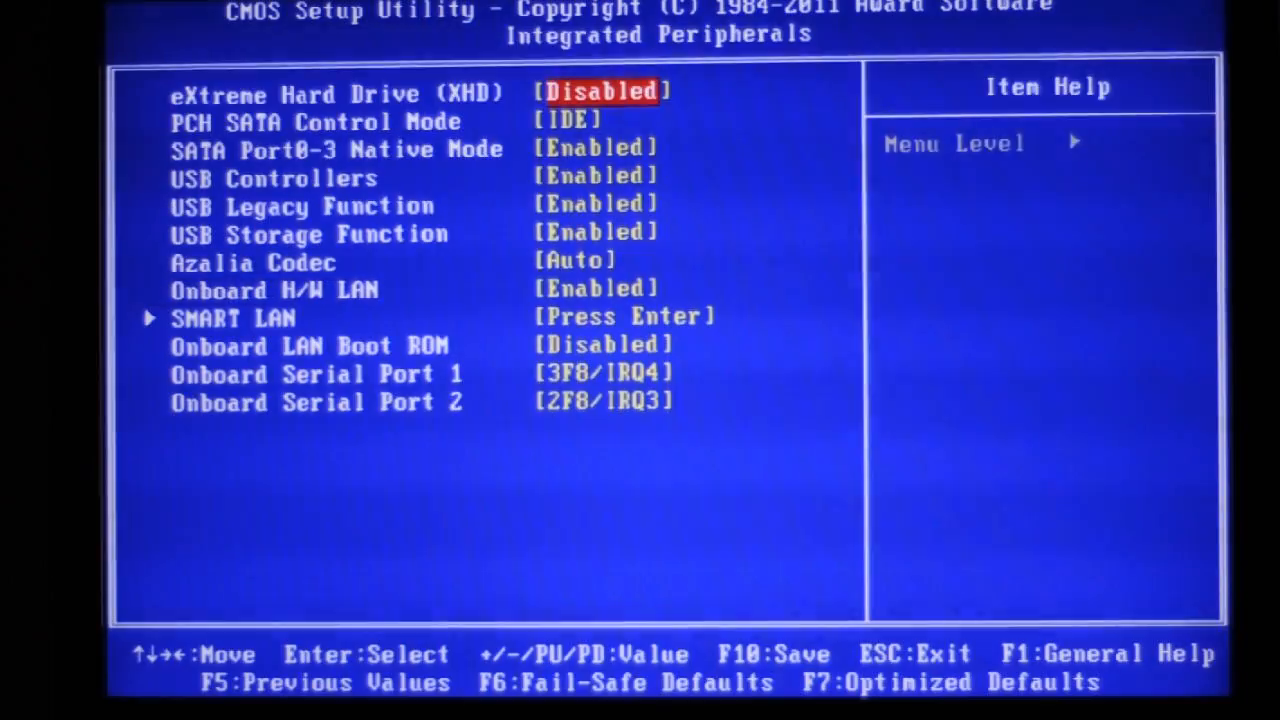
Navigate Integrated Peripherals to disable eXtreme Hard Drive and set PCH SATA Control Mode to IDE.
{"action": "key", "text": "down"}
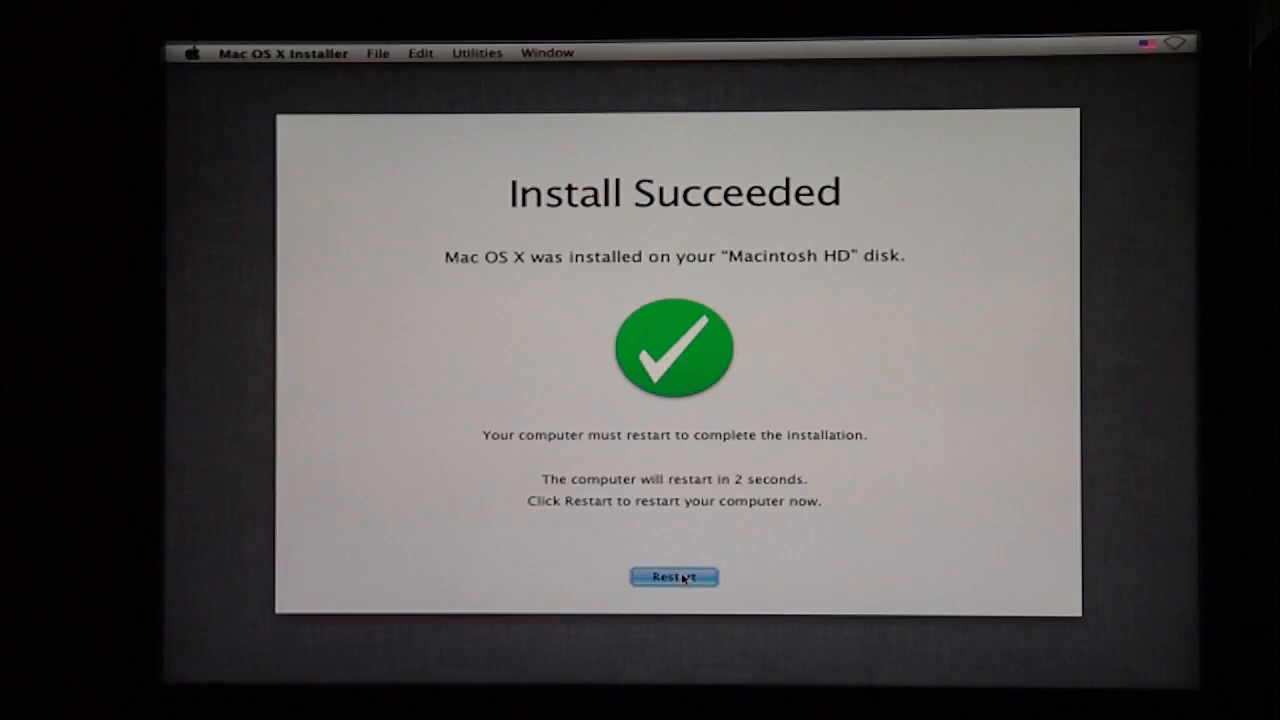
Restart from the Install Succeeded screen, then start filling in the account's Full Name.
{"action": "left_click", "coordinate": [674, 576]}
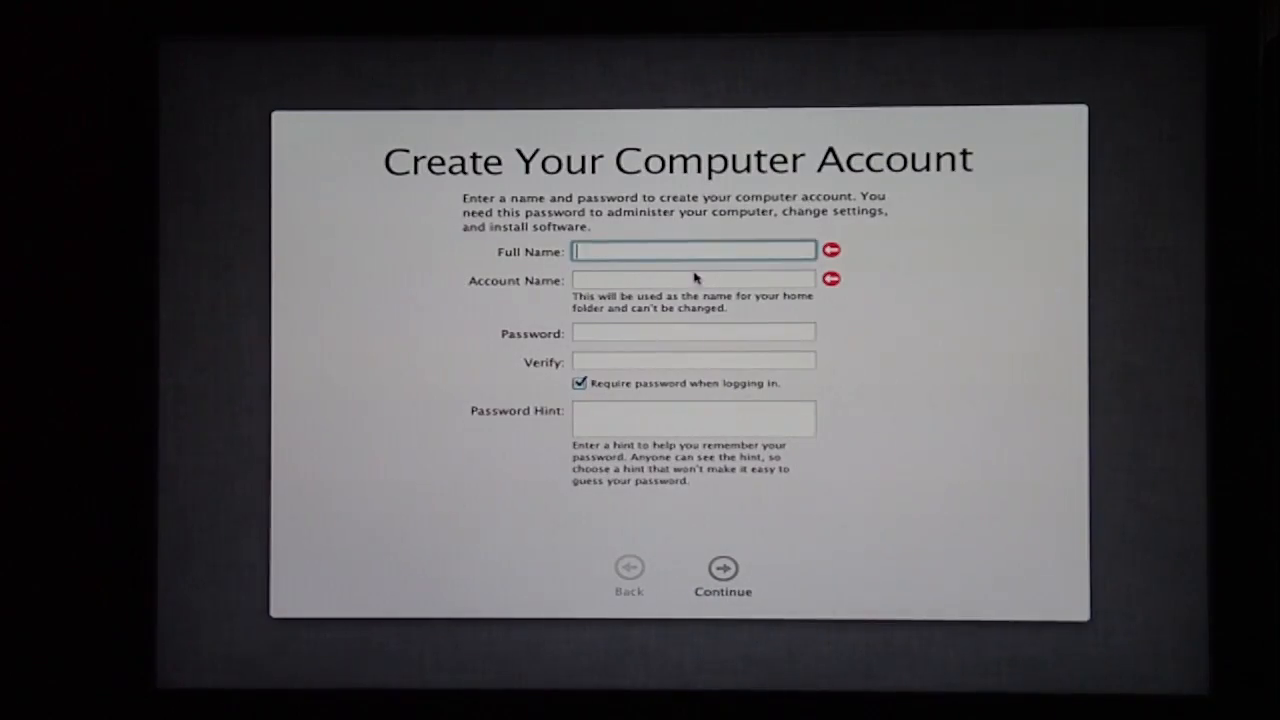
{"action": "left_click", "coordinate": [722, 568]}
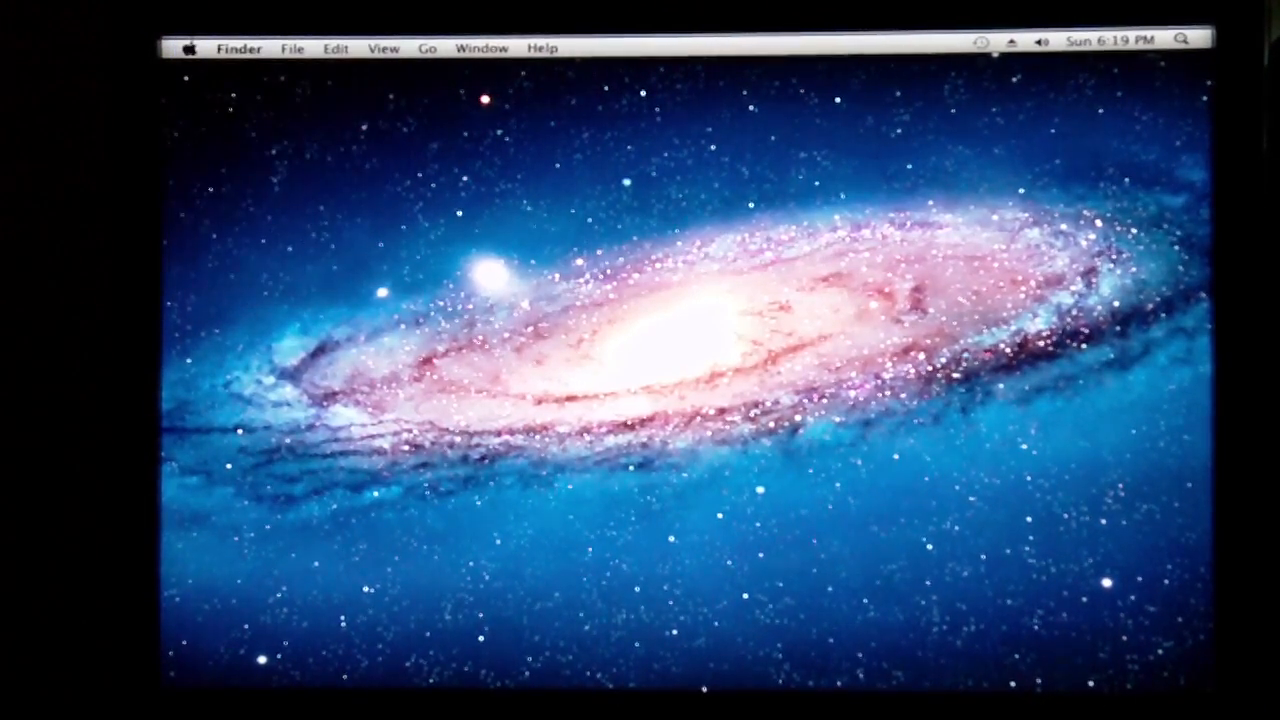
Enable hard disks and external disks on the desktop in Finder Preferences; close Keyboard Setup Assistant.
{"action": "left_click", "coordinate": [238, 47]}
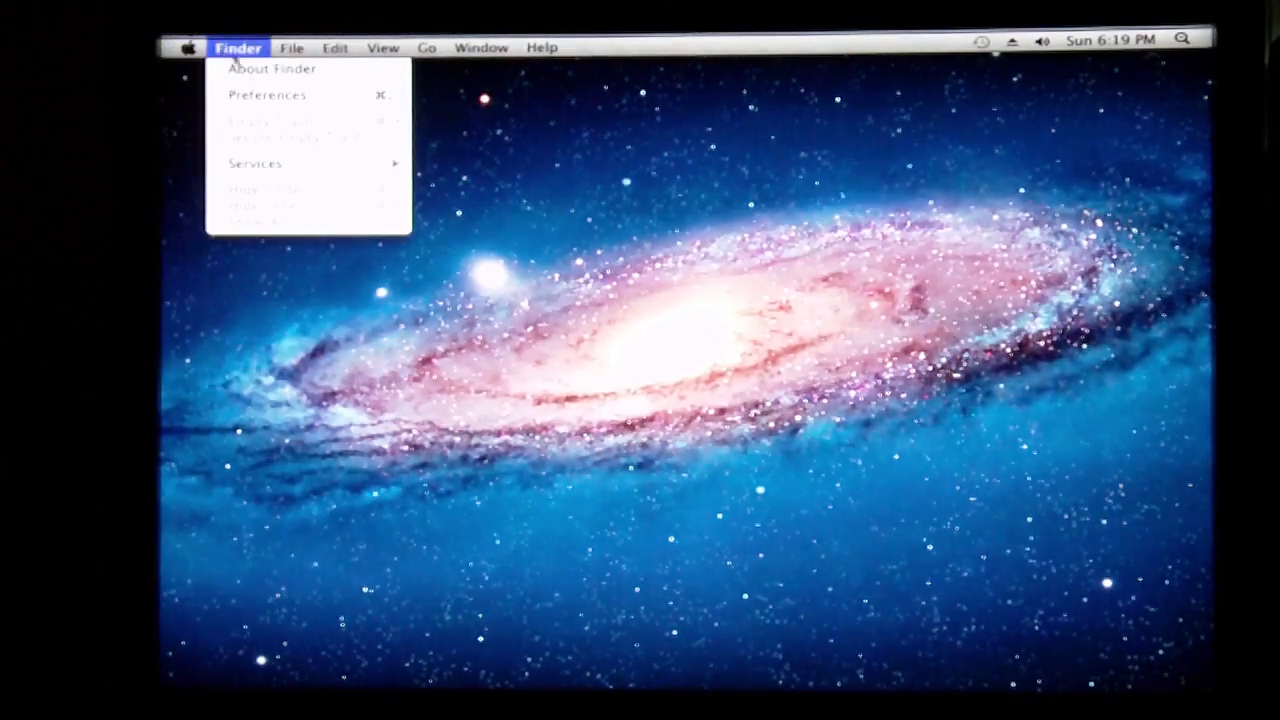
{"action": "left_click", "coordinate": [425, 157]}
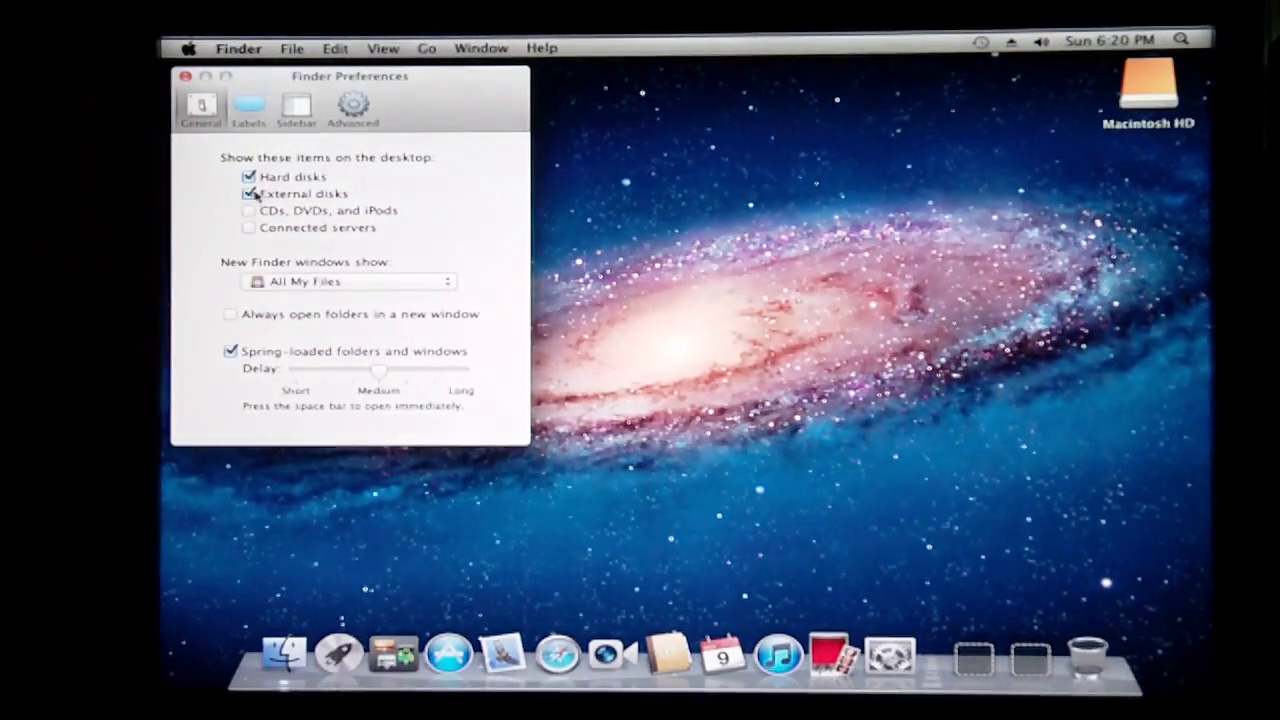
{"action": "left_click", "coordinate": [185, 76]}
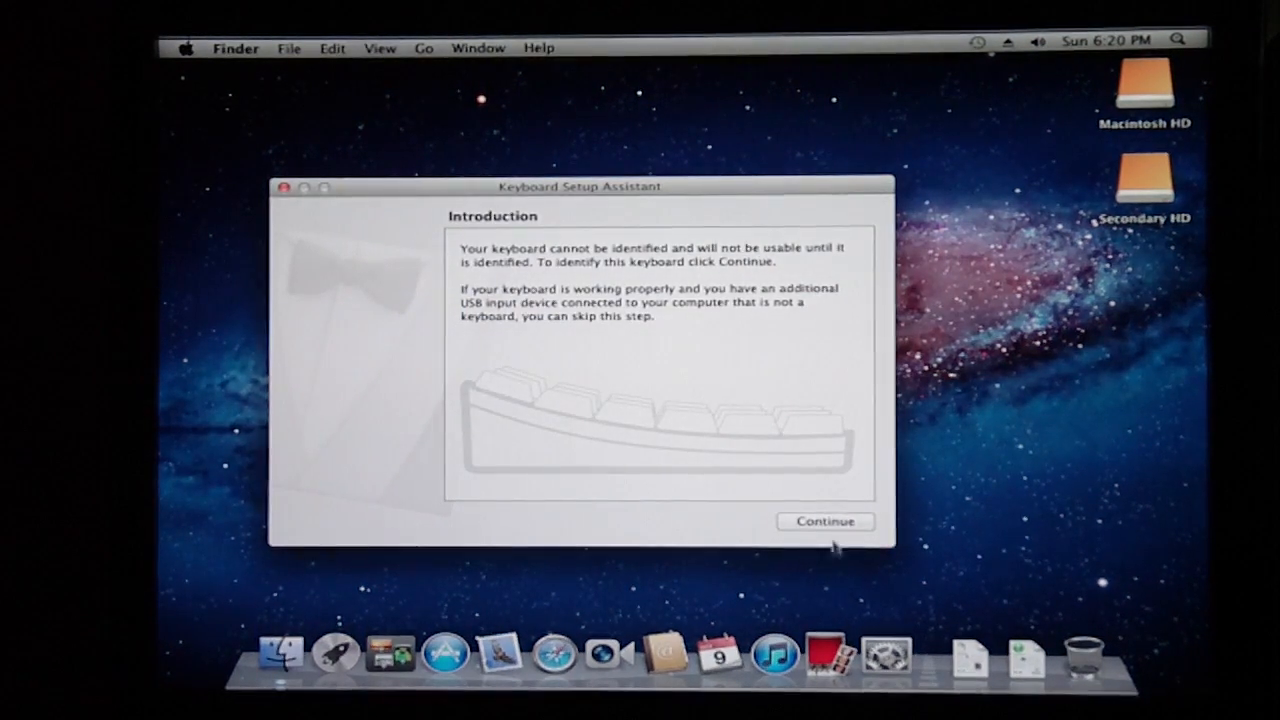
{"action": "left_click", "coordinate": [825, 521]}
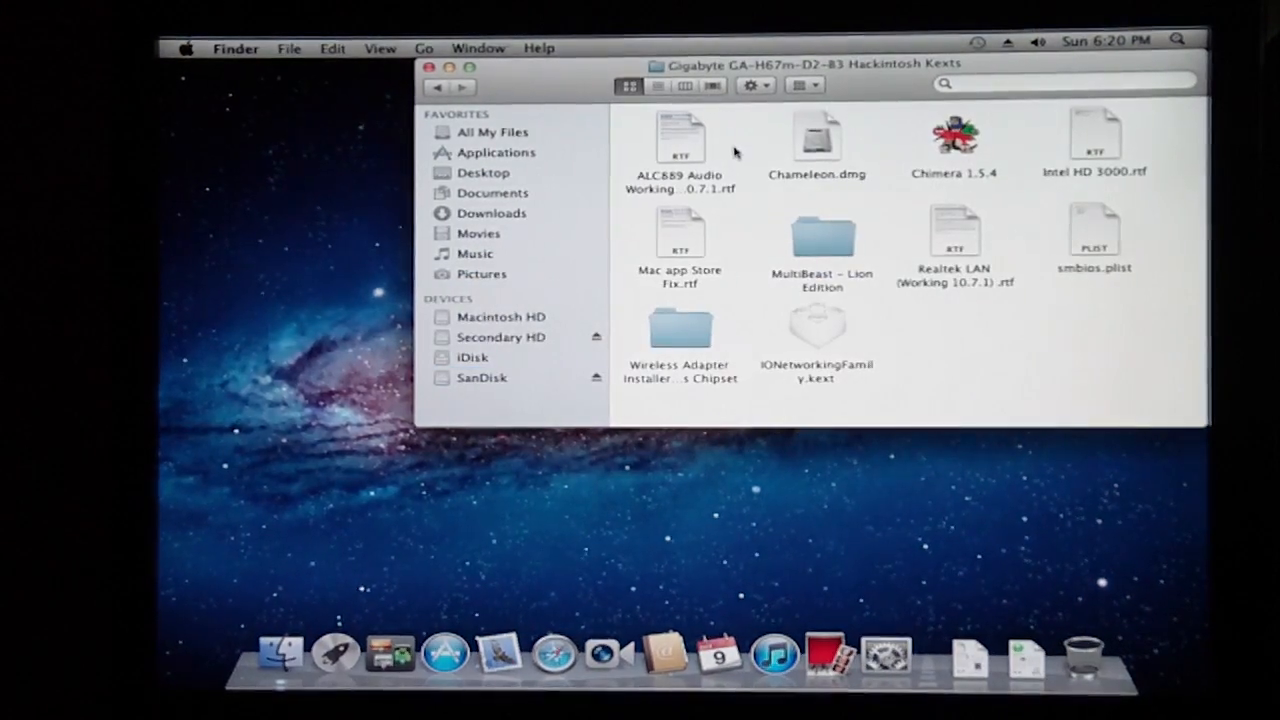
Install the Chameleon 2 bootloader from Chameleon.dmg onto Macintosh HD with the admin password.
{"action": "double_click", "coordinate": [817, 140]}
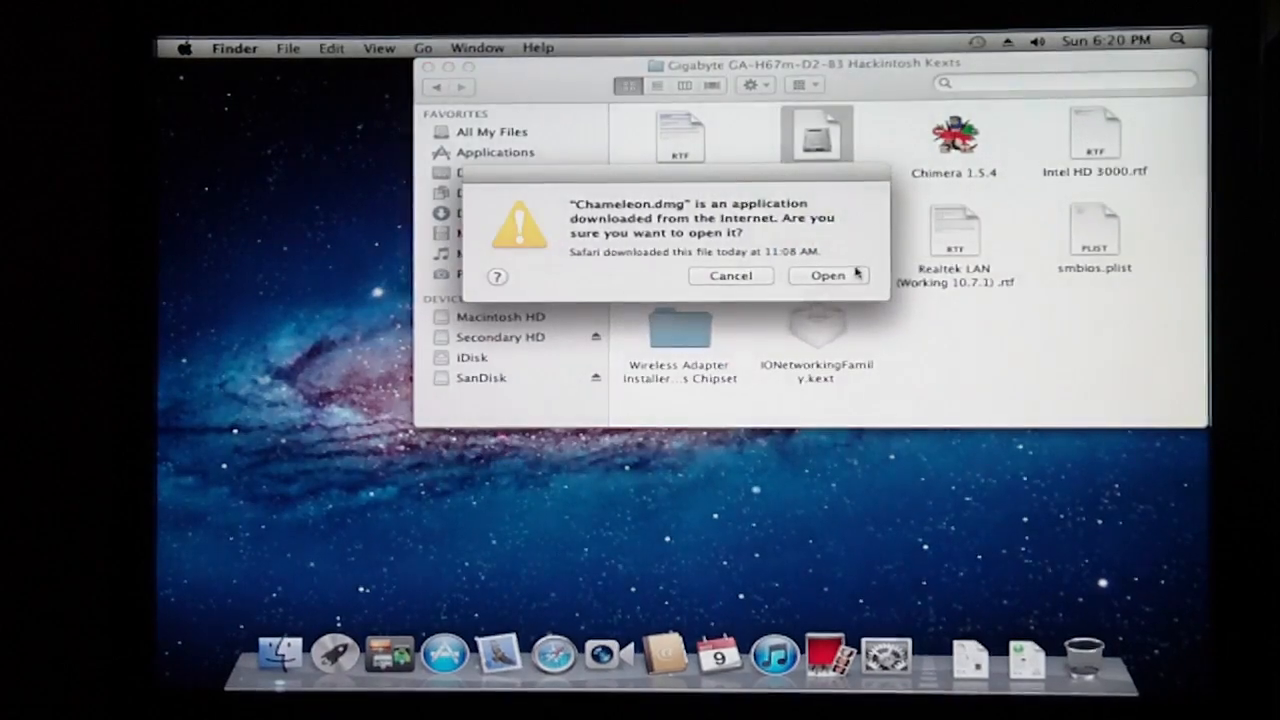
{"action": "left_click", "coordinate": [828, 275]}
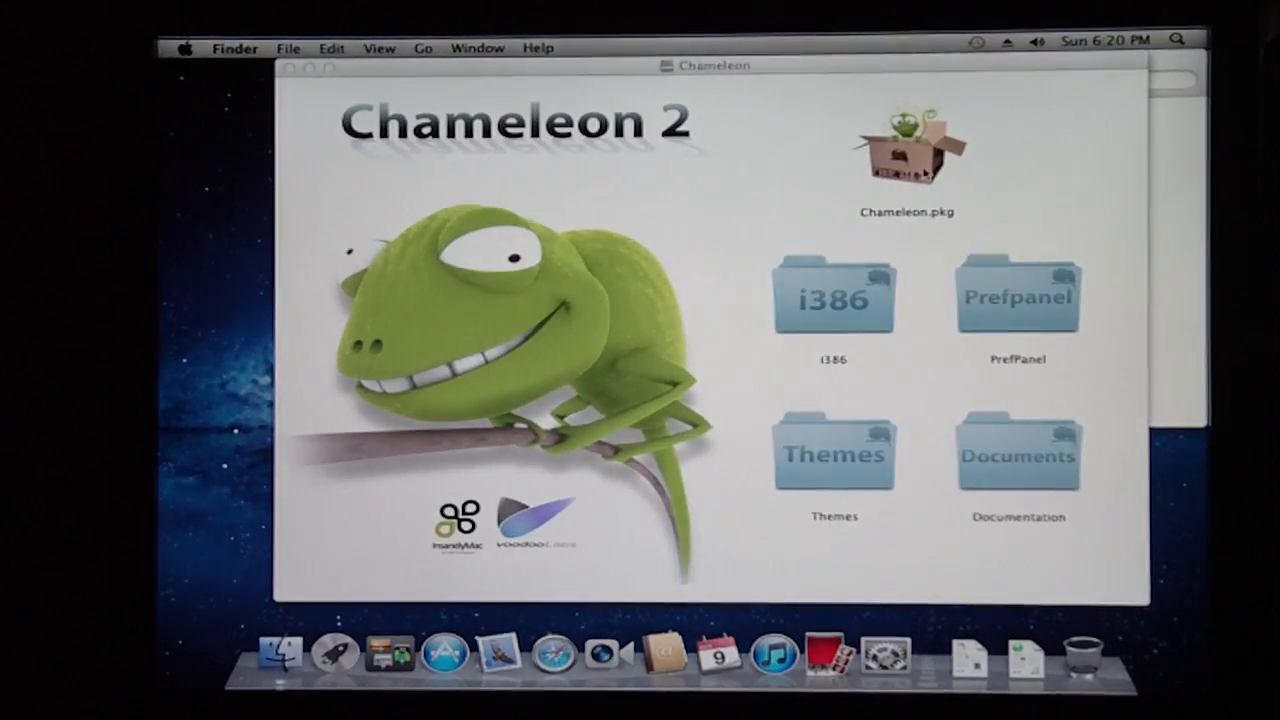
{"action": "double_click", "coordinate": [905, 155]}
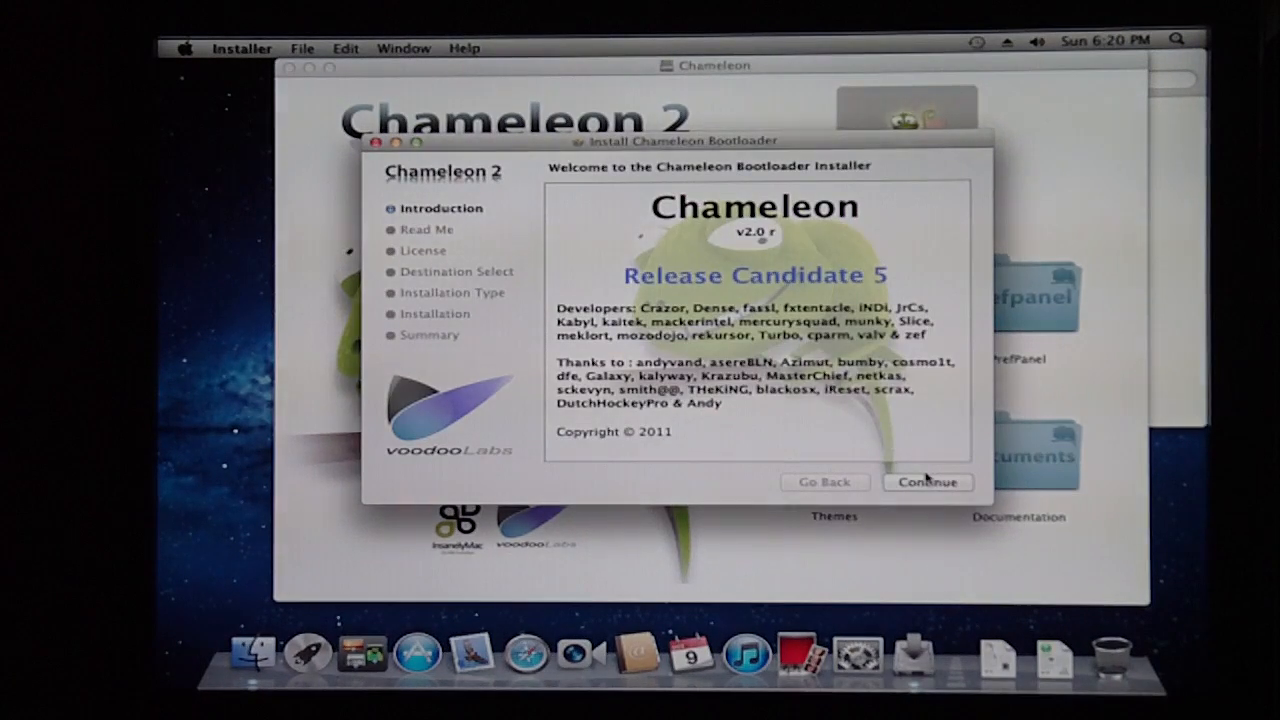
{"action": "left_click", "coordinate": [927, 482]}
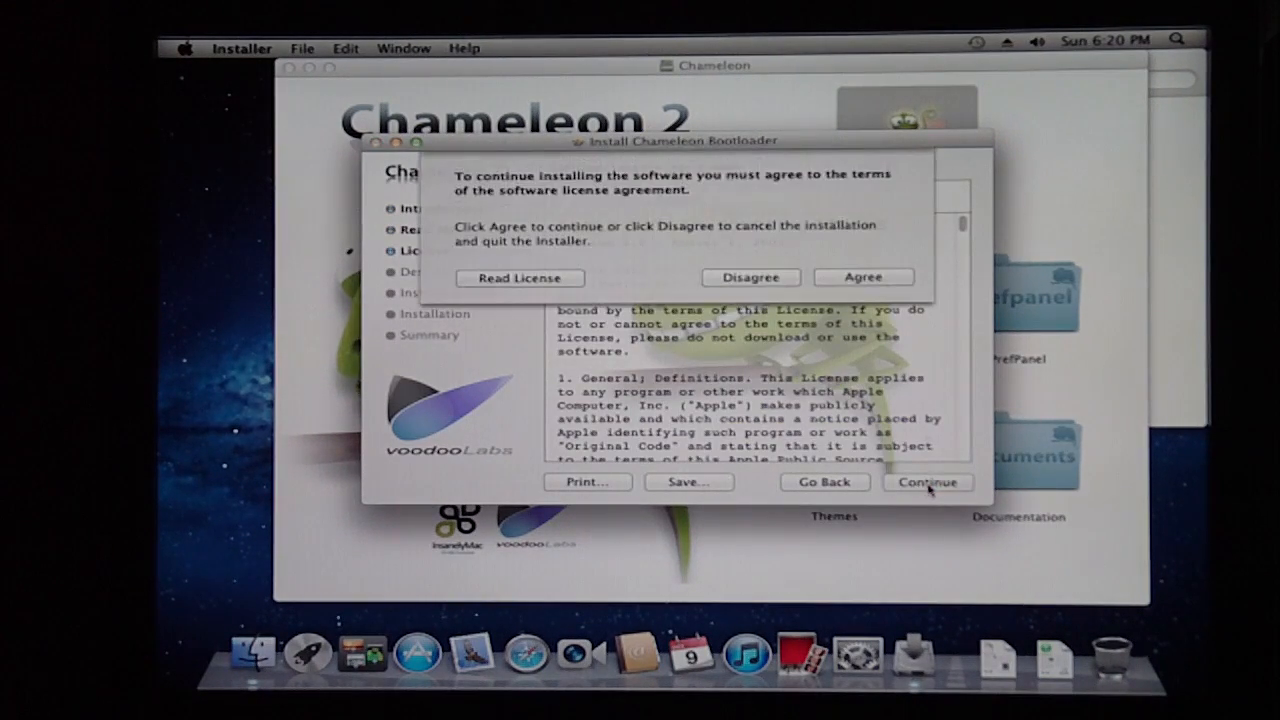
{"action": "left_click", "coordinate": [862, 277]}
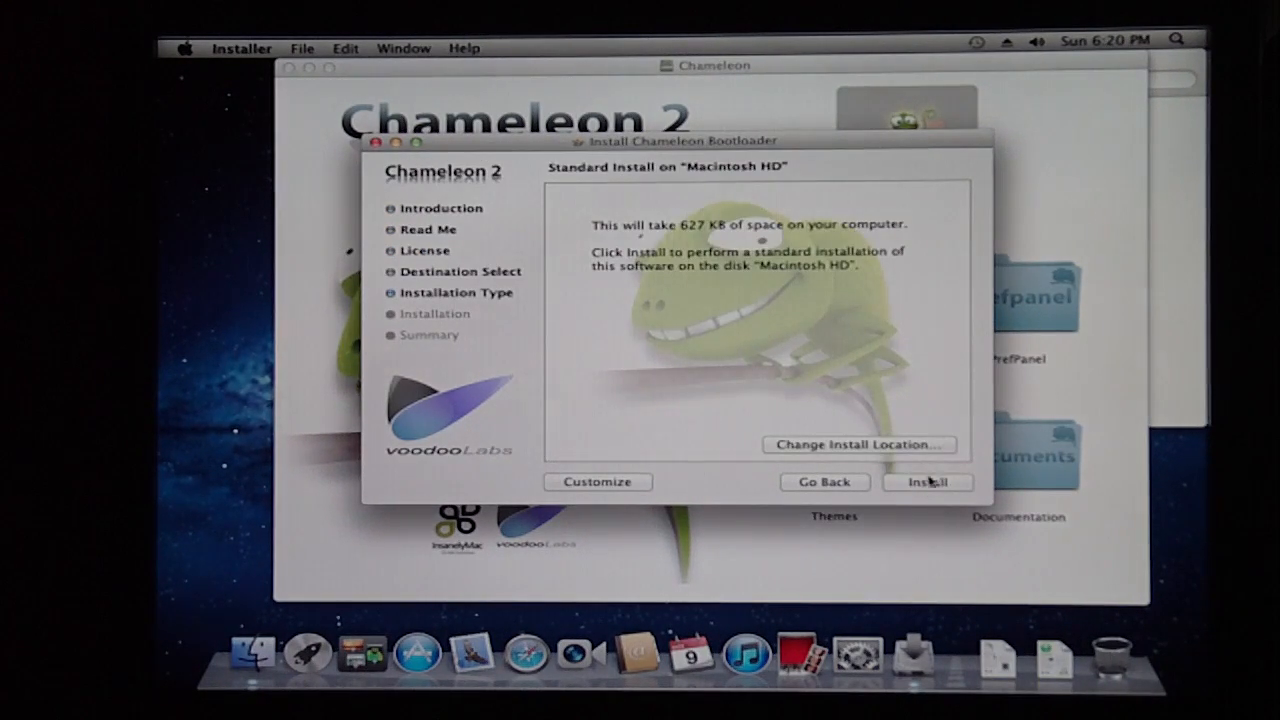
{"action": "left_click", "coordinate": [928, 481]}
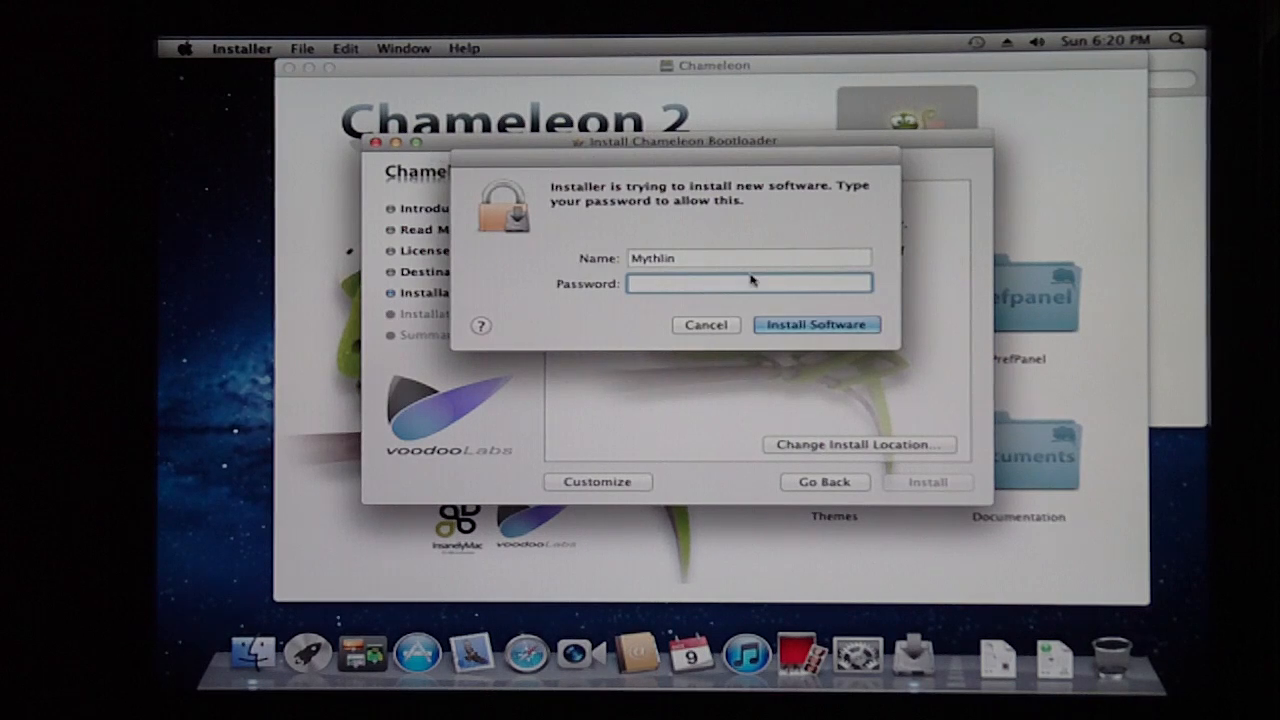
{"action": "type", "text": "password"}
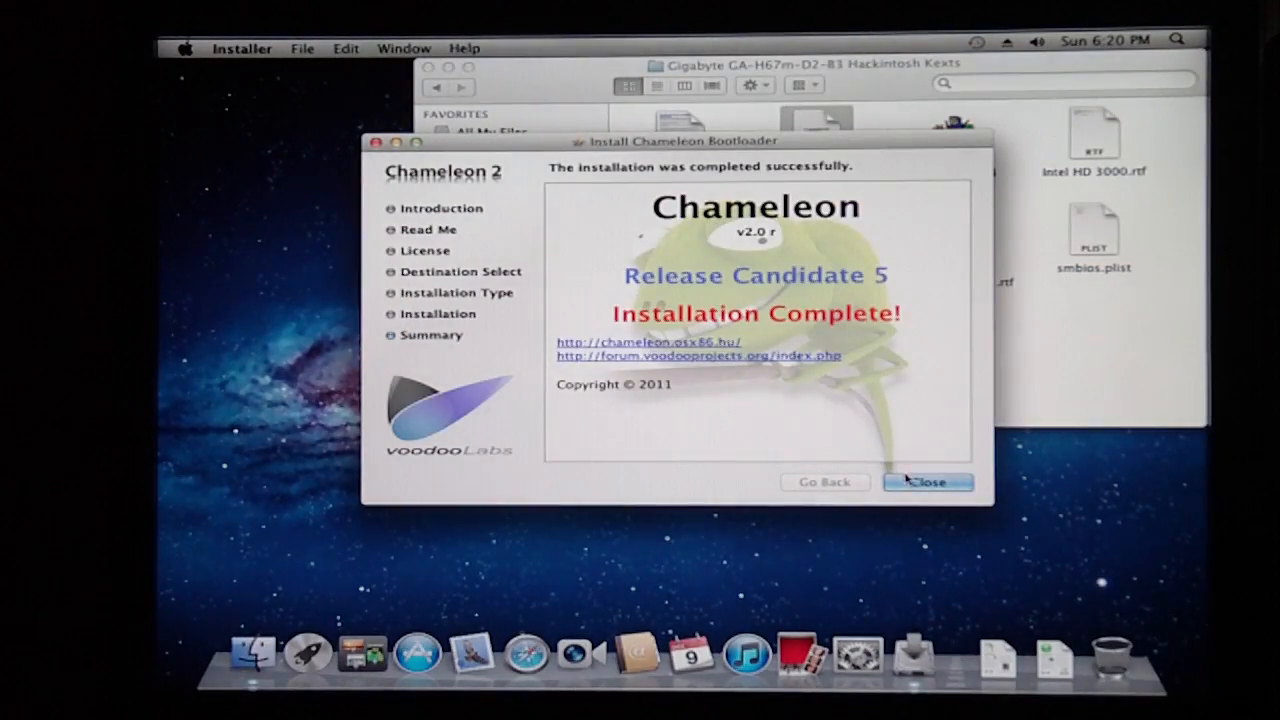
{"action": "left_click", "coordinate": [927, 481]}
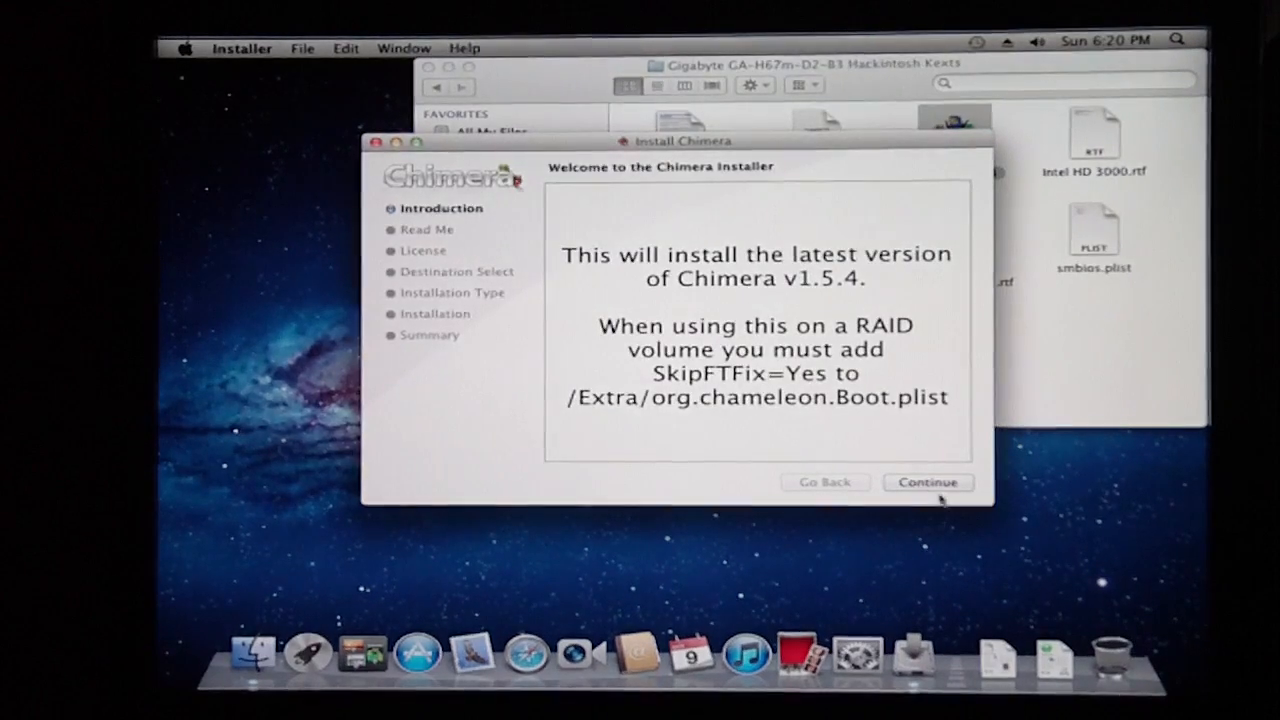
Install Chimera 1.5.4 onto Macintosh HD, accepting its license.
{"action": "left_click", "coordinate": [927, 482]}
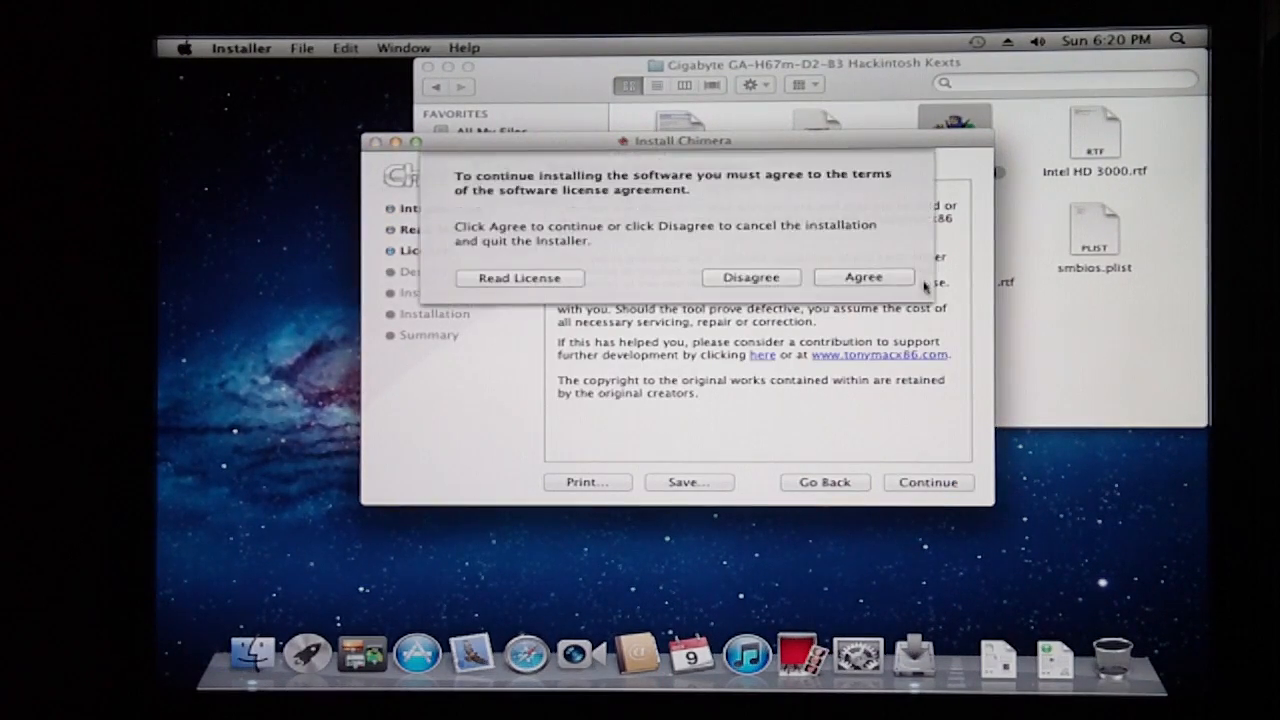
{"action": "left_click", "coordinate": [863, 277]}
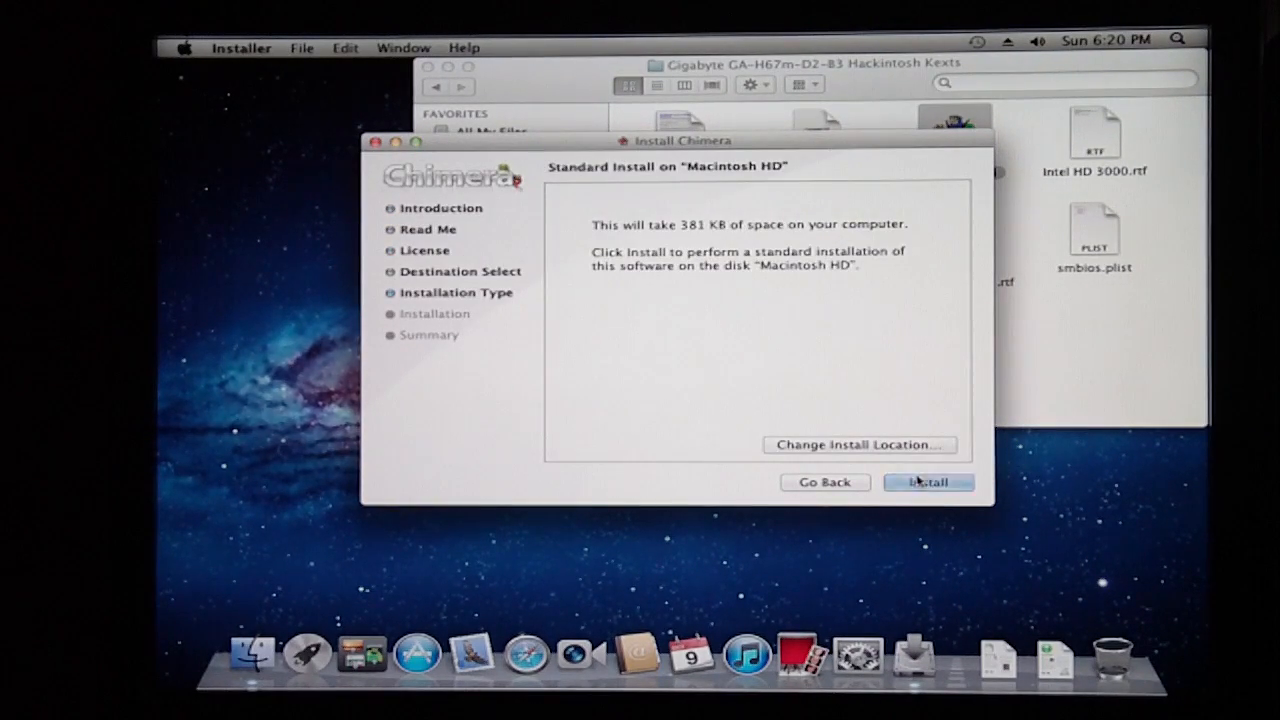
{"action": "left_click", "coordinate": [927, 482]}
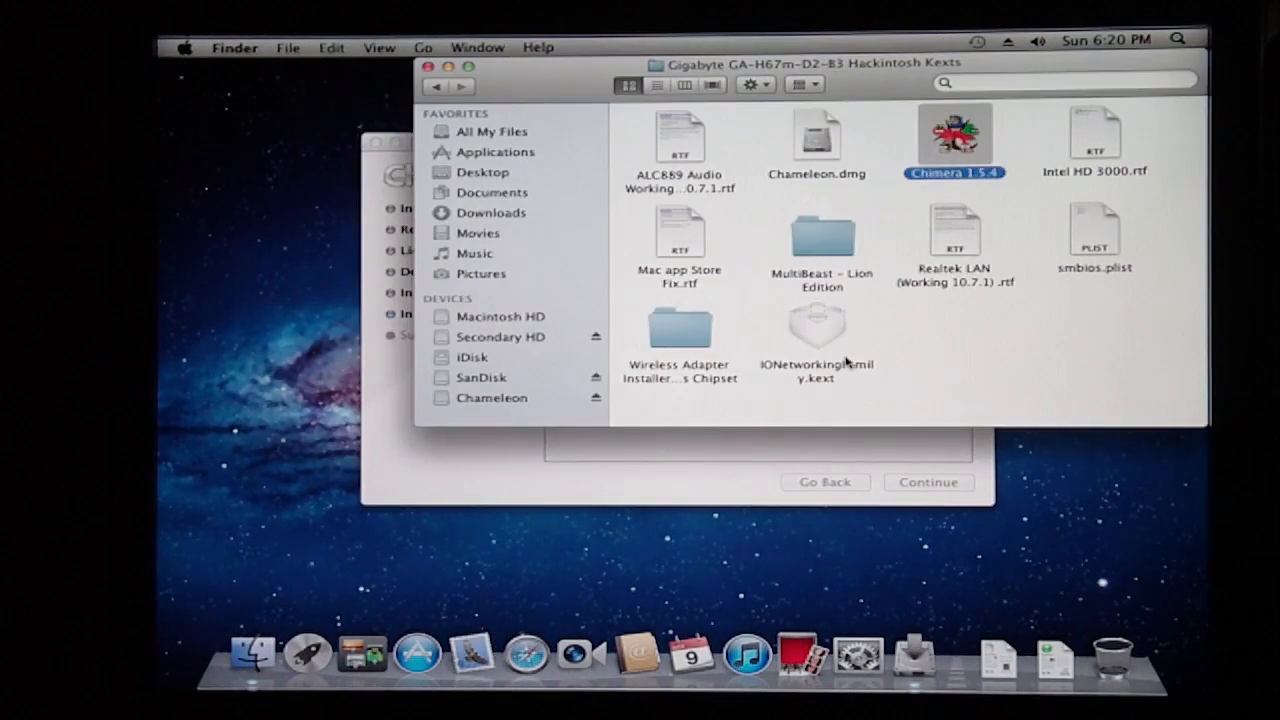
{"action": "left_click", "coordinate": [927, 482]}
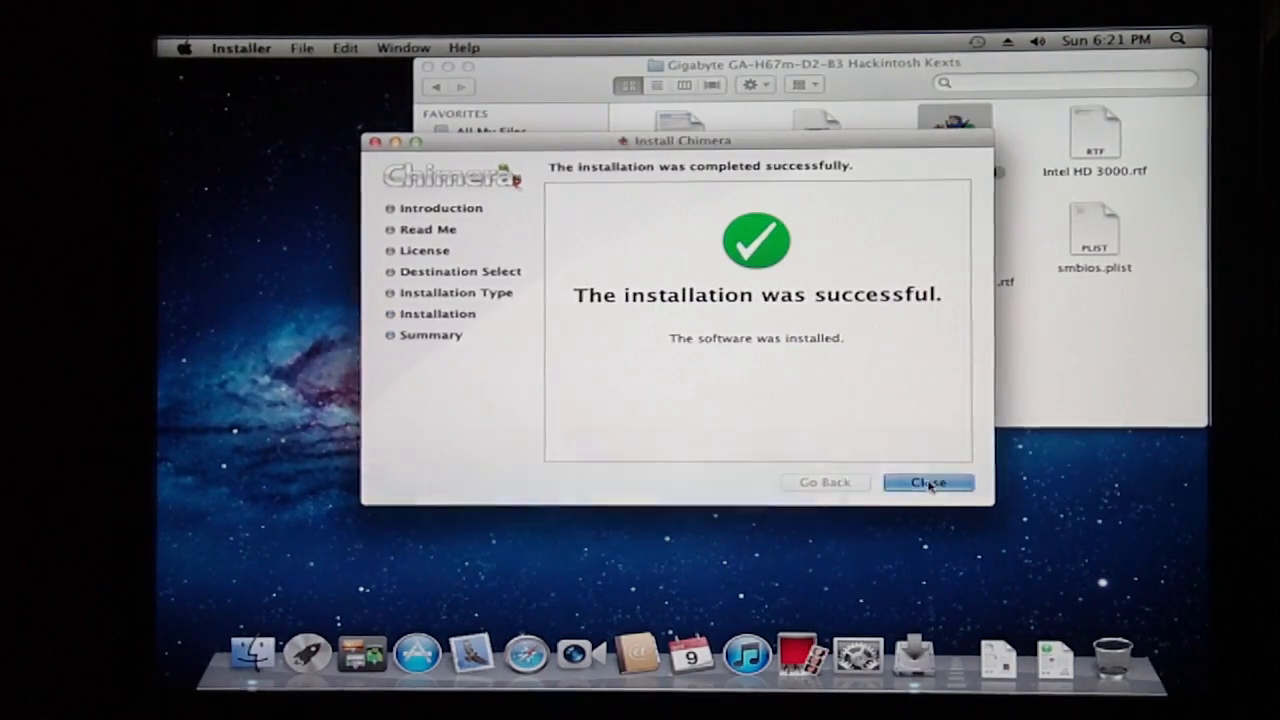
Close the Chimera installer and open a Macintosh HD folder in a new Finder window.
{"action": "left_click", "coordinate": [927, 482]}
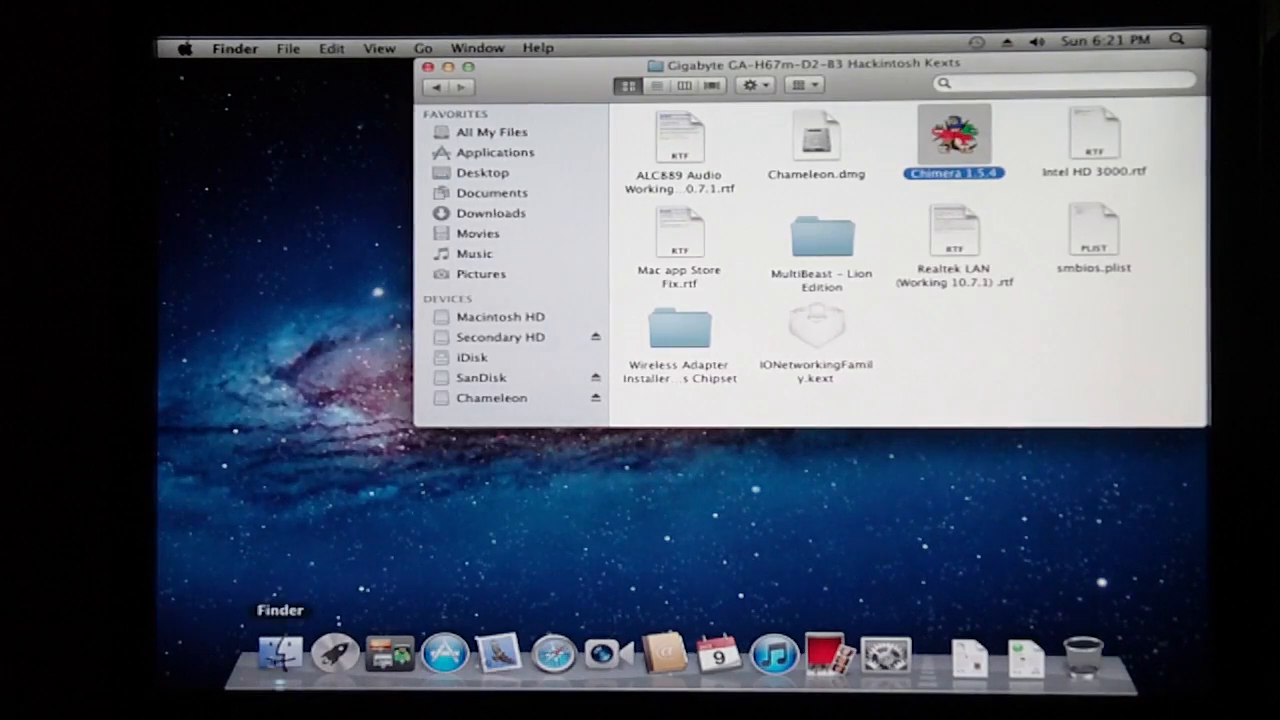
{"action": "right_click", "coordinate": [277, 654]}
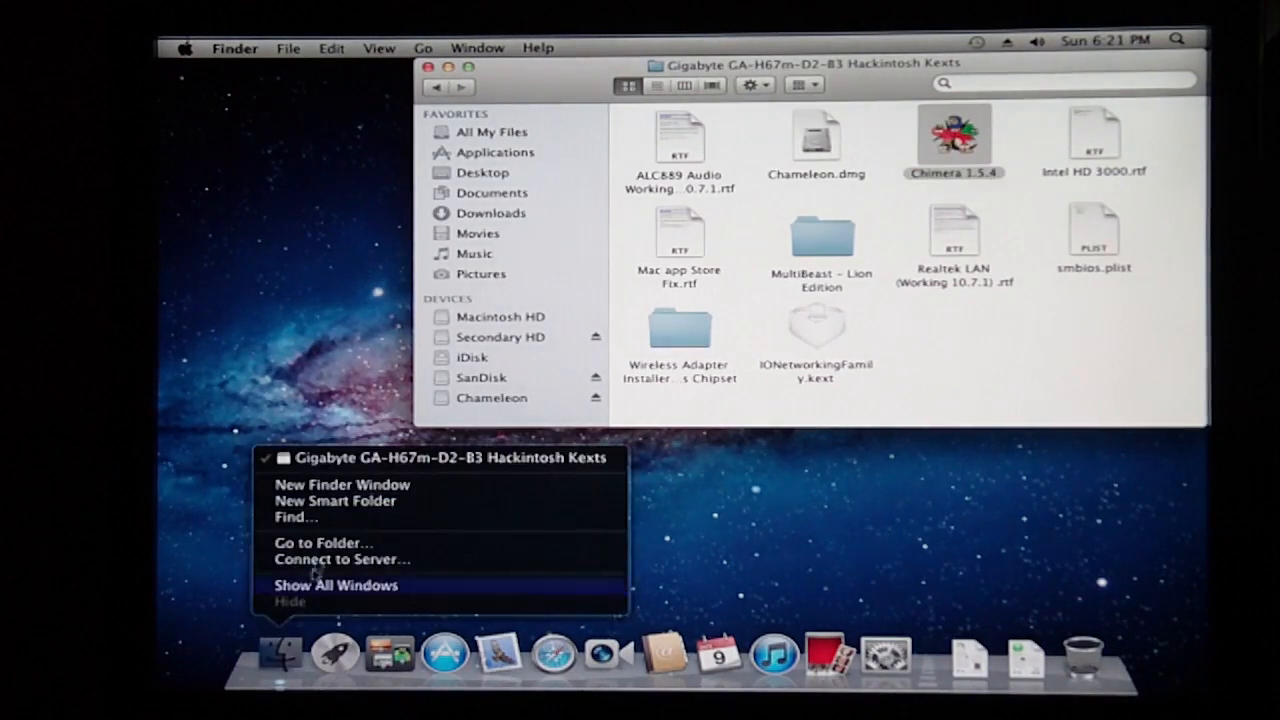
{"action": "left_click", "coordinate": [342, 484]}
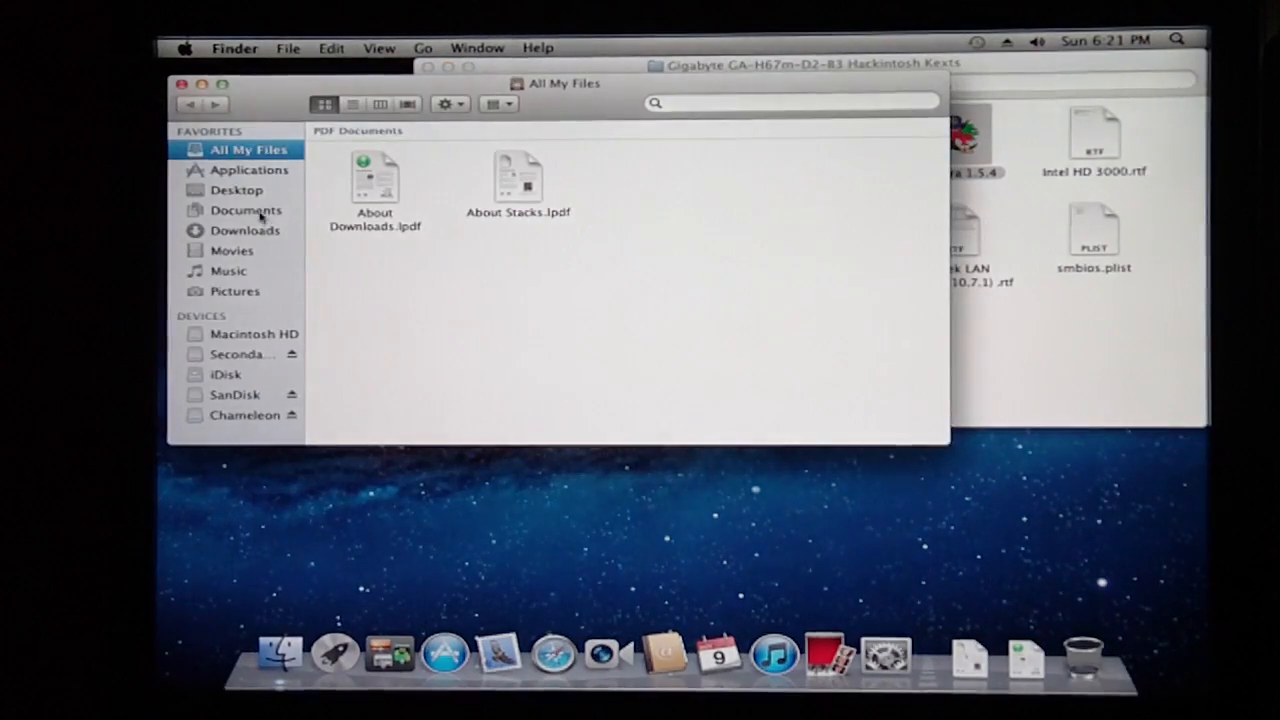
{"action": "left_click", "coordinate": [255, 333]}
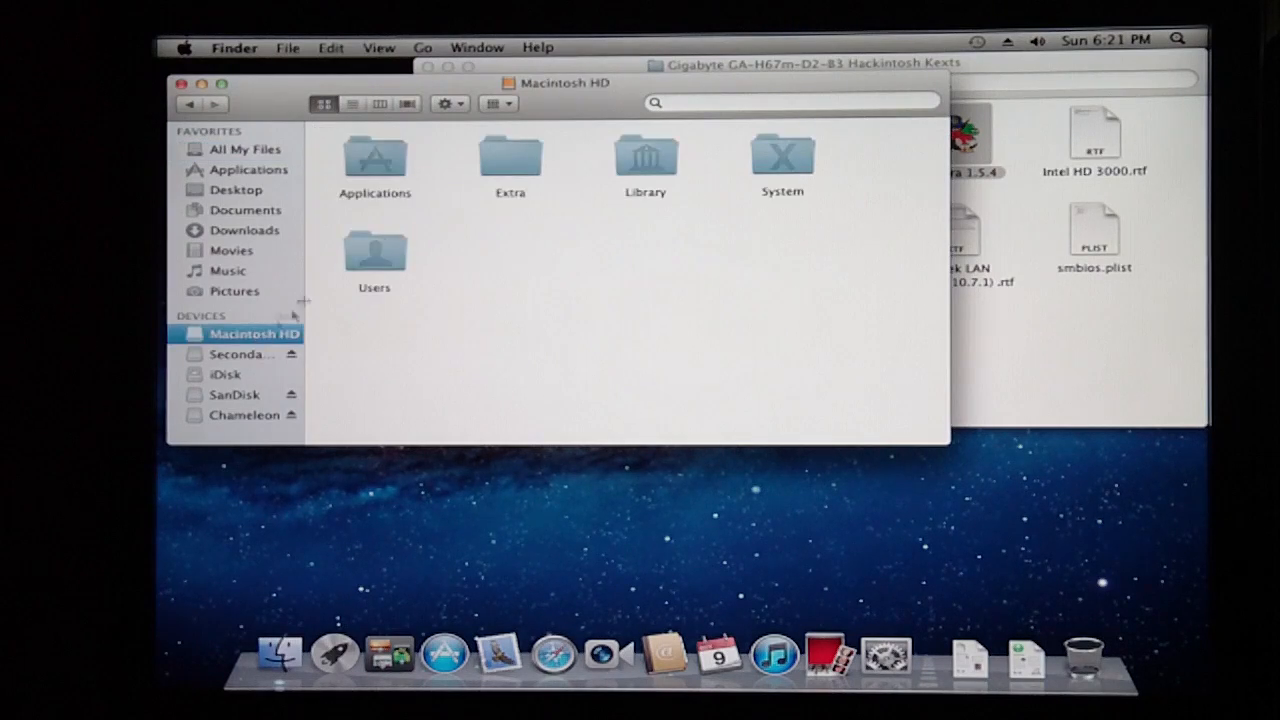
{"action": "double_click", "coordinate": [510, 160]}
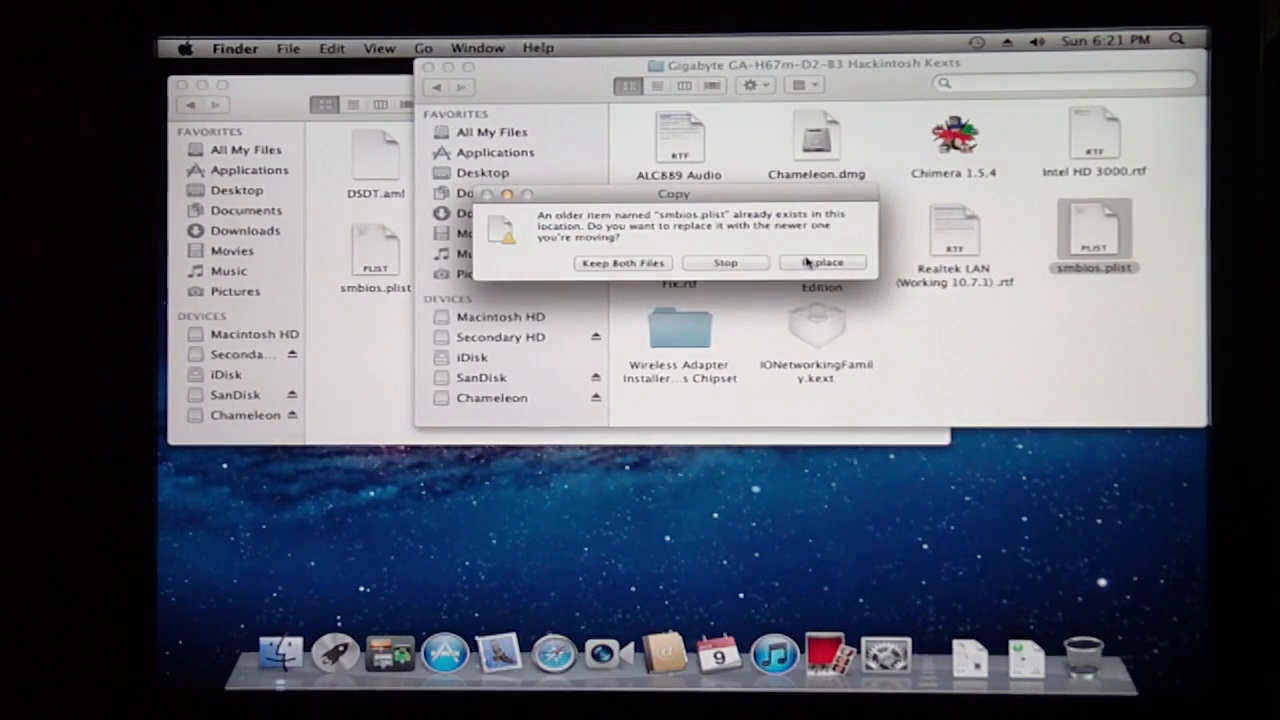
Replace the older smbios.plist with the newer copy, authorize it, and dismiss the indexing panel.
{"action": "left_click", "coordinate": [822, 262]}
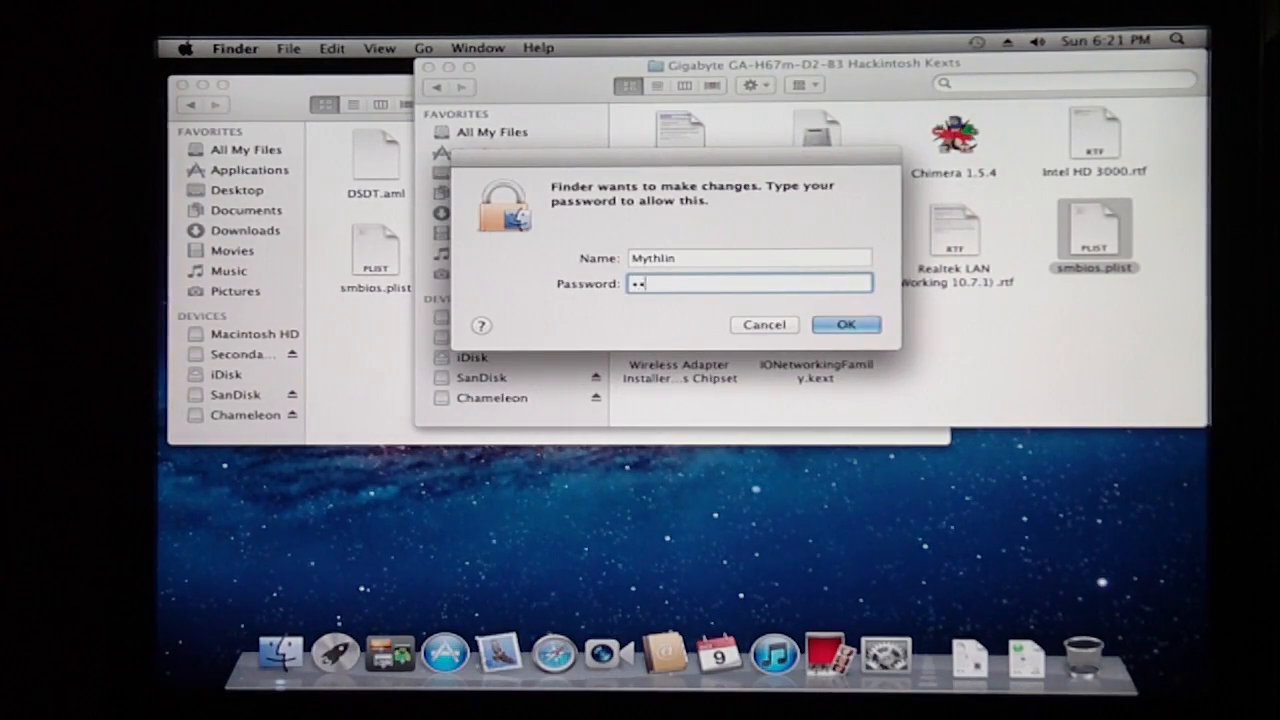
{"action": "left_click", "coordinate": [845, 324]}
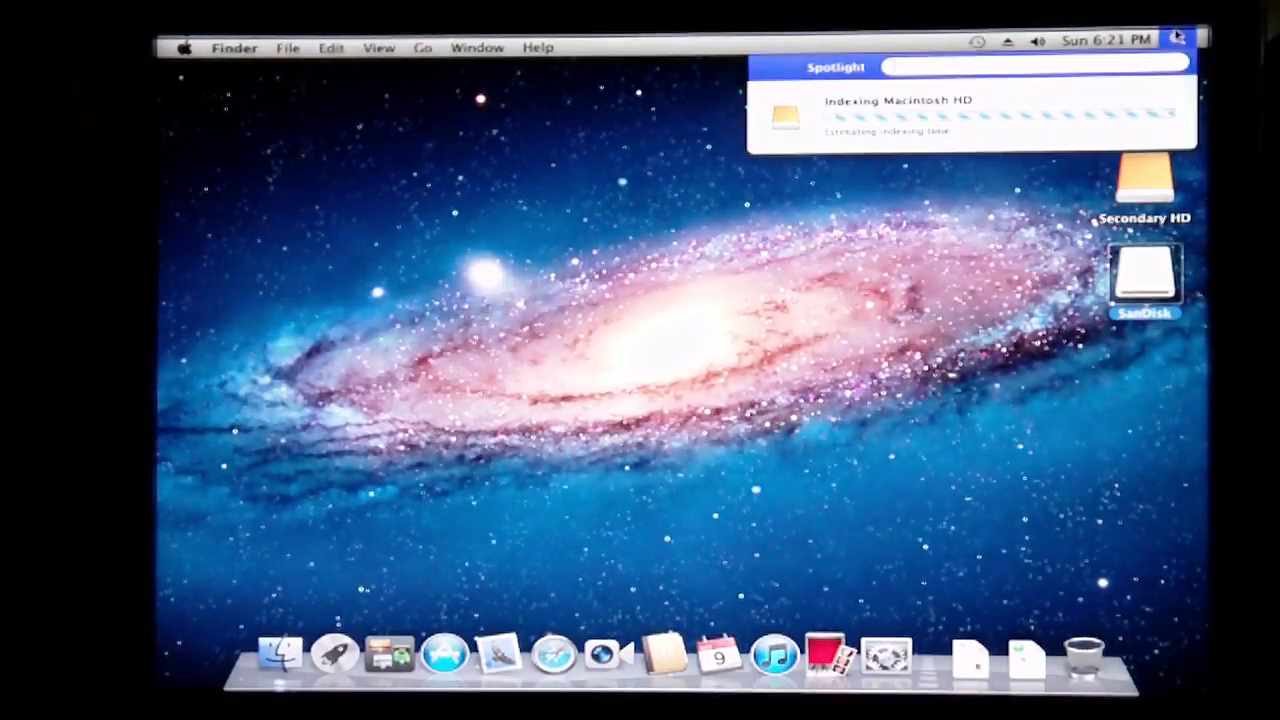
{"action": "left_click", "coordinate": [1178, 40]}
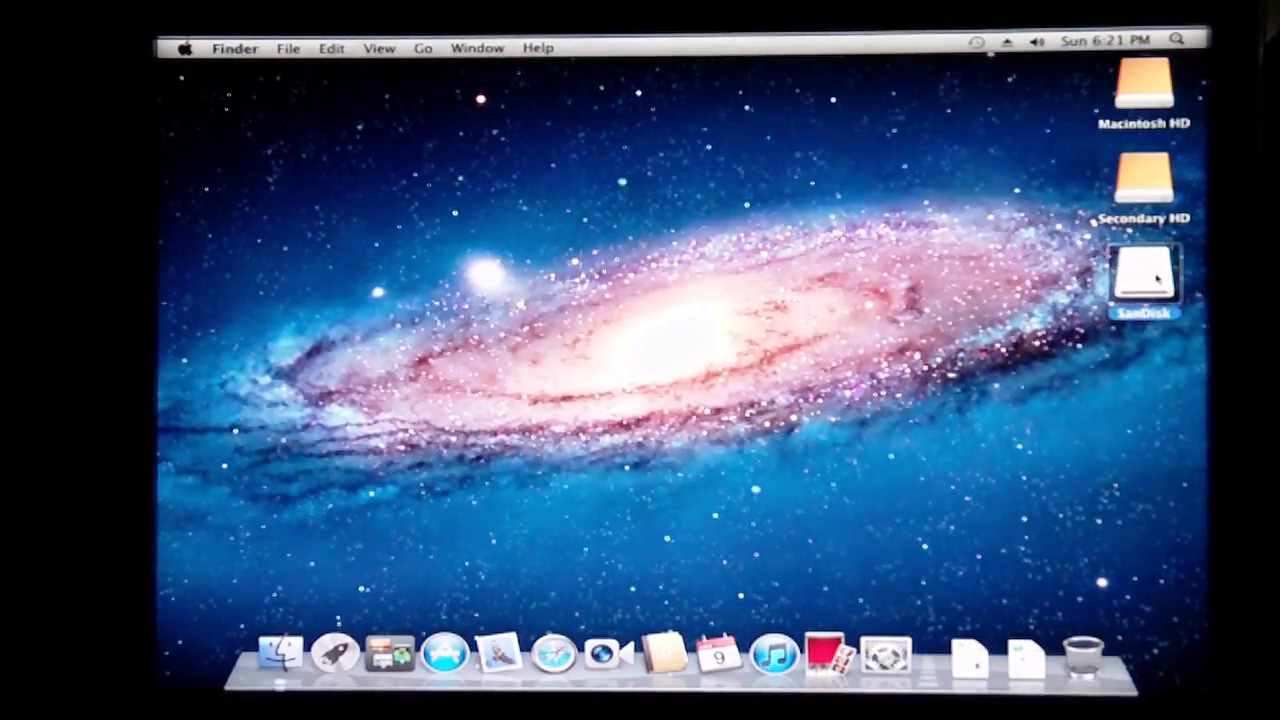
Install the Belkin N150 wireless adapter driver from the Wireless Adapter Installer folder onto Macintosh HD.
{"action": "double_click", "coordinate": [1146, 275]}
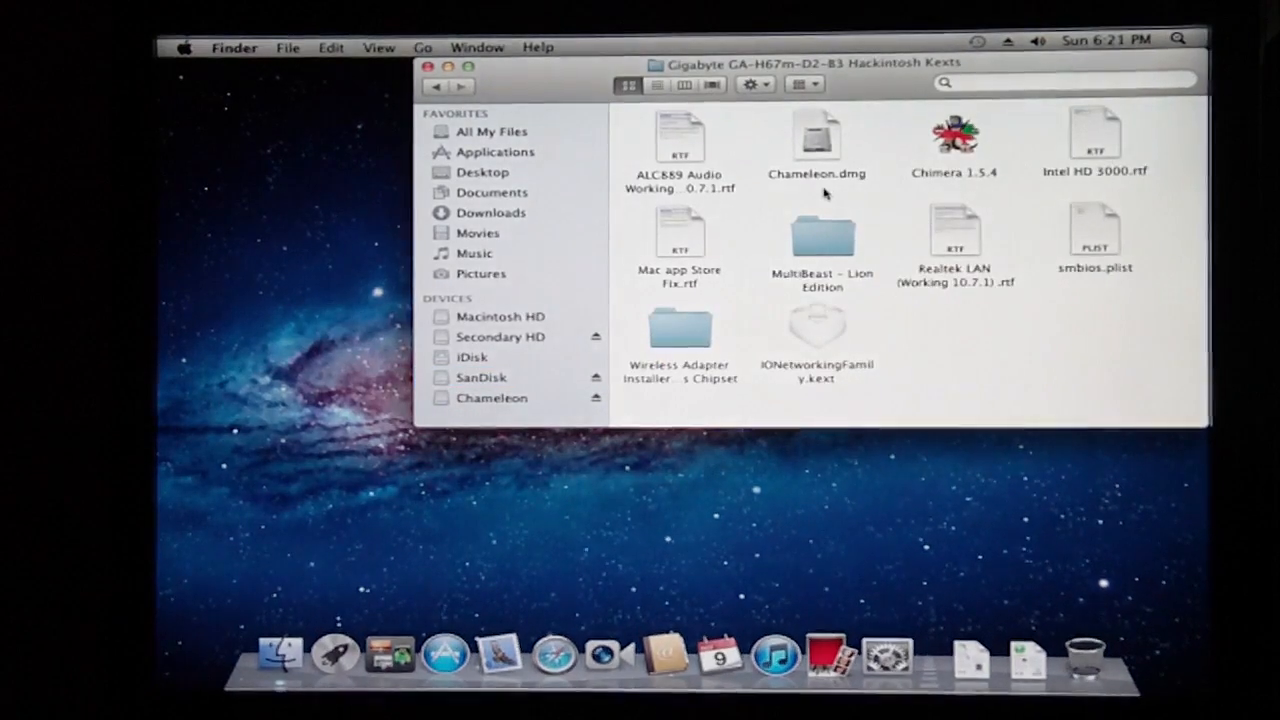
{"action": "double_click", "coordinate": [679, 335]}
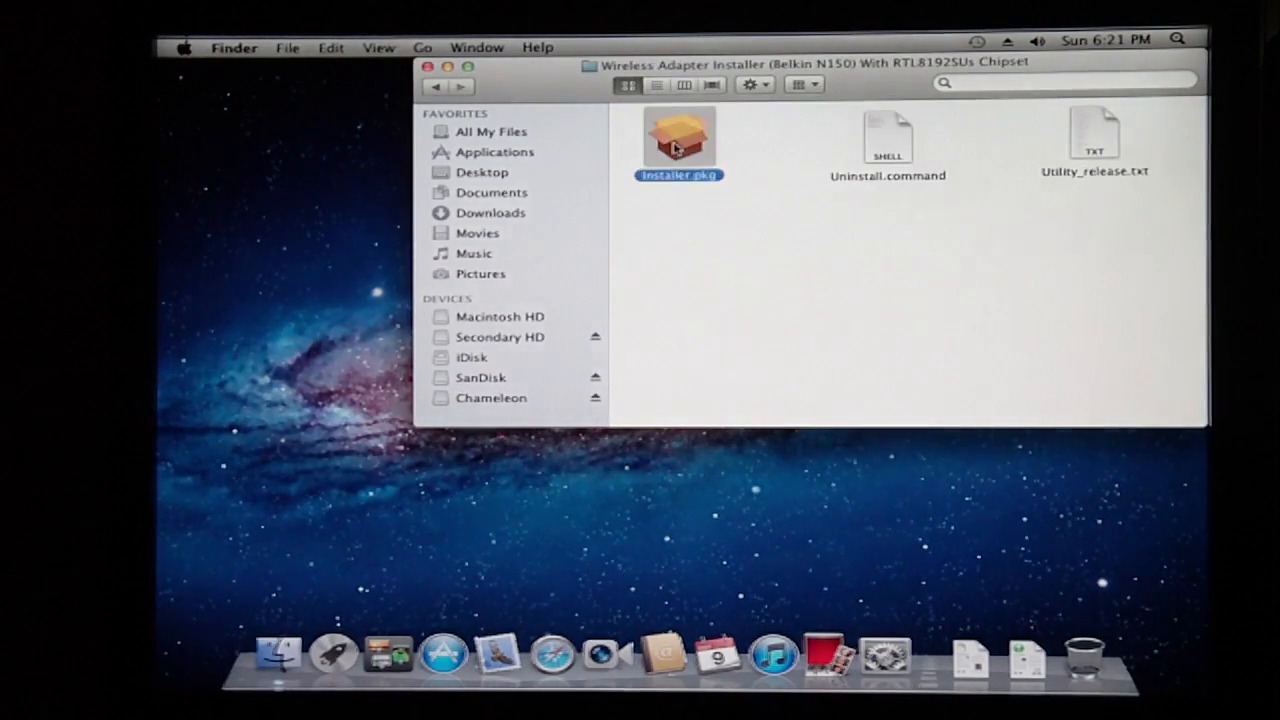
{"action": "double_click", "coordinate": [678, 135]}
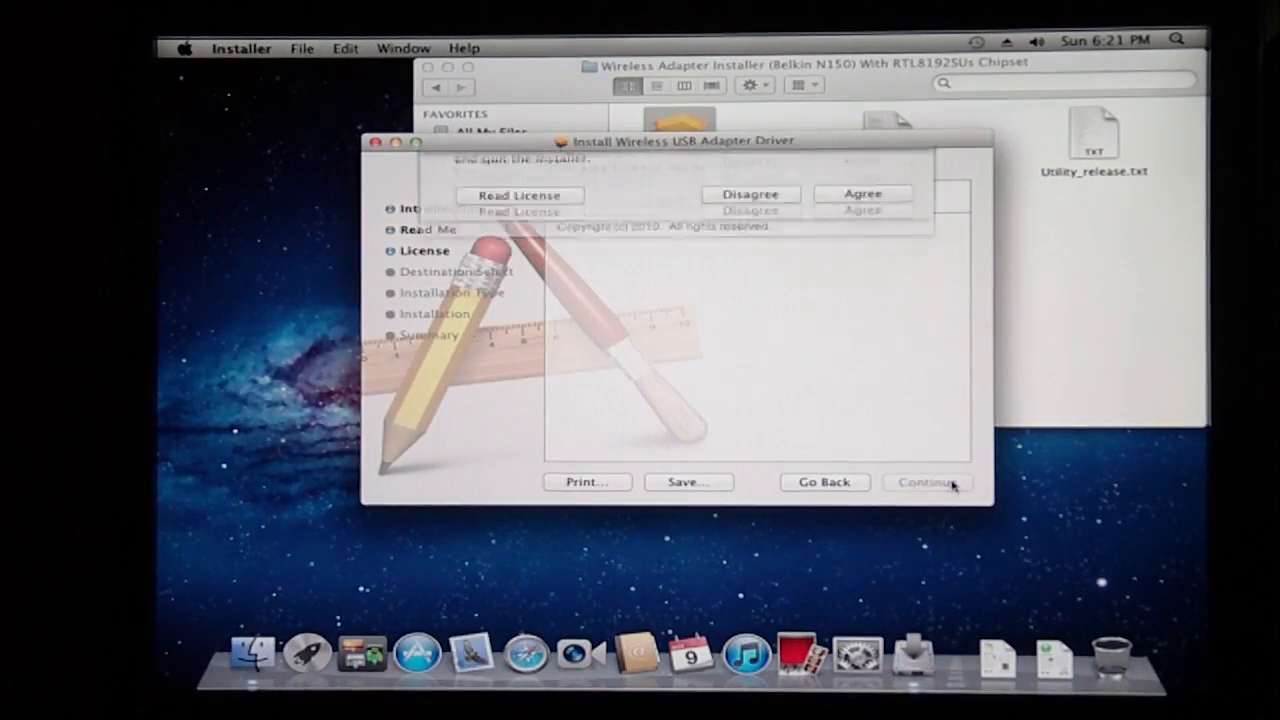
{"action": "left_click", "coordinate": [861, 193]}
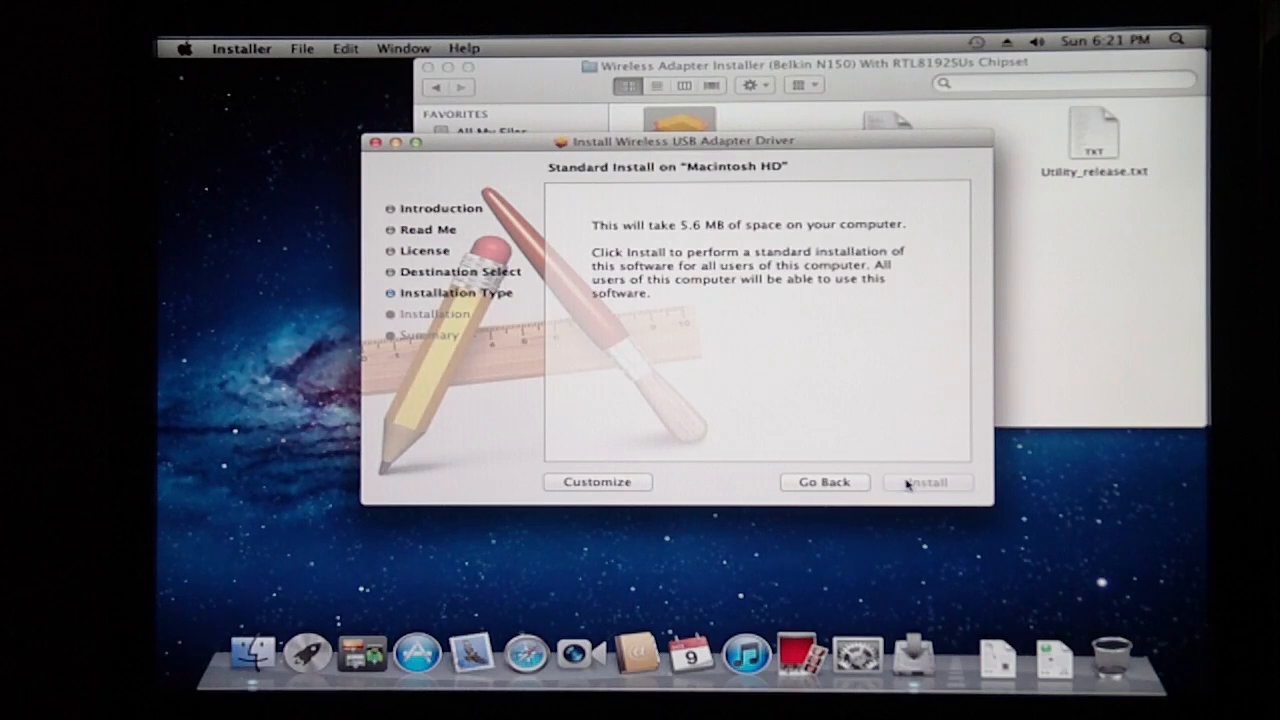
{"action": "left_click", "coordinate": [927, 481]}
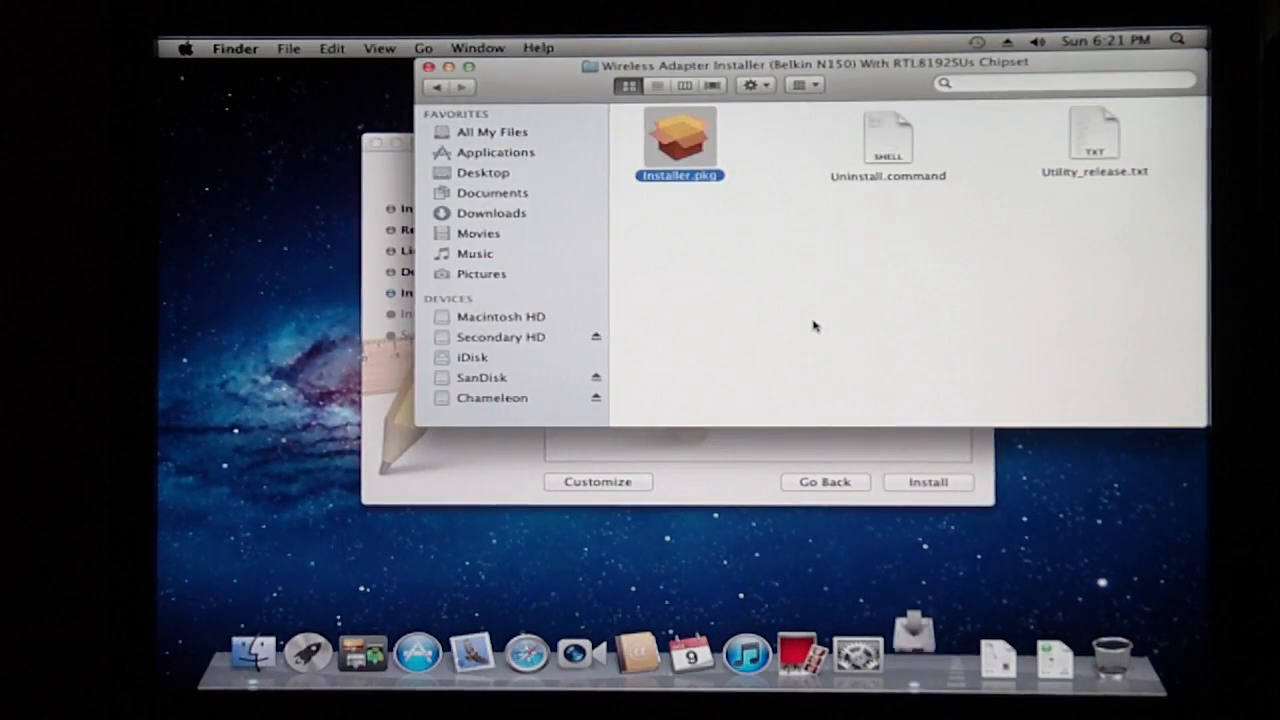
{"action": "left_click", "coordinate": [927, 482]}
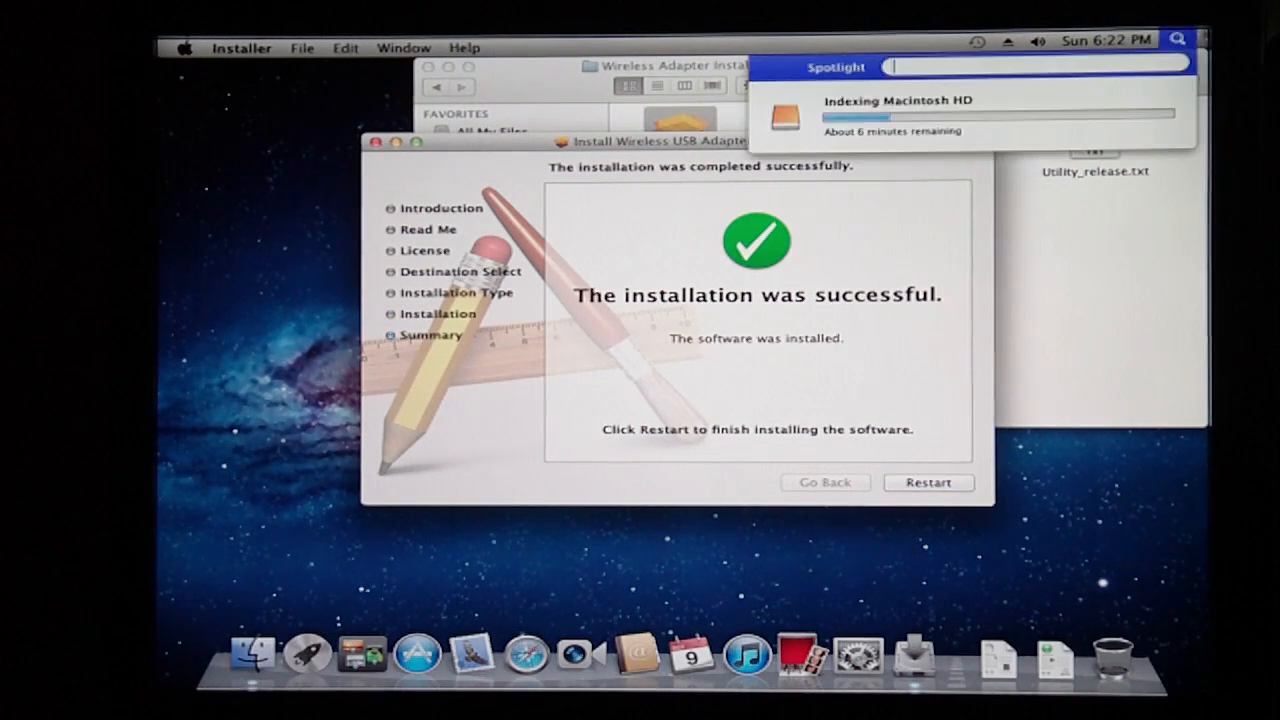
Launch Disk Utility via Spotlight 'disk' and repair disk permissions on Macintosh HD.
{"action": "type", "text": "disk"}
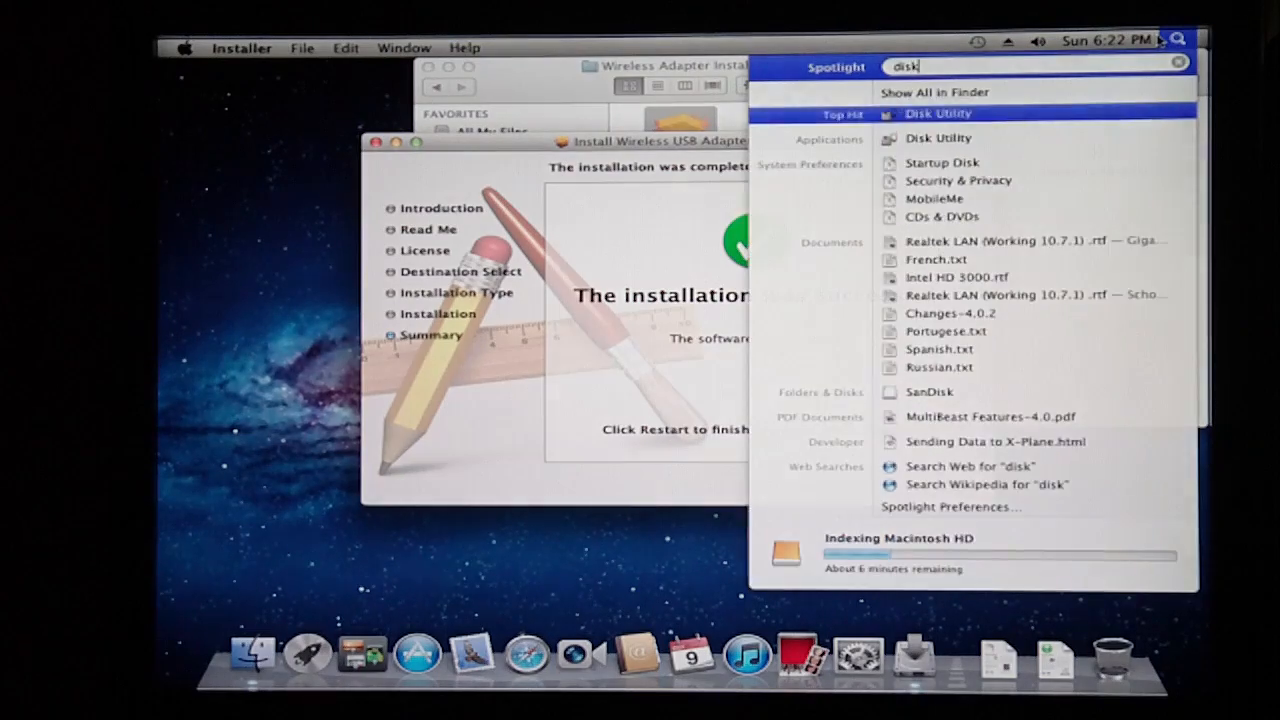
{"action": "left_click", "coordinate": [937, 113]}
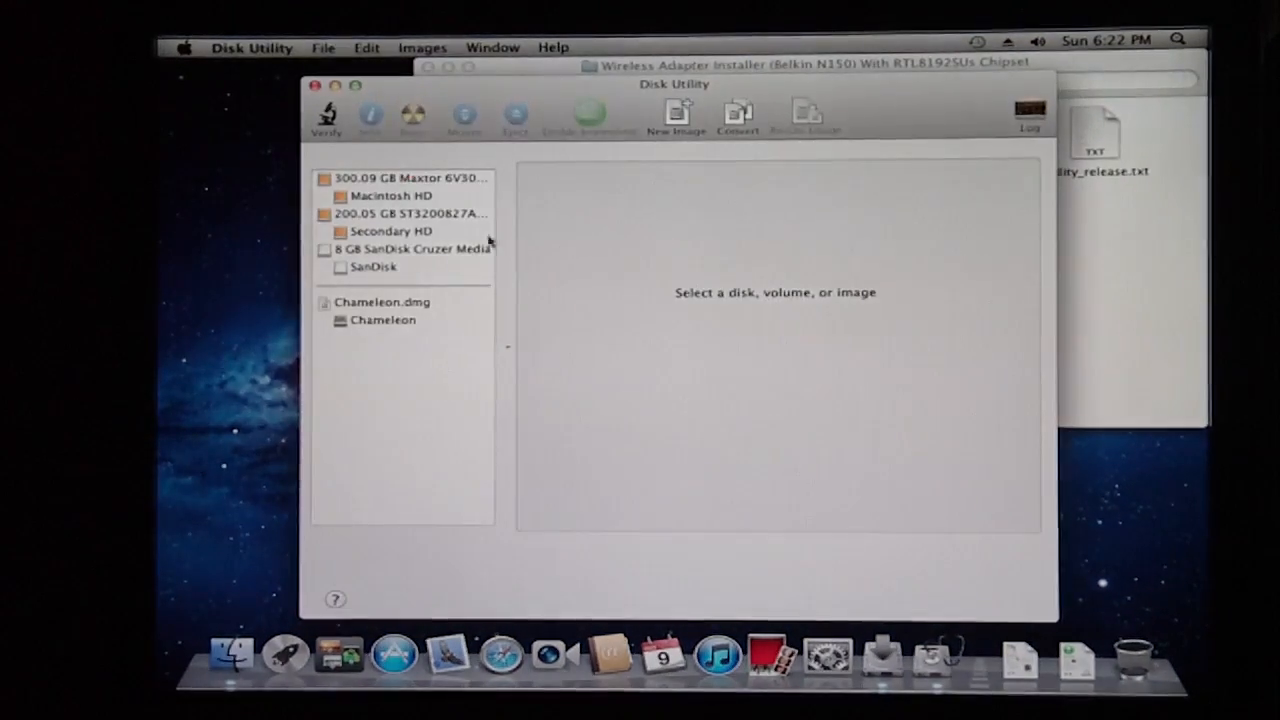
{"action": "left_click", "coordinate": [392, 231]}
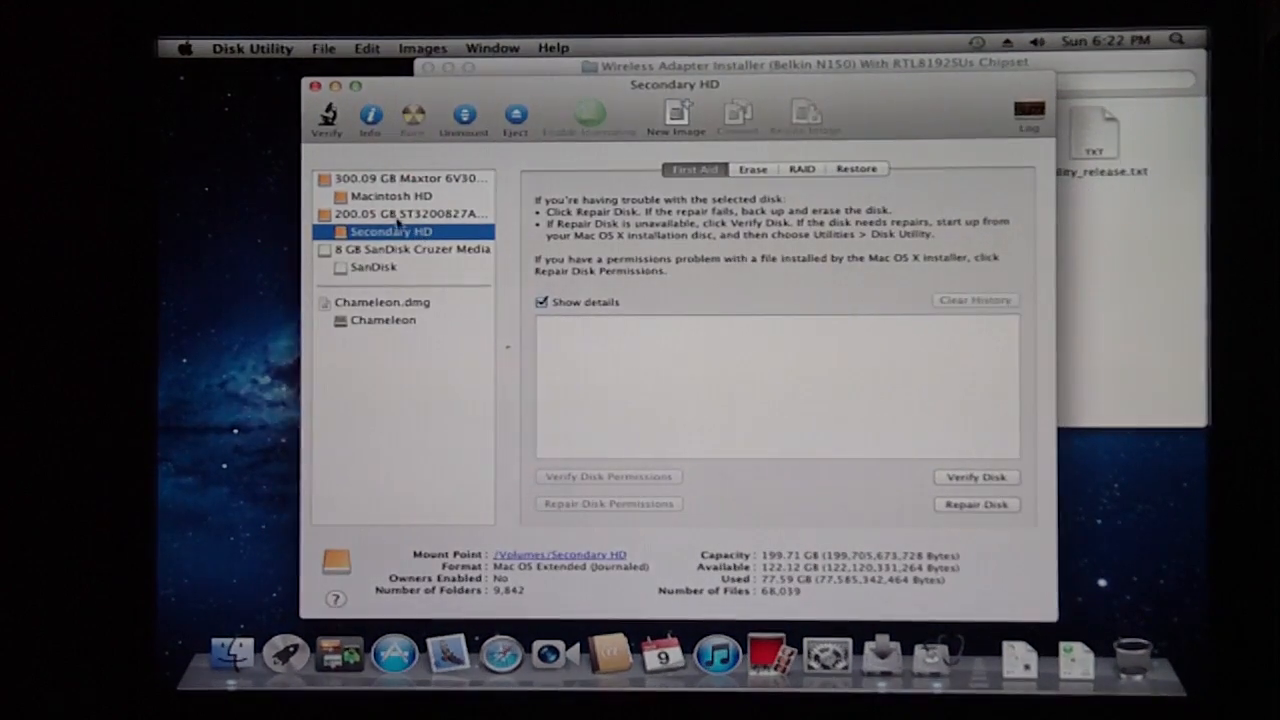
{"action": "left_click", "coordinate": [392, 195]}
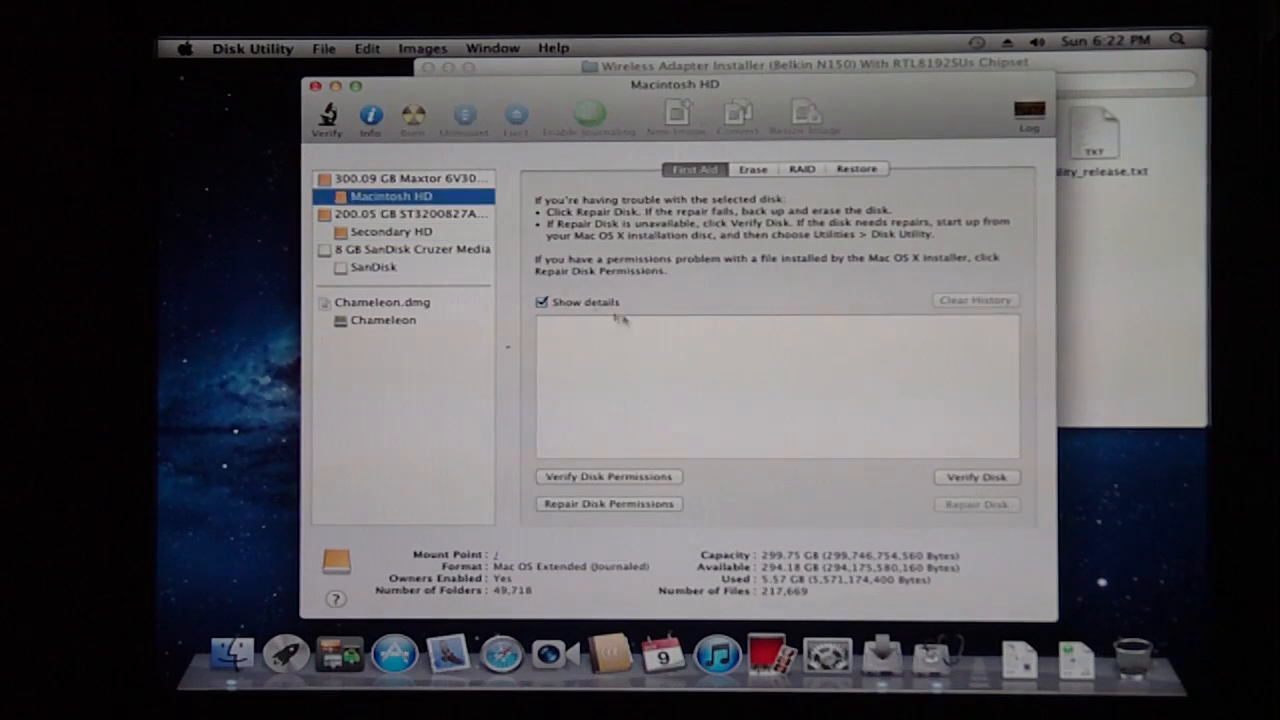
{"action": "left_click", "coordinate": [606, 503]}
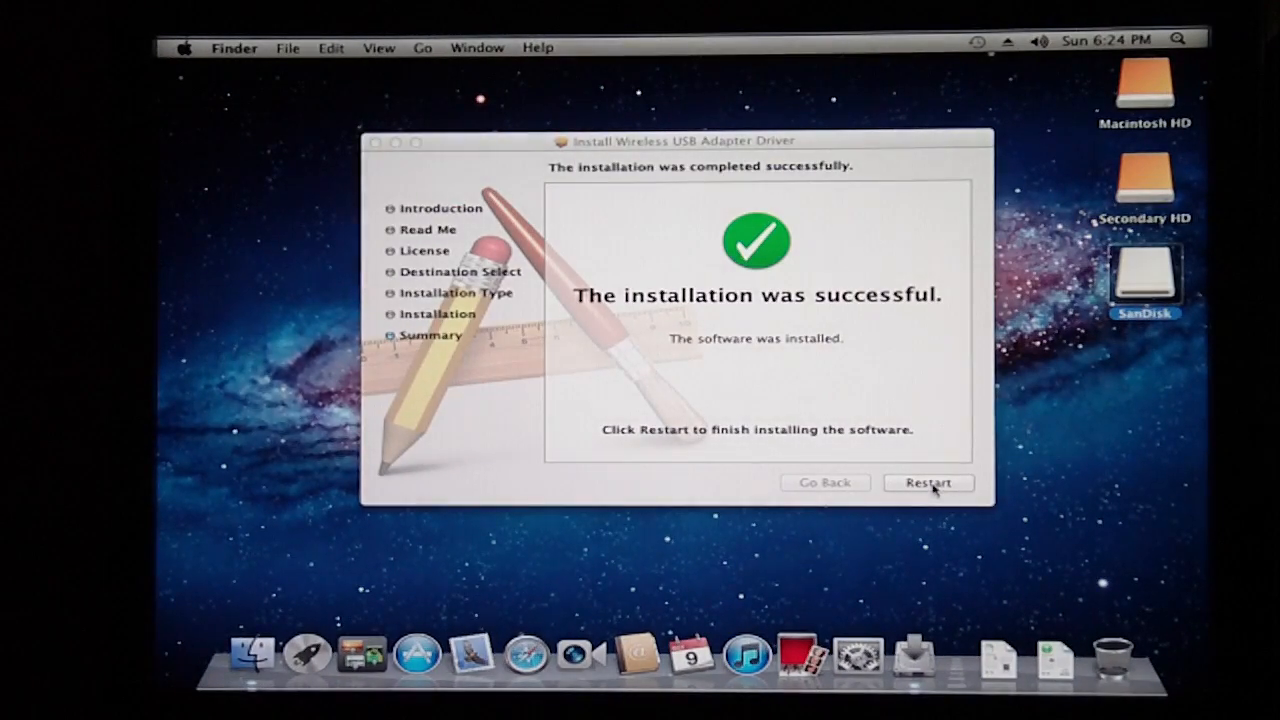
Restart from the driver installer's success screen, then open Launchpad after rebooting.
{"action": "left_click", "coordinate": [928, 483]}
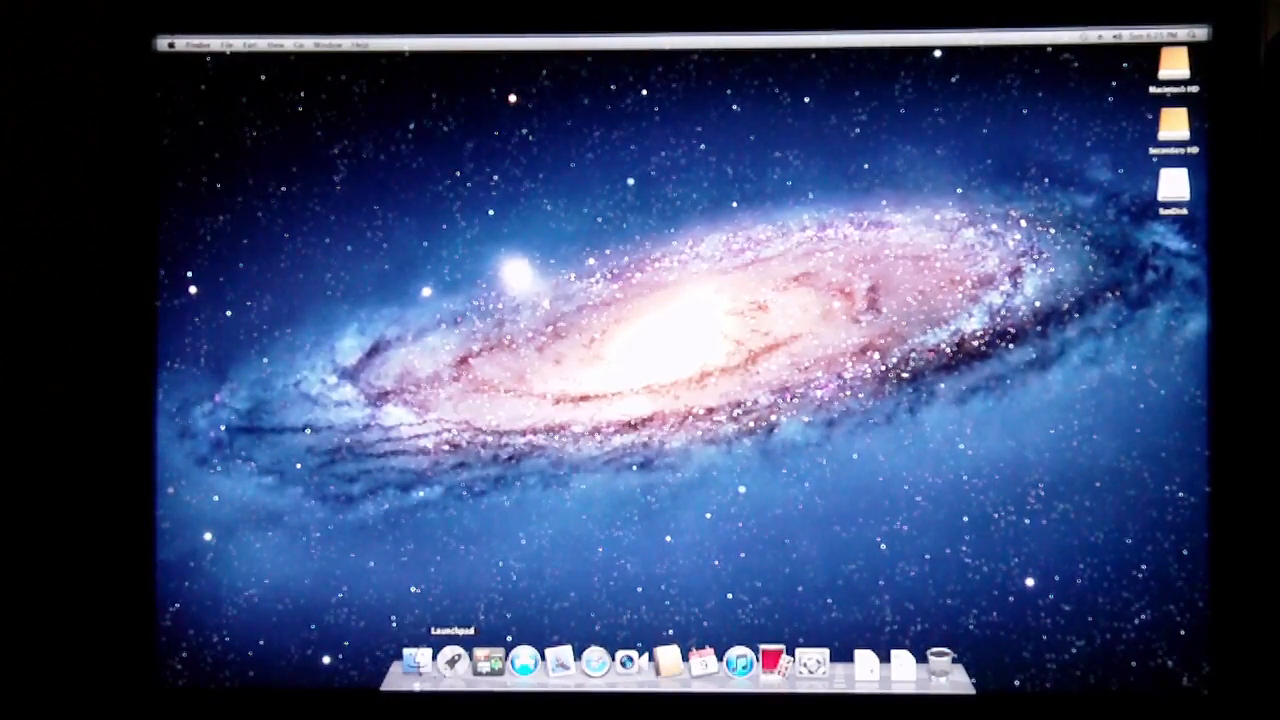
{"action": "left_click", "coordinate": [416, 661]}
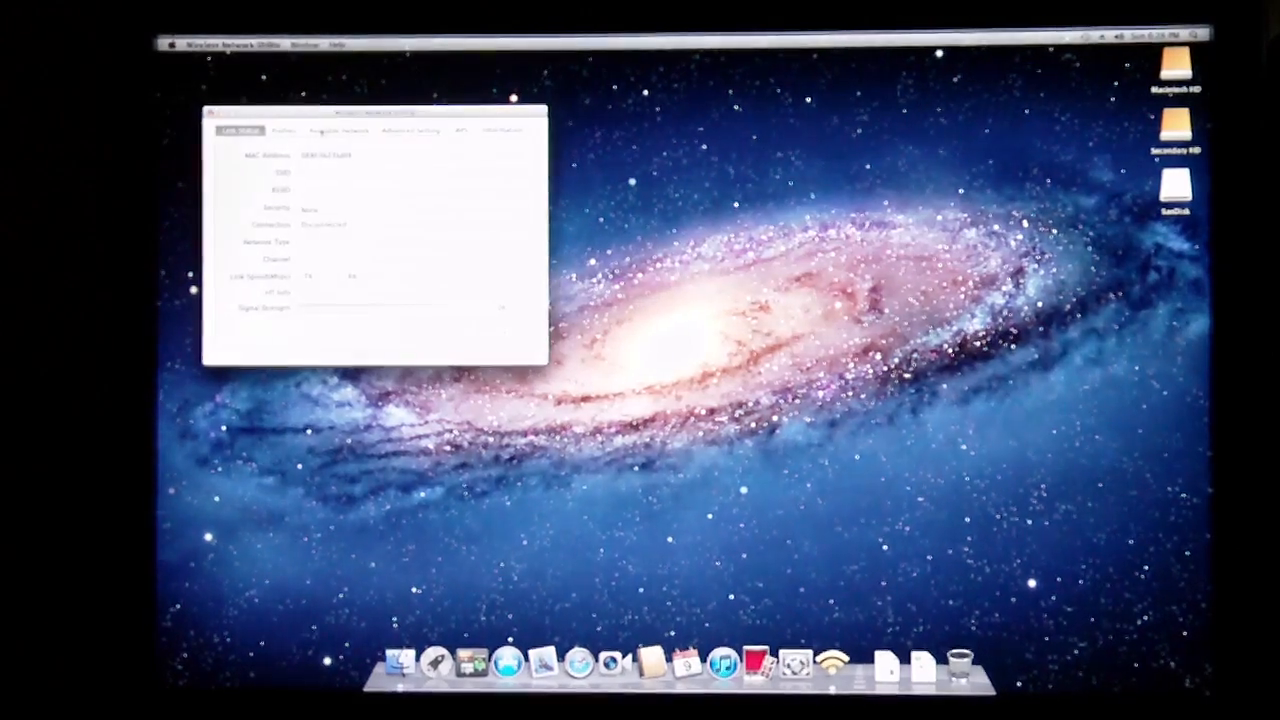
Pick the available network, dismiss the key length error, and enter a valid WPA2_PSK/AES key.
{"action": "left_click", "coordinate": [339, 130]}
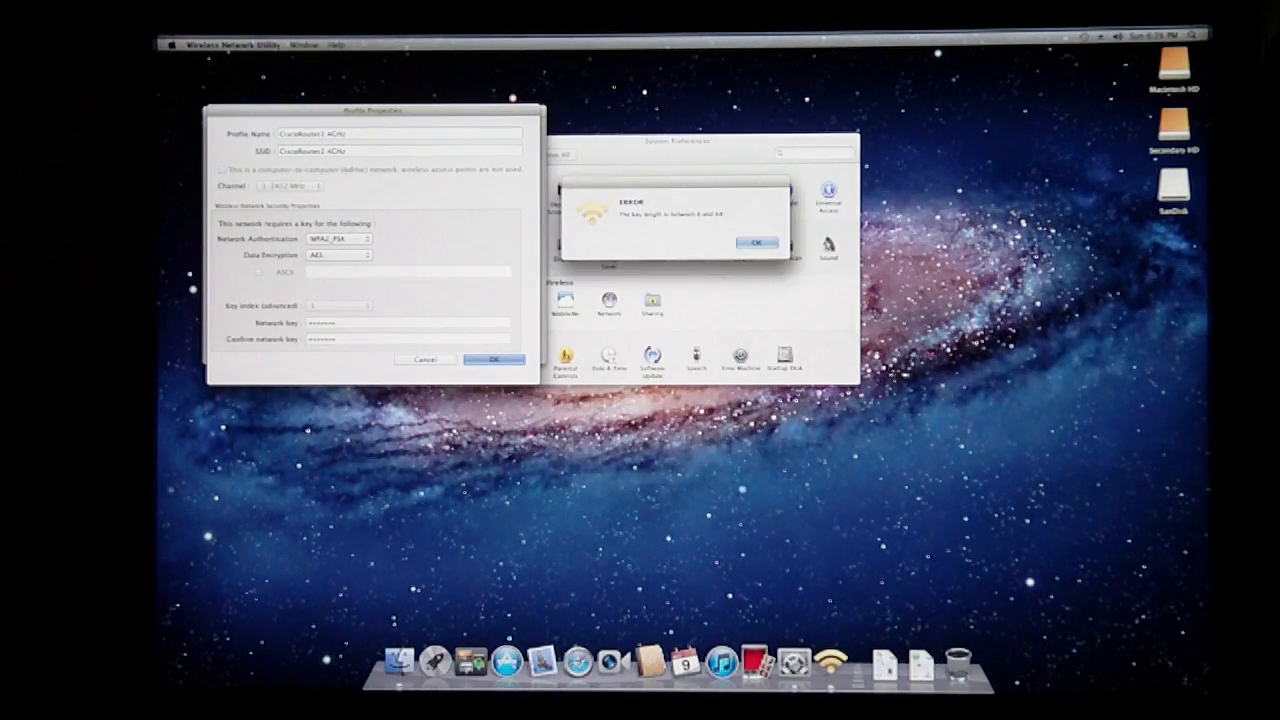
{"action": "left_click", "coordinate": [762, 243]}
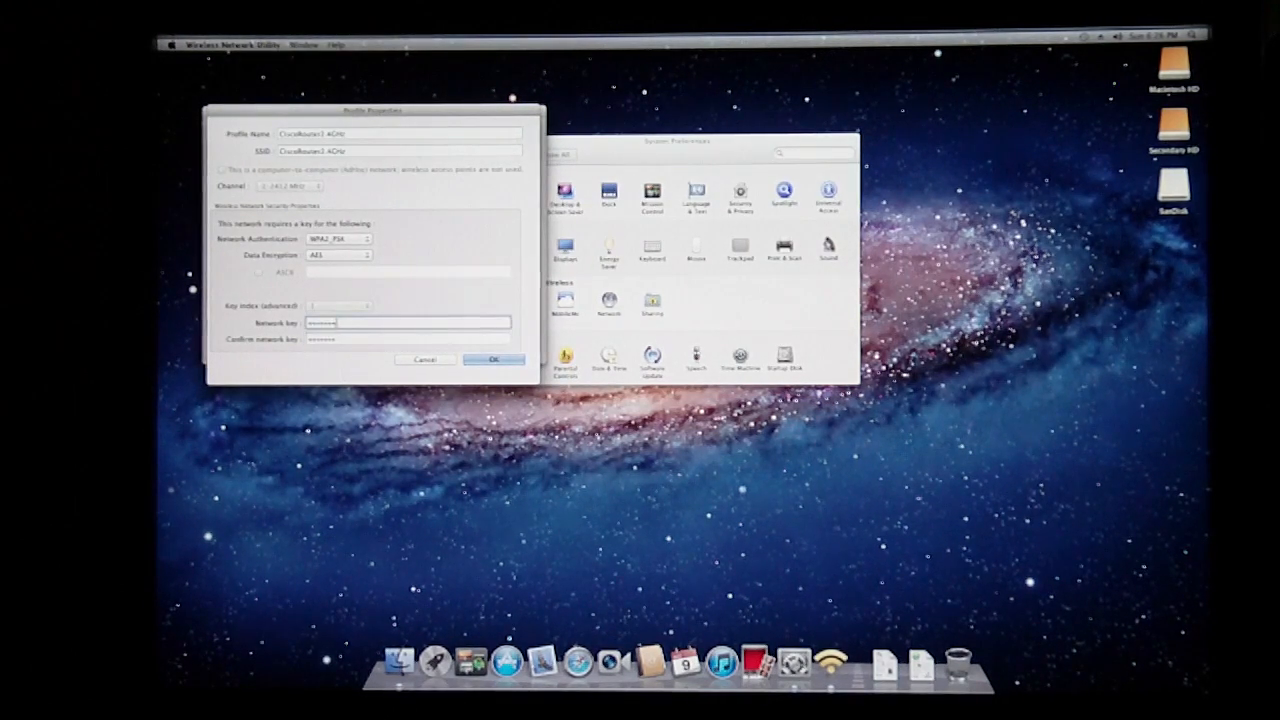
{"action": "type", "text": "•"}
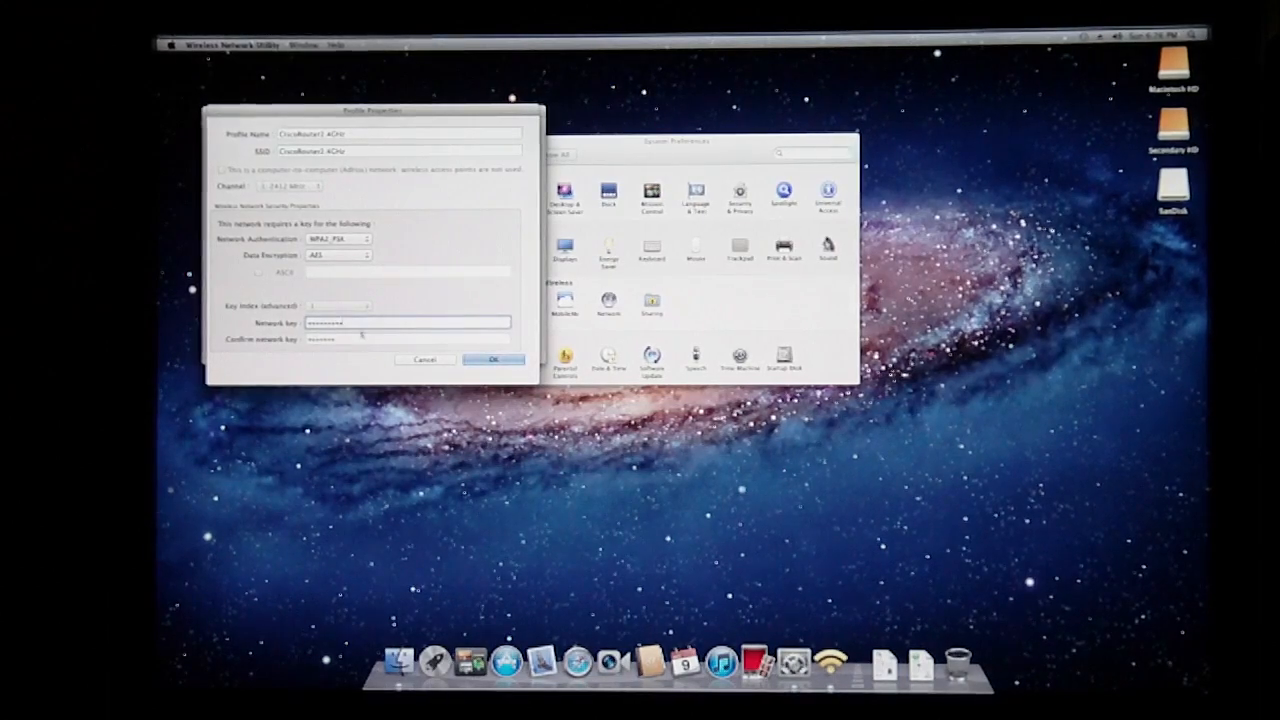
{"action": "left_click", "coordinate": [492, 359]}
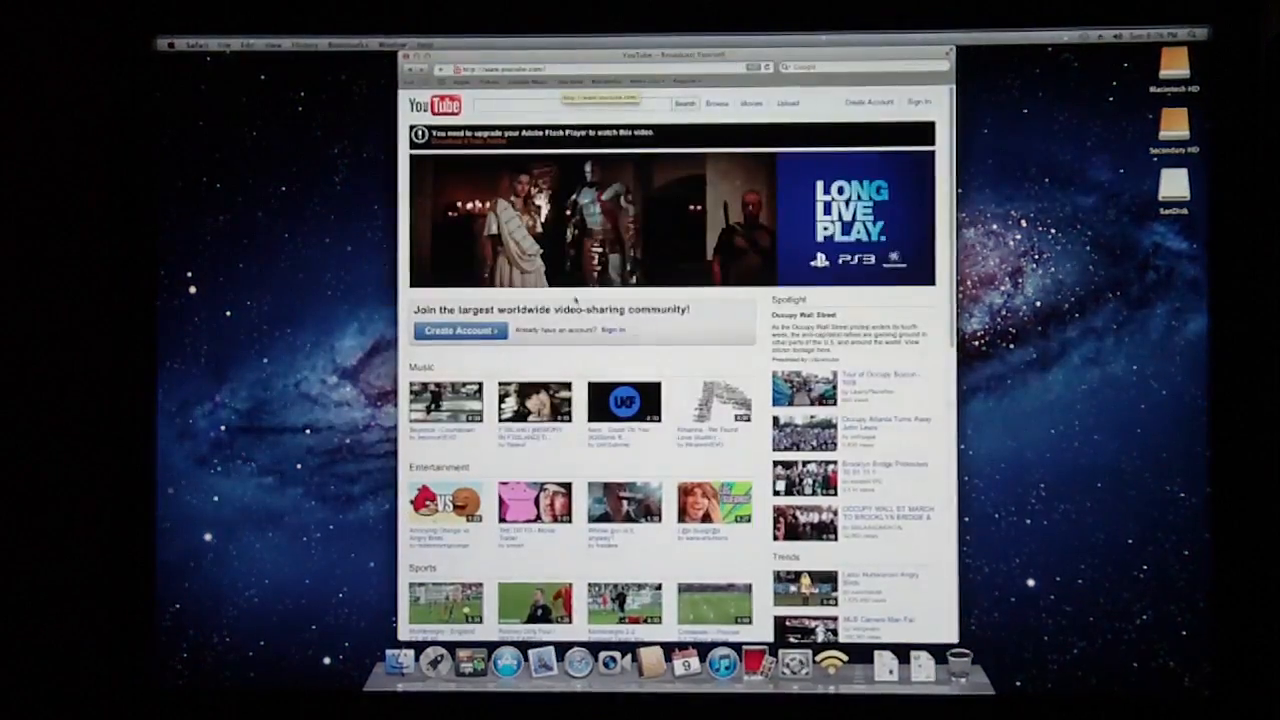
Scroll the loaded YouTube page in Safari to confirm the internet connection.
{"action": "scroll", "scroll_direction": "down", "scroll_amount": 3}
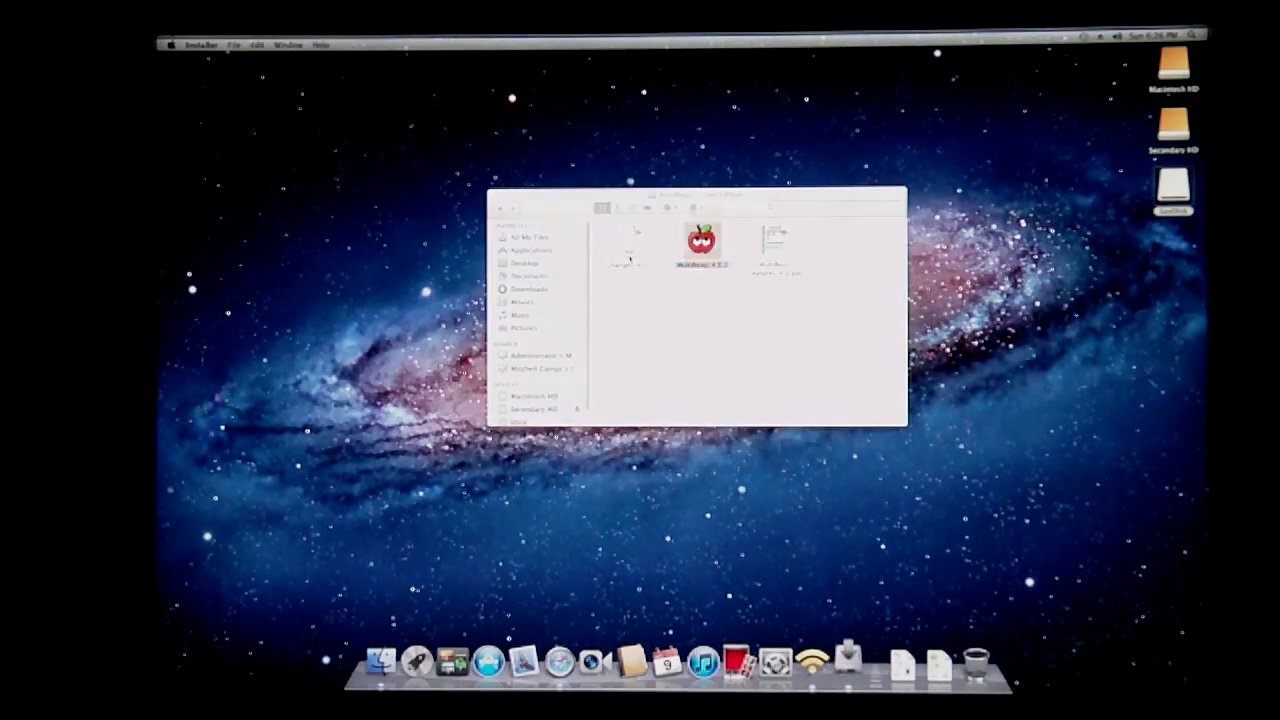
Run MultiBeast and install the selected packages onto Macintosh HD with the admin password.
{"action": "double_click", "coordinate": [702, 245]}
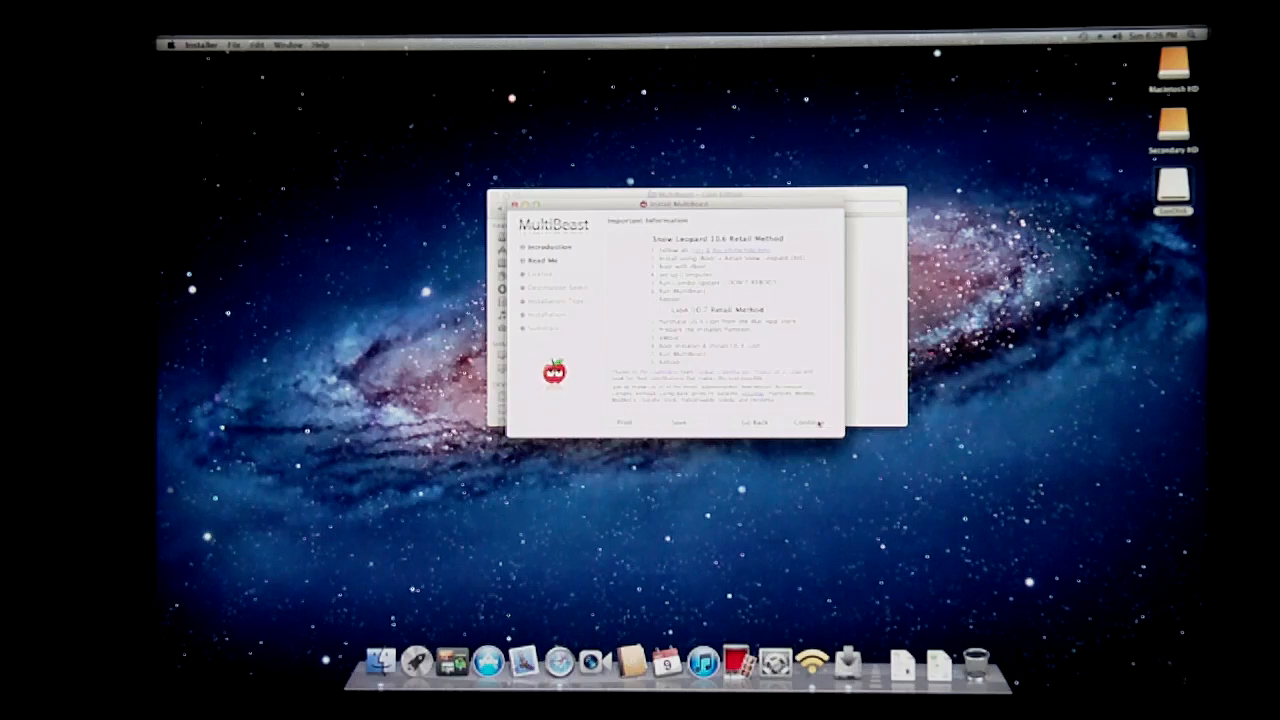
{"action": "left_click", "coordinate": [808, 422]}
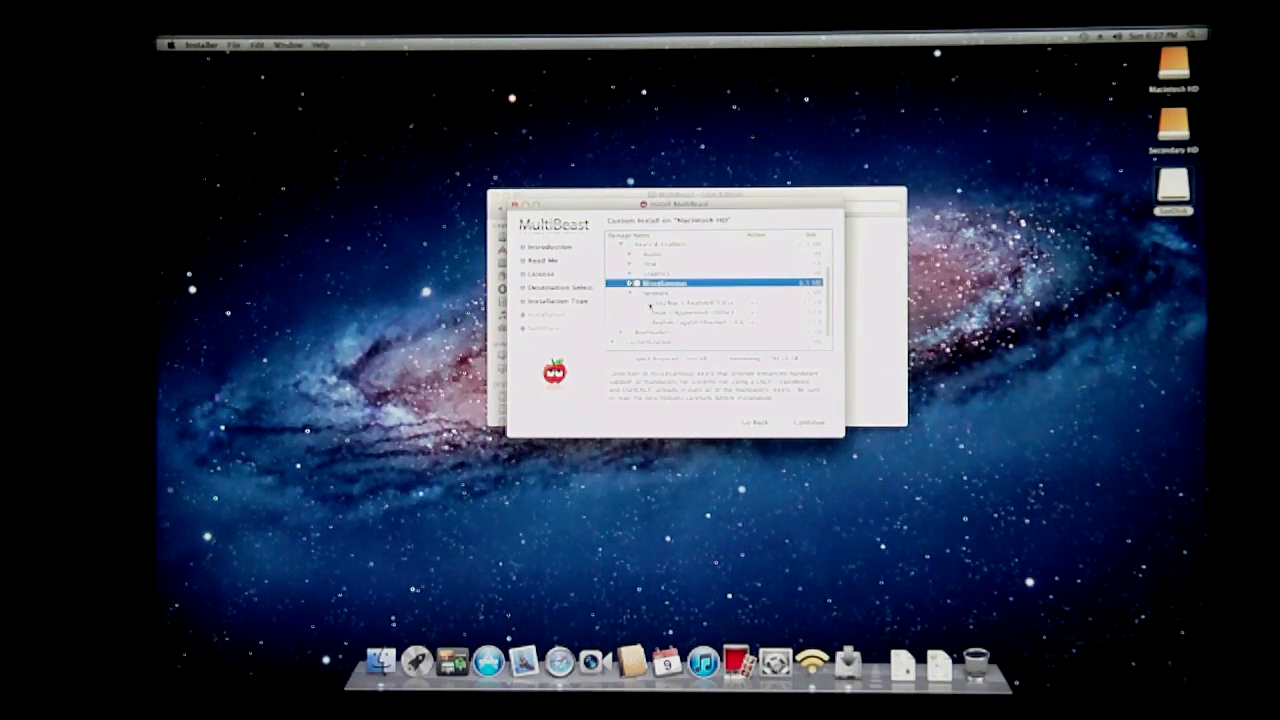
{"action": "left_click", "coordinate": [808, 422]}
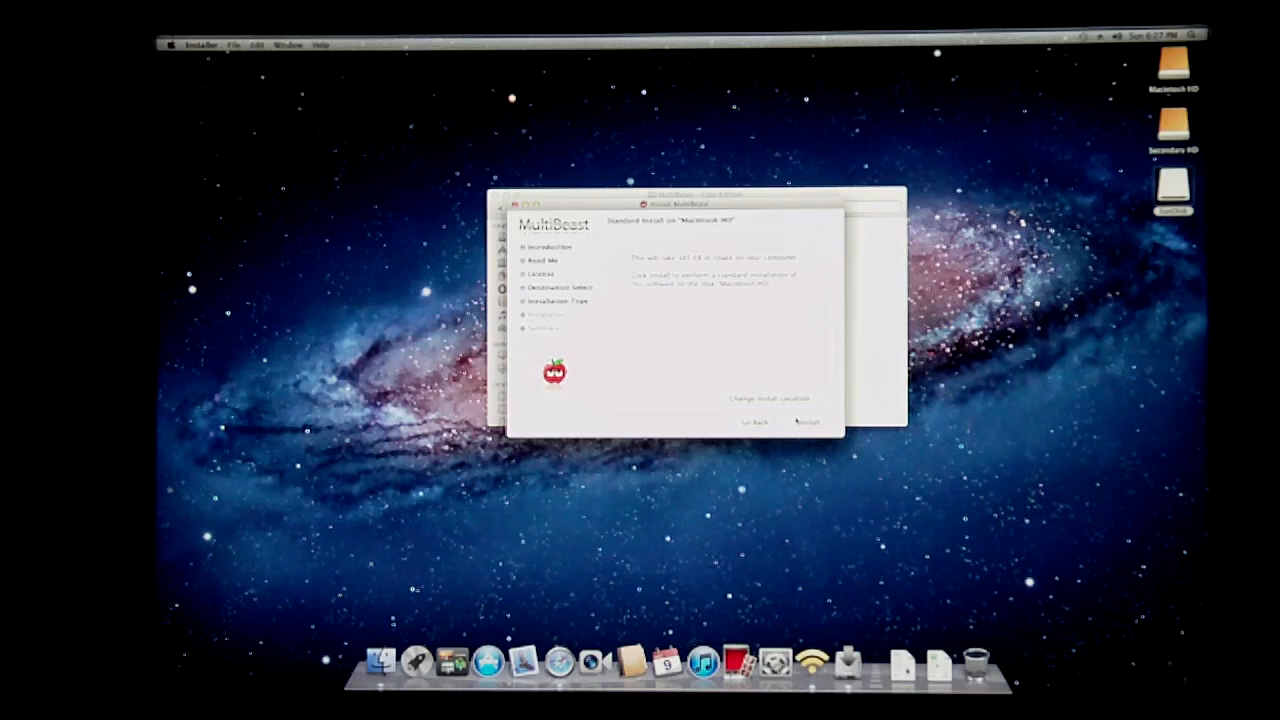
{"action": "left_click", "coordinate": [806, 421]}
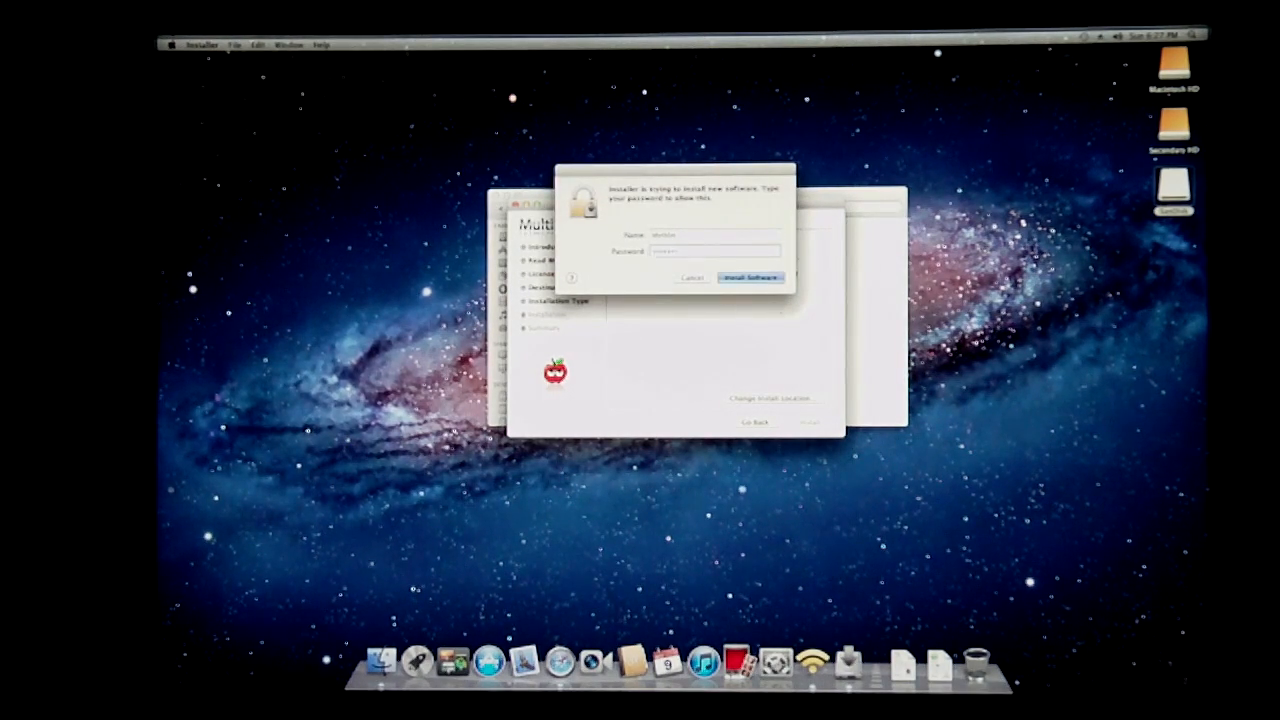
{"action": "left_click", "coordinate": [750, 277]}
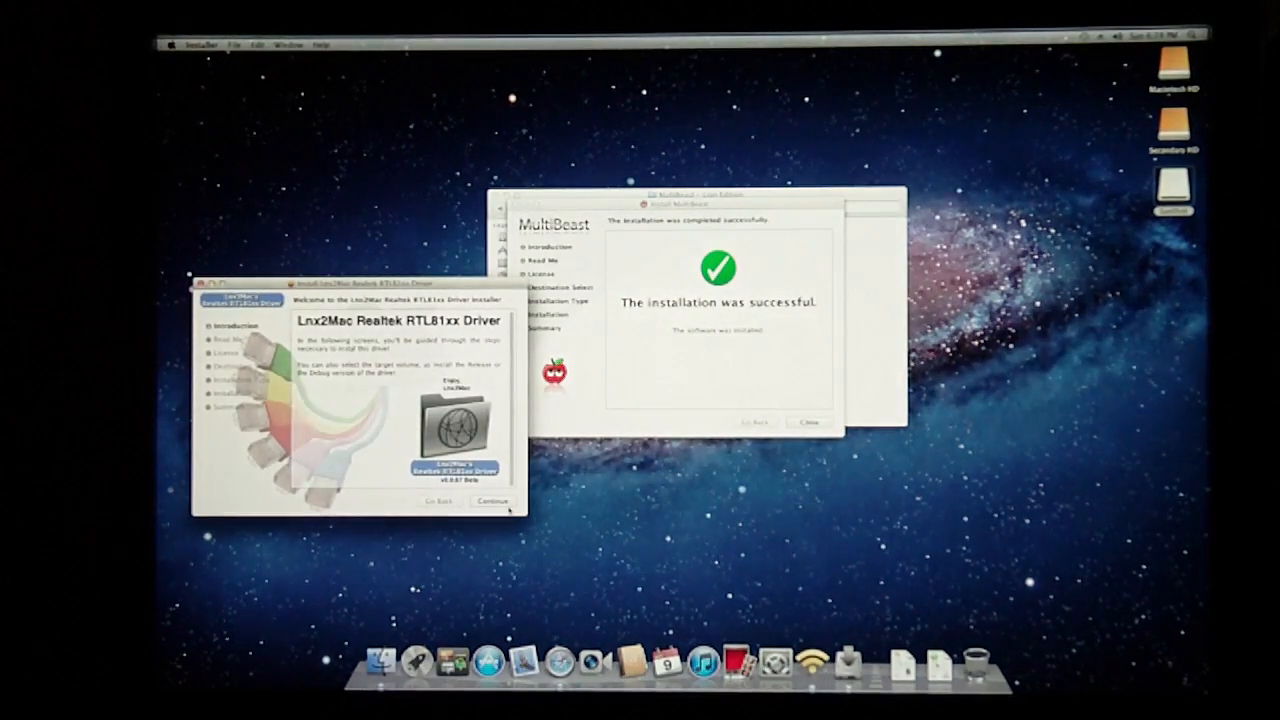
Install the Lnx2Mac Realtek RTL81xx network driver on Macintosh HD, then close MultiBeast.
{"action": "left_click", "coordinate": [489, 501]}
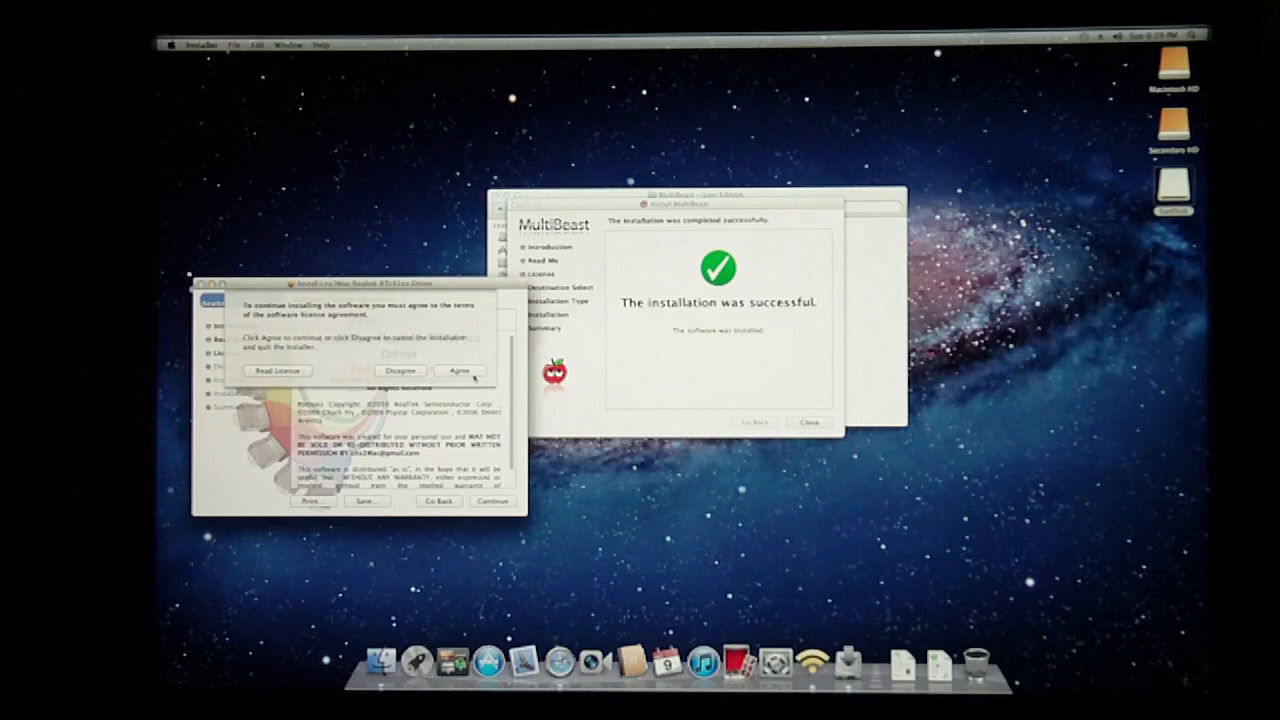
{"action": "left_click", "coordinate": [459, 371]}
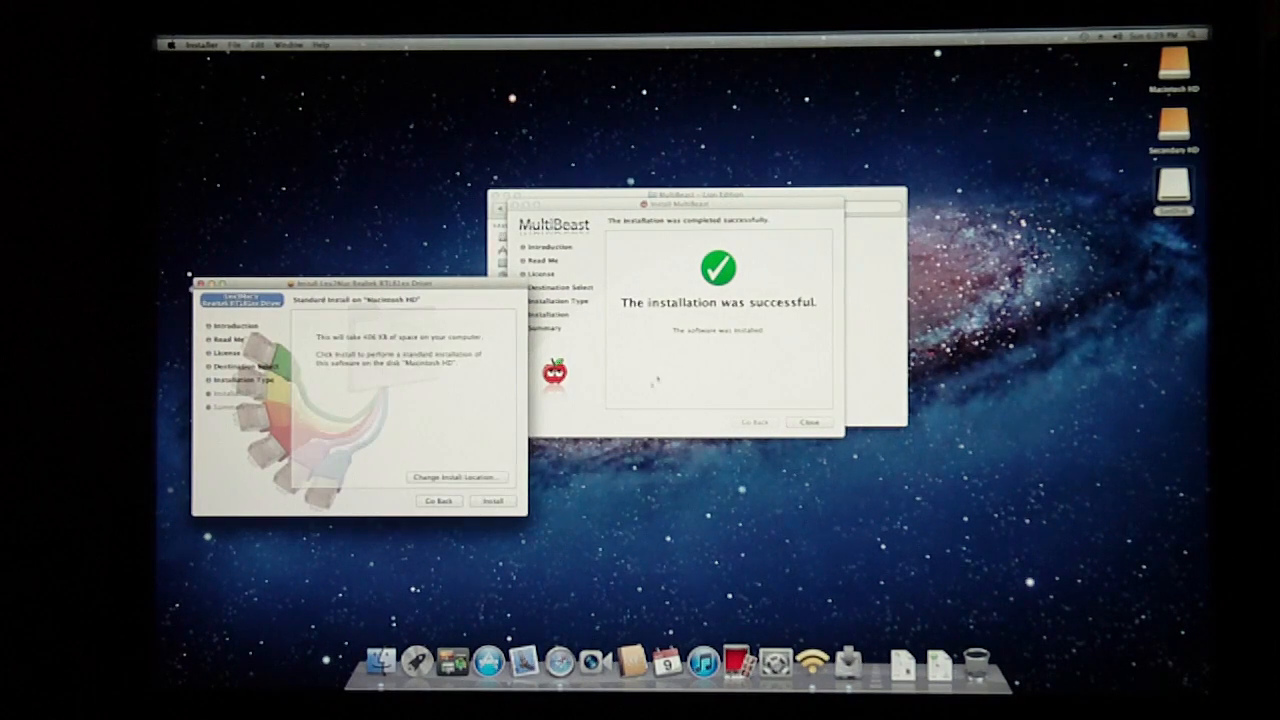
{"action": "left_click", "coordinate": [492, 501]}
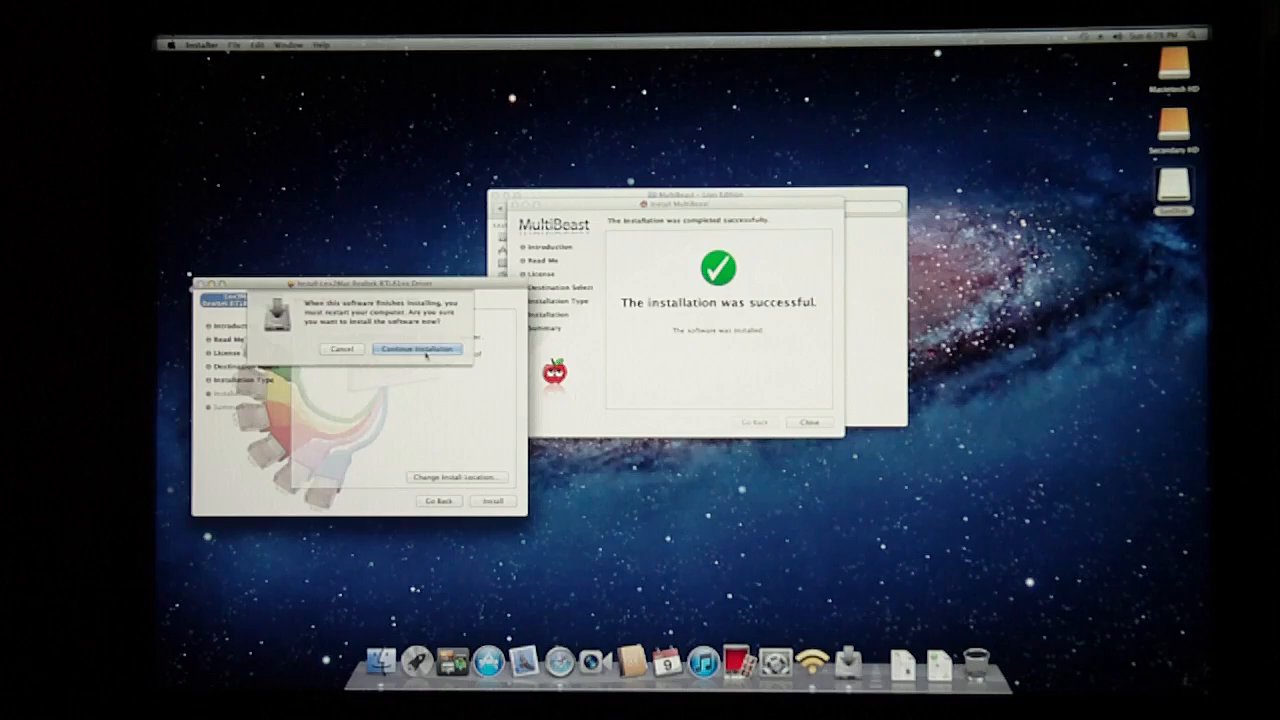
{"action": "left_click", "coordinate": [417, 349]}
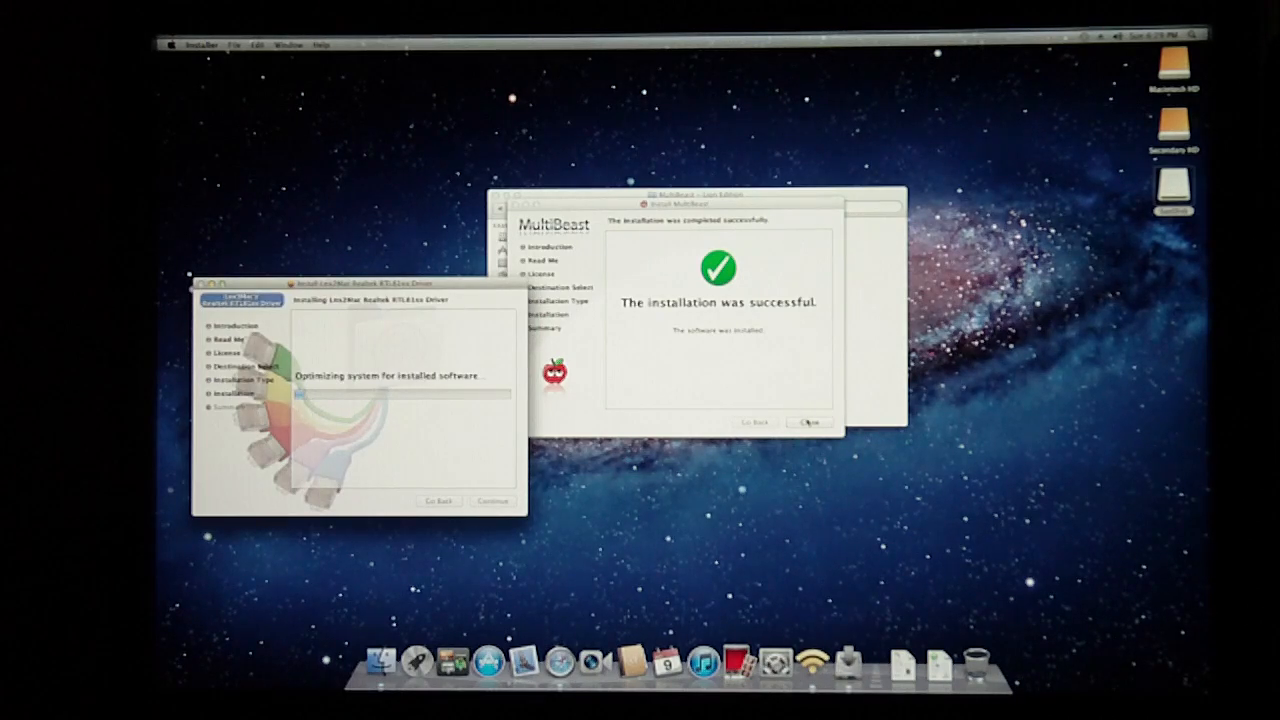
{"action": "left_click", "coordinate": [808, 422]}
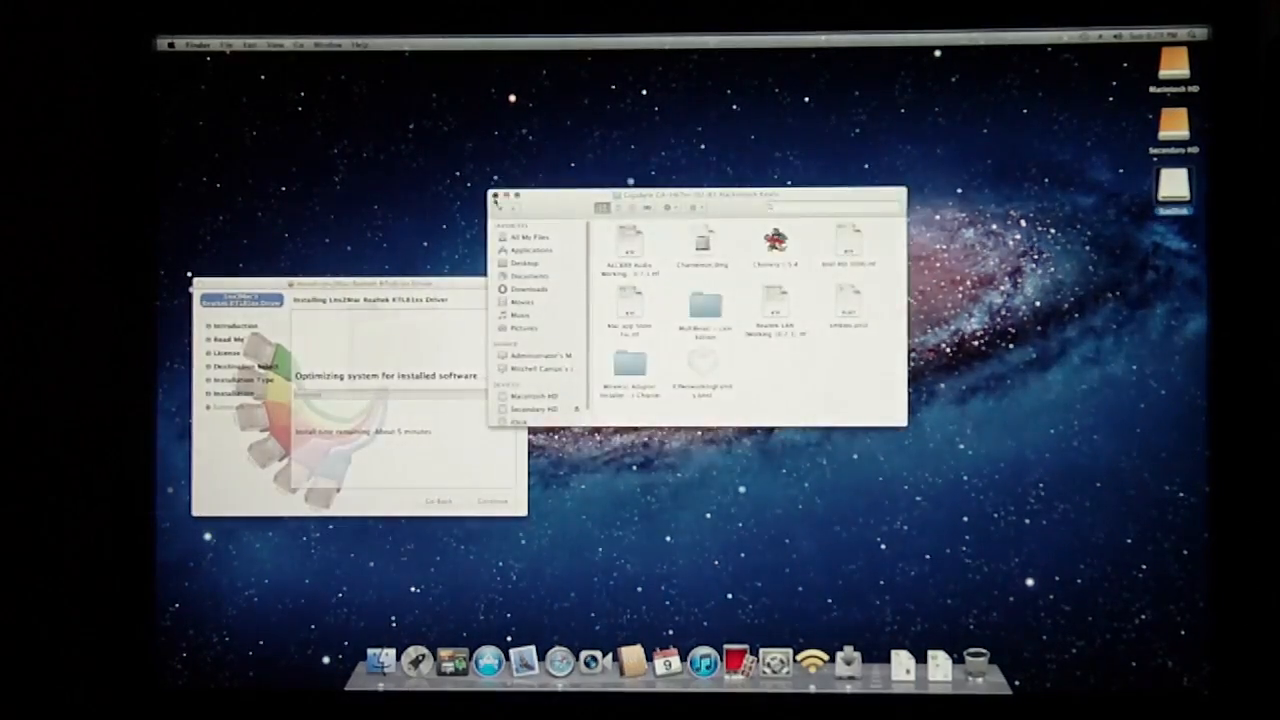
{"action": "left_click", "coordinate": [496, 202]}
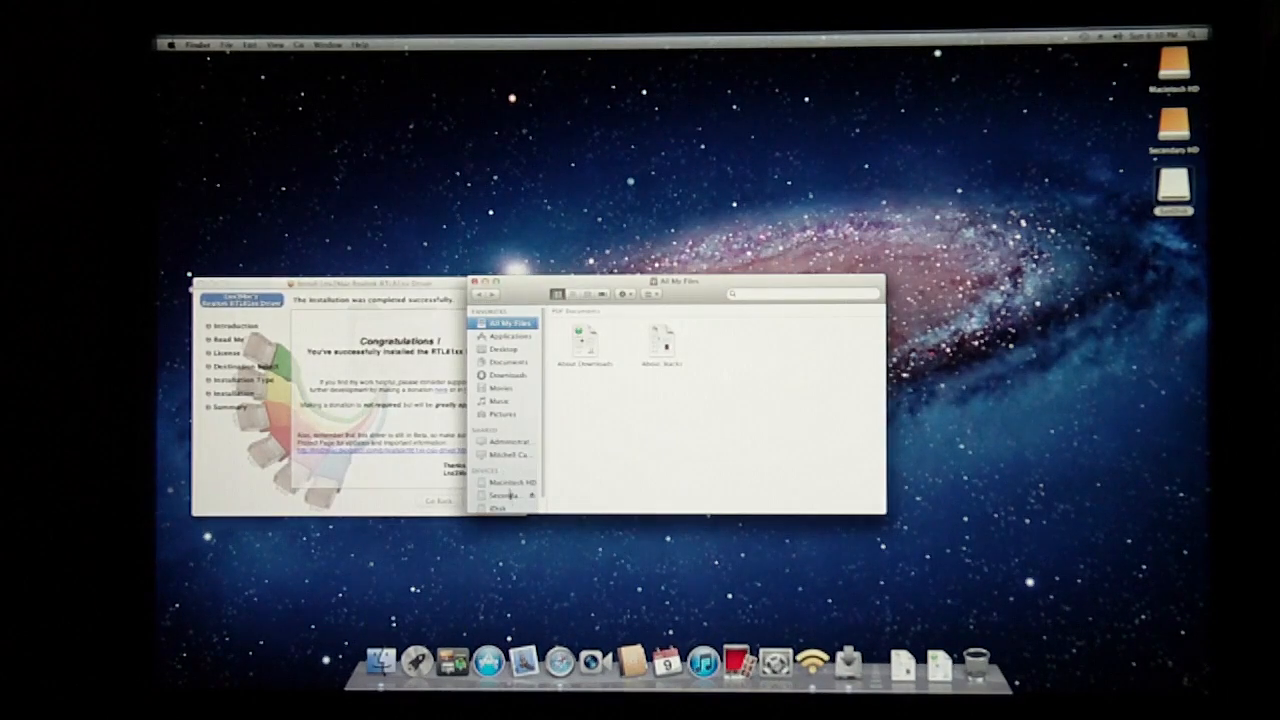
Replace IONetworkingFamily.kext in System/Library/Extensions with the downloaded copy, authorizing the change.
{"action": "left_click", "coordinate": [510, 482]}
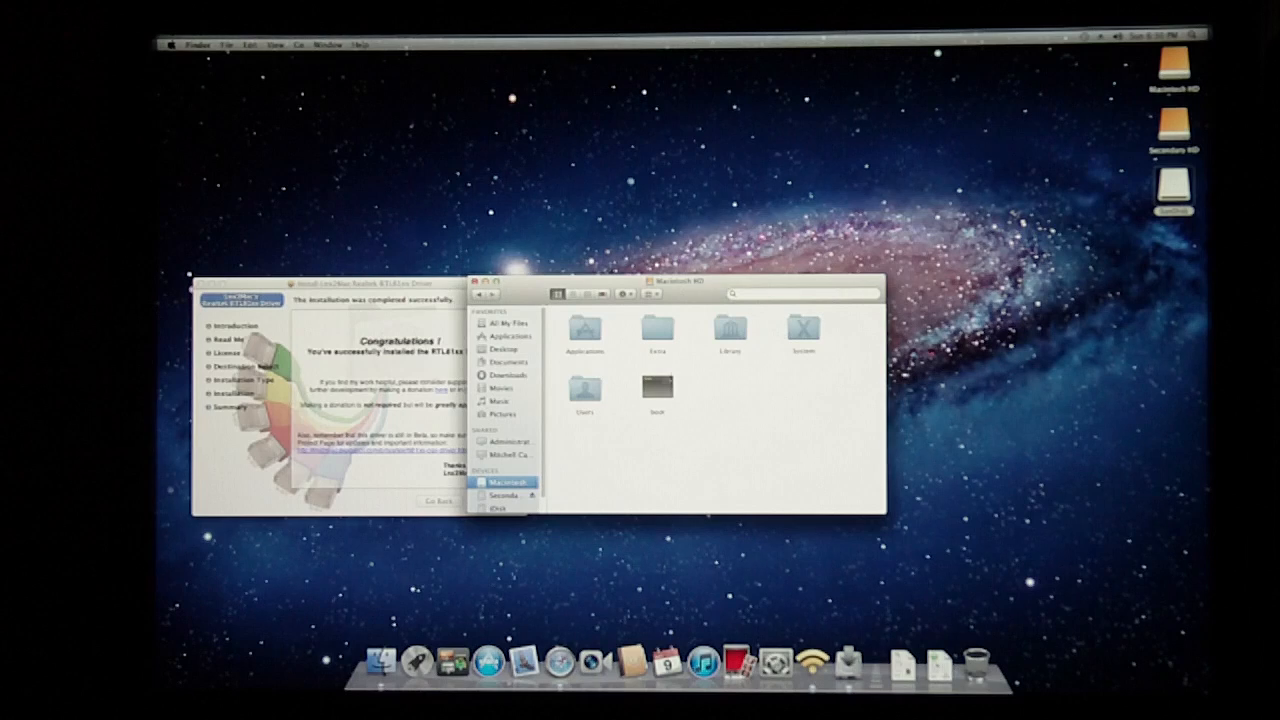
{"action": "double_click", "coordinate": [800, 330]}
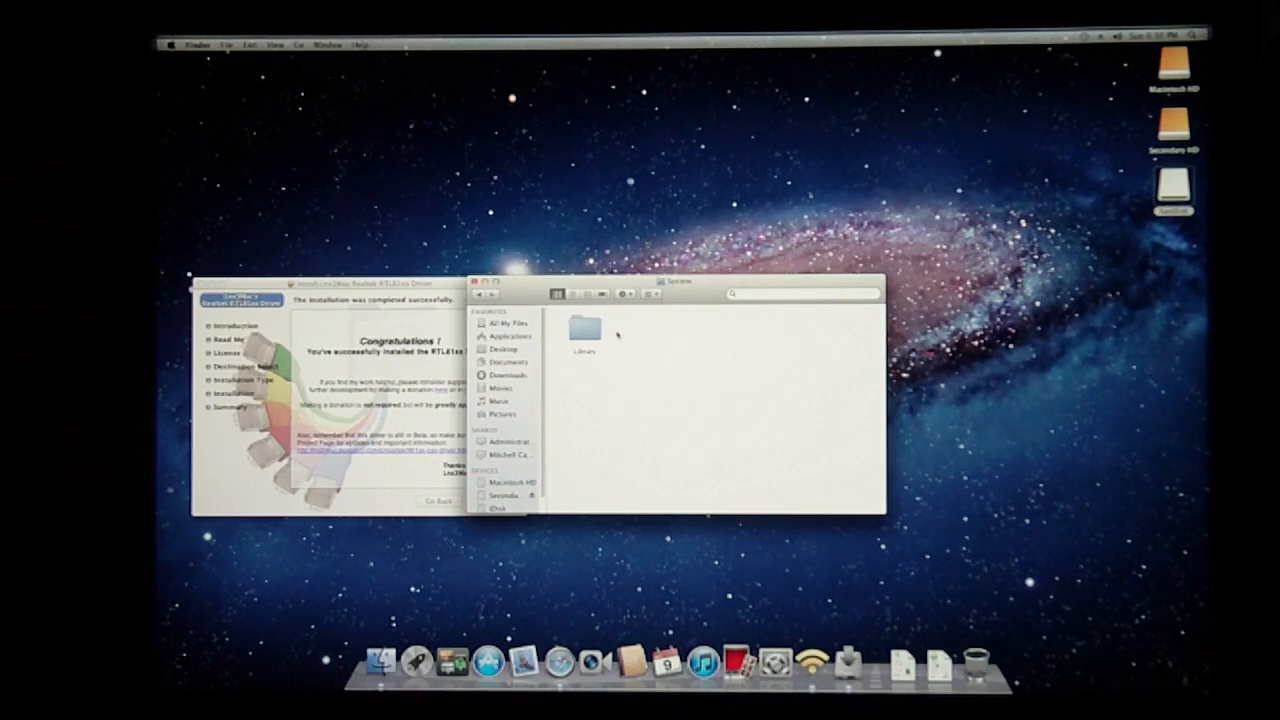
{"action": "double_click", "coordinate": [585, 322]}
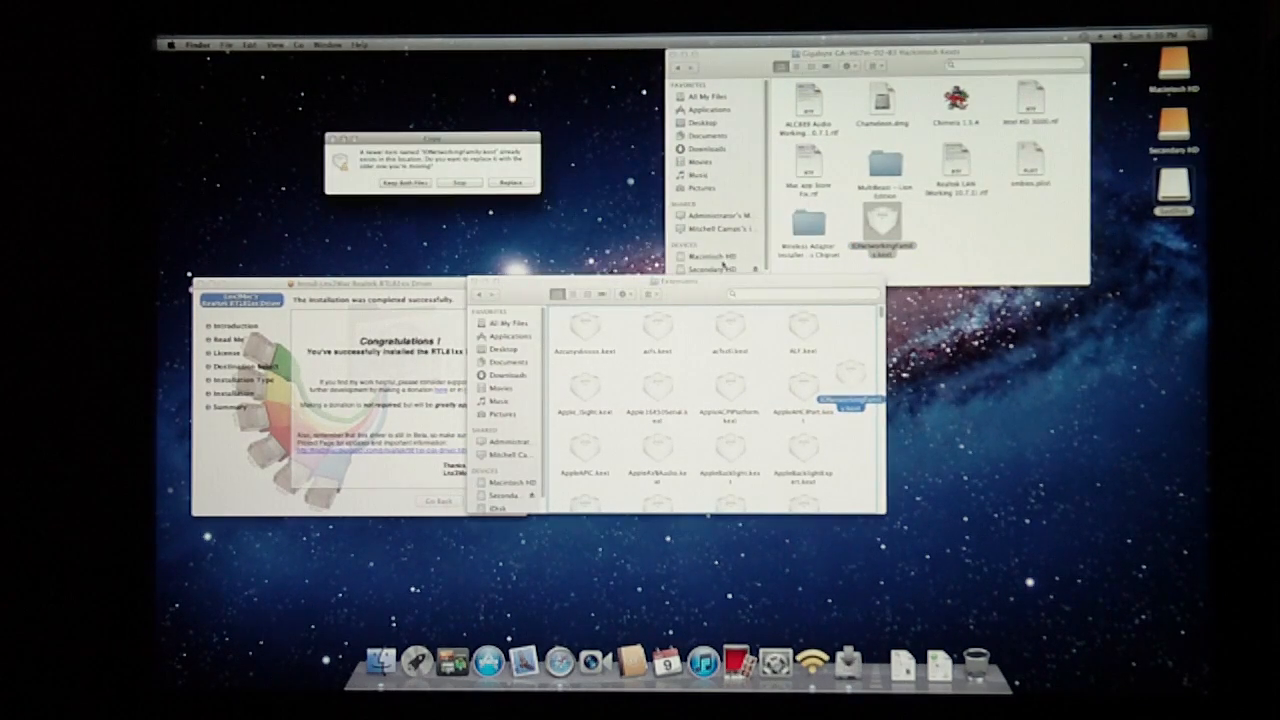
{"action": "left_click", "coordinate": [510, 182]}
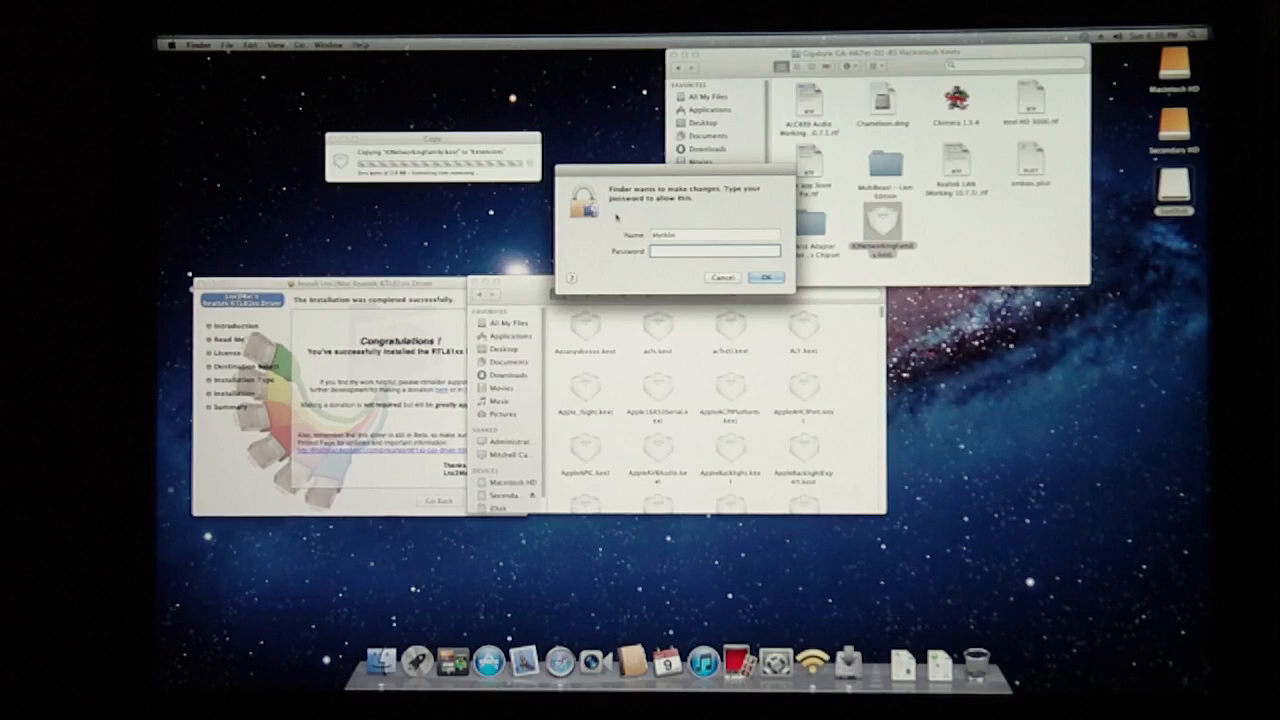
{"action": "left_click", "coordinate": [766, 277]}
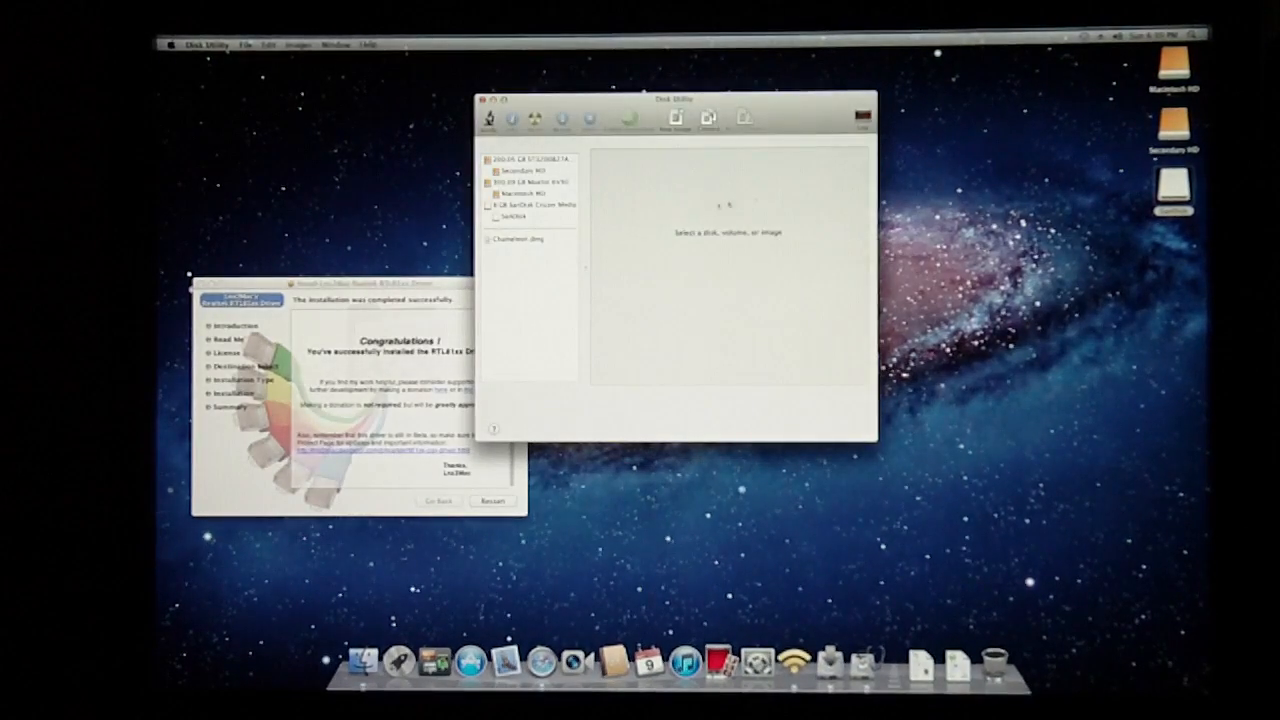
Run Repair Disk Permissions on Macintosh HD, then restart the computer.
{"action": "left_click", "coordinate": [527, 193]}
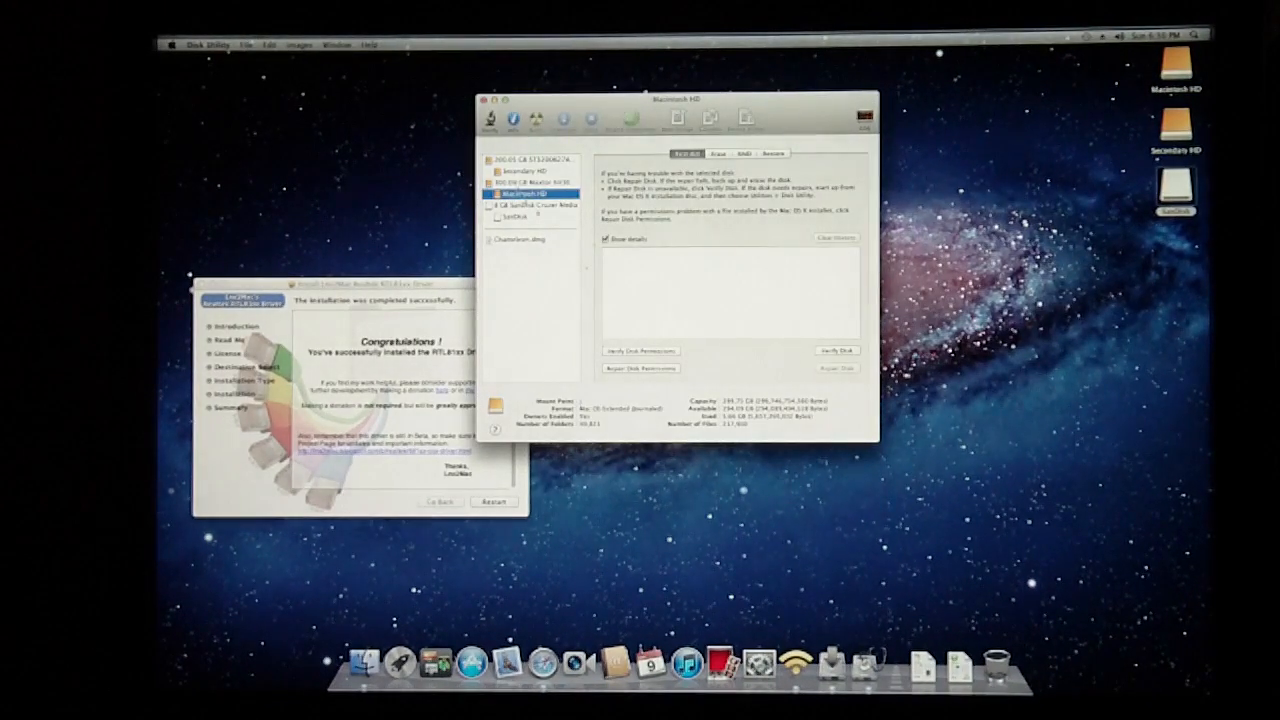
{"action": "left_click", "coordinate": [640, 368]}
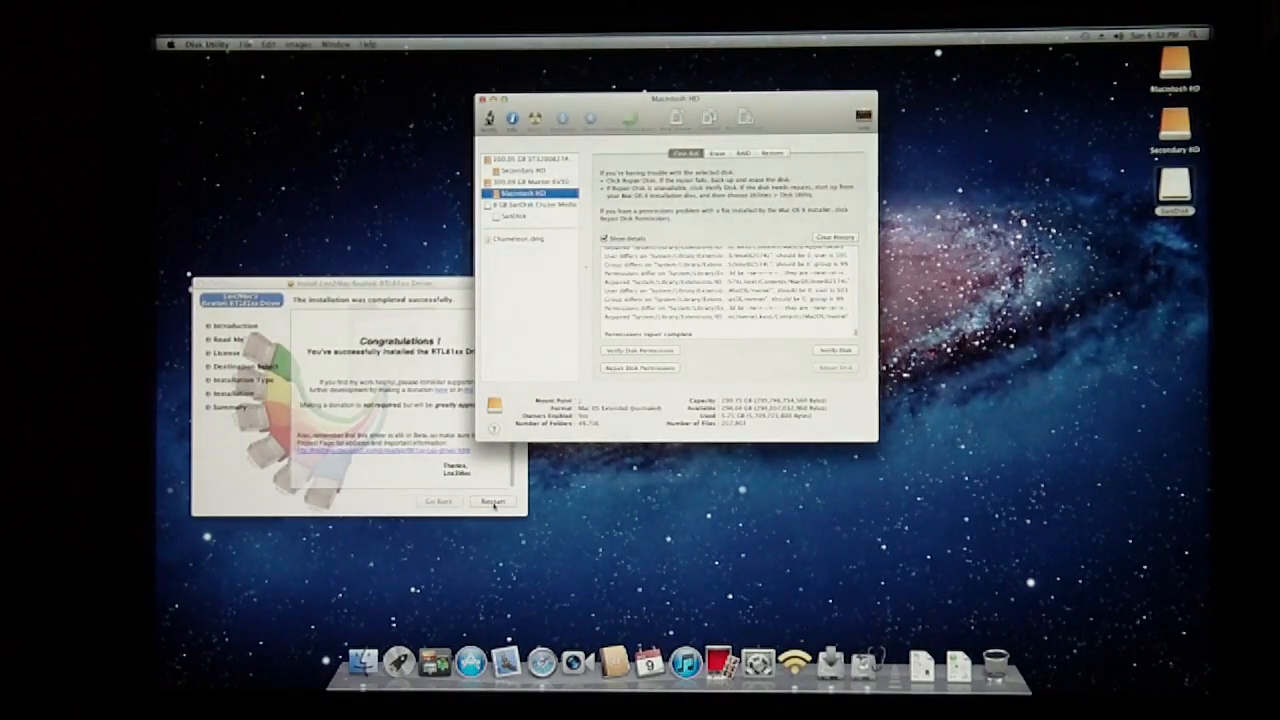
{"action": "left_click", "coordinate": [492, 501]}
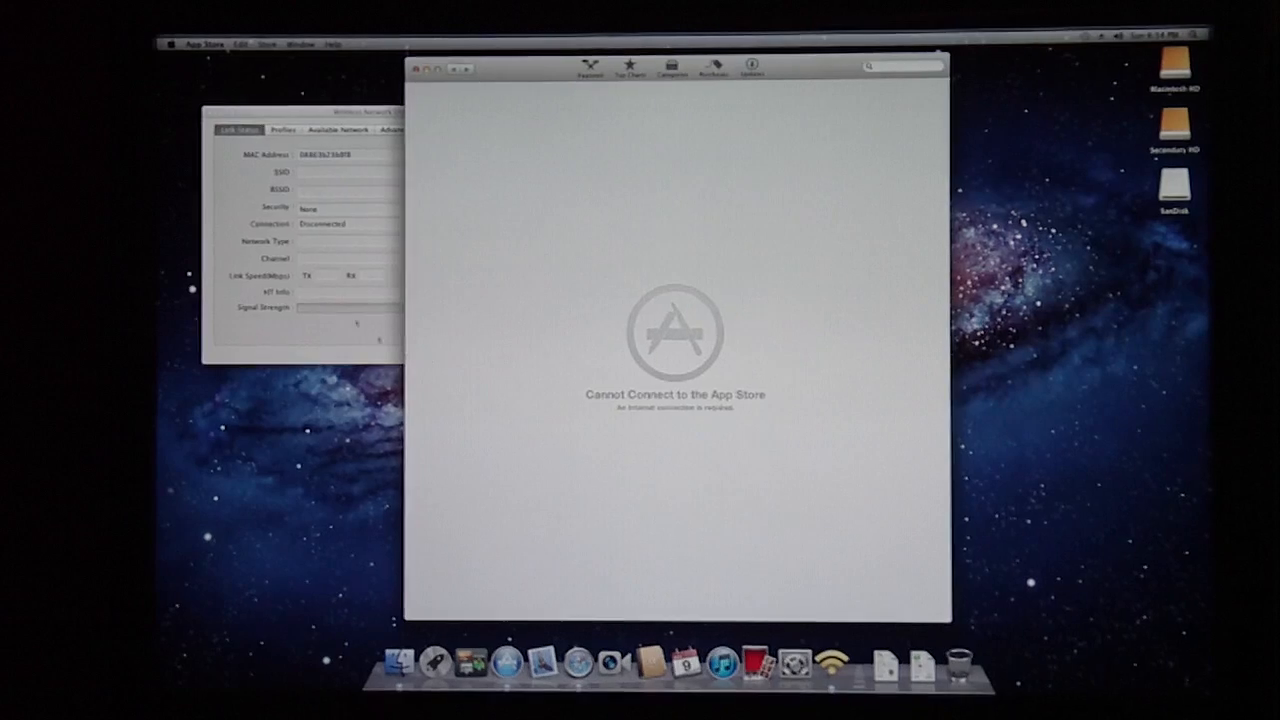
Connect using the saved router profile and try signing in to App Store as mitchell.
{"action": "left_click", "coordinate": [283, 129]}
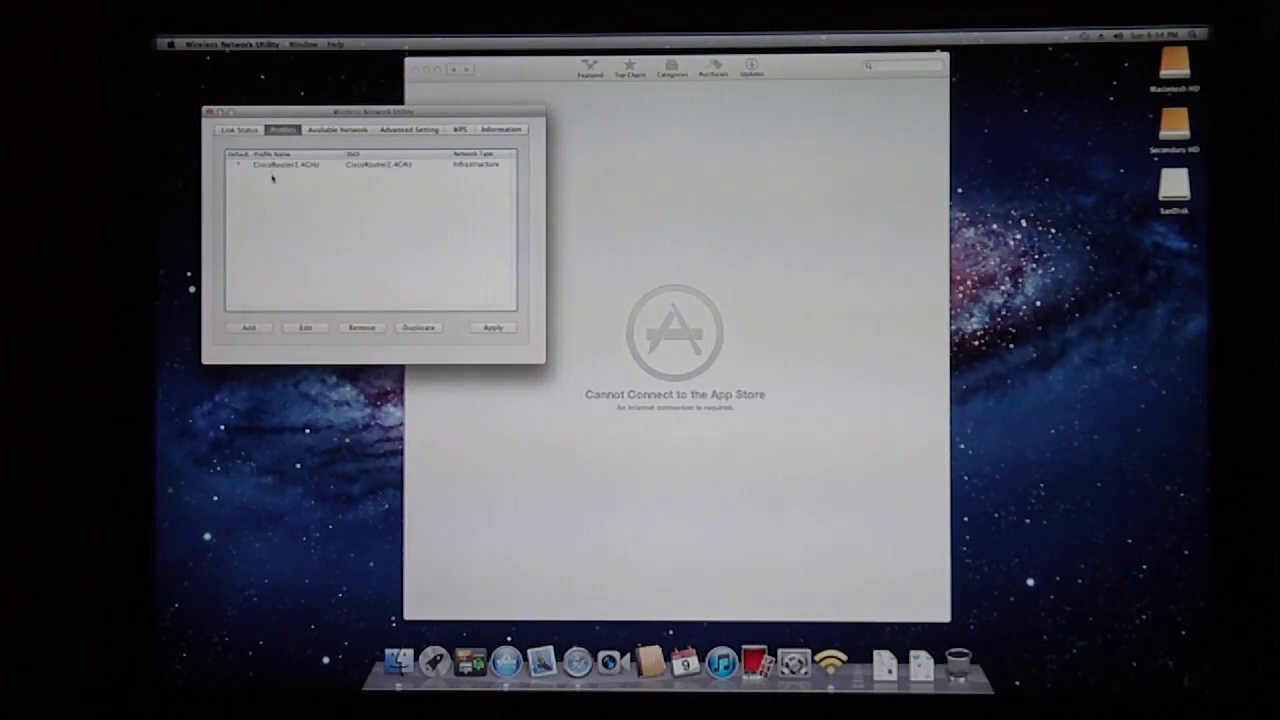
{"action": "left_click", "coordinate": [232, 129]}
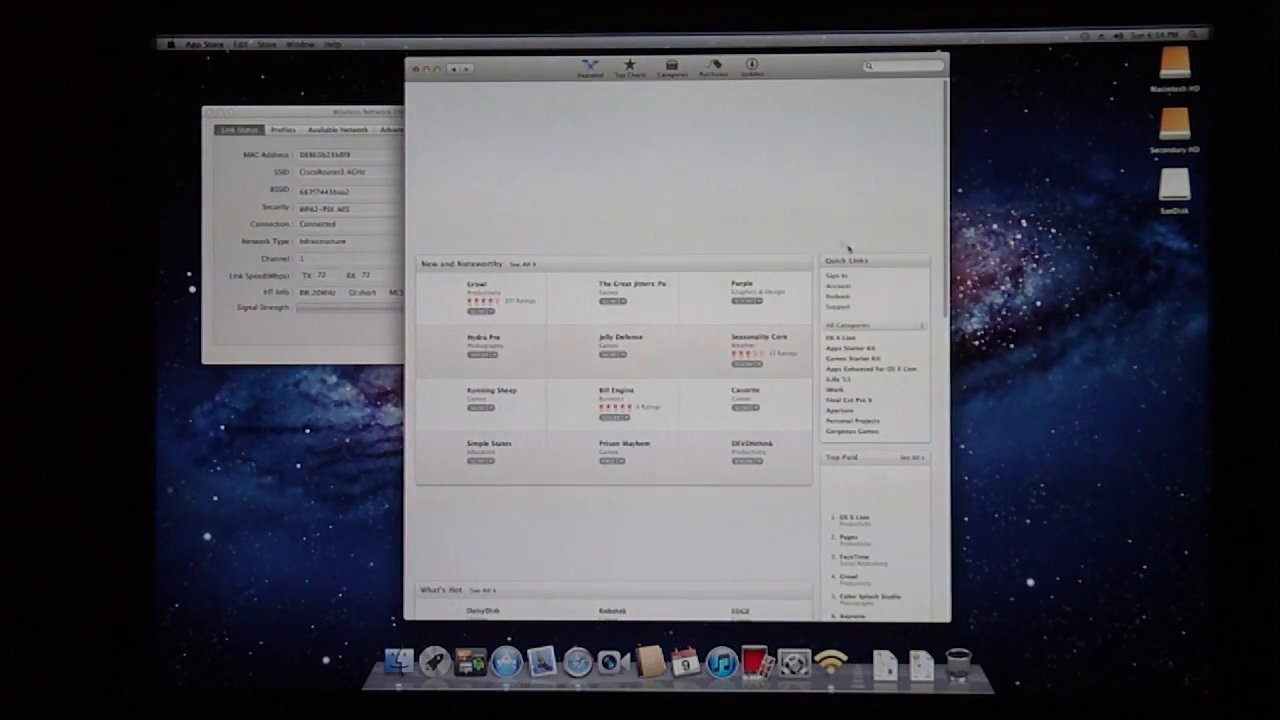
{"action": "left_click", "coordinate": [835, 275]}
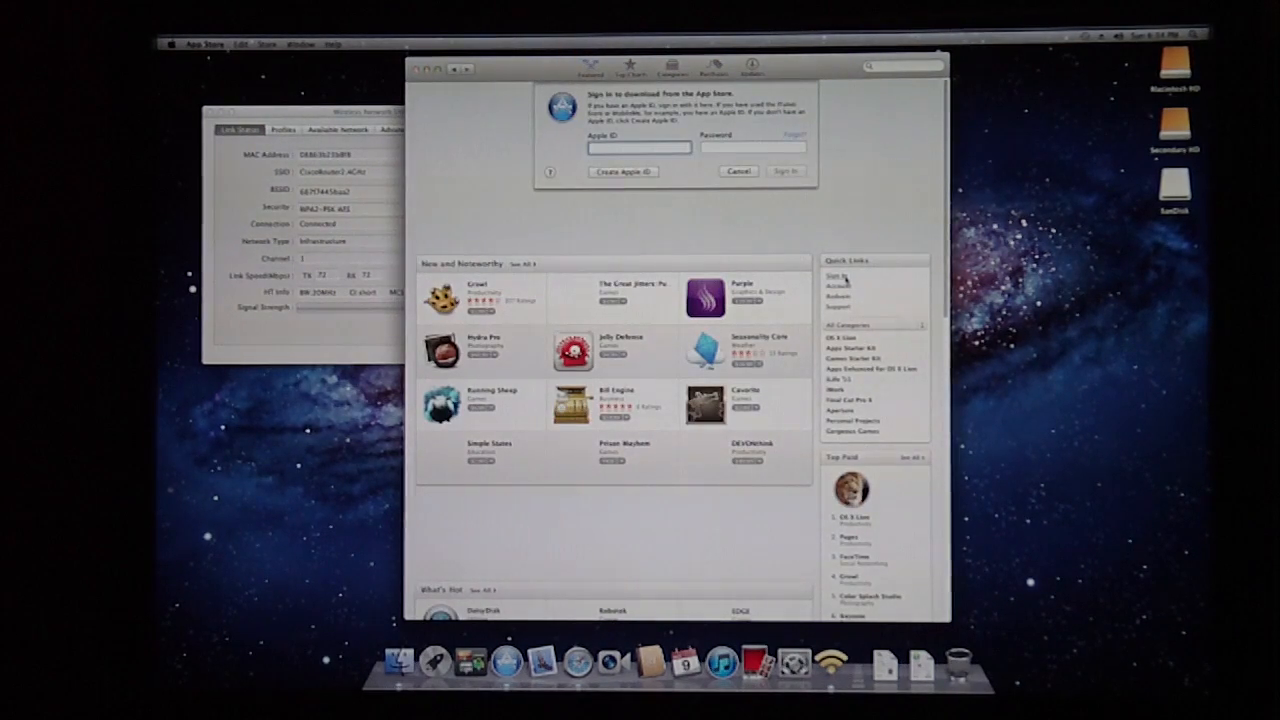
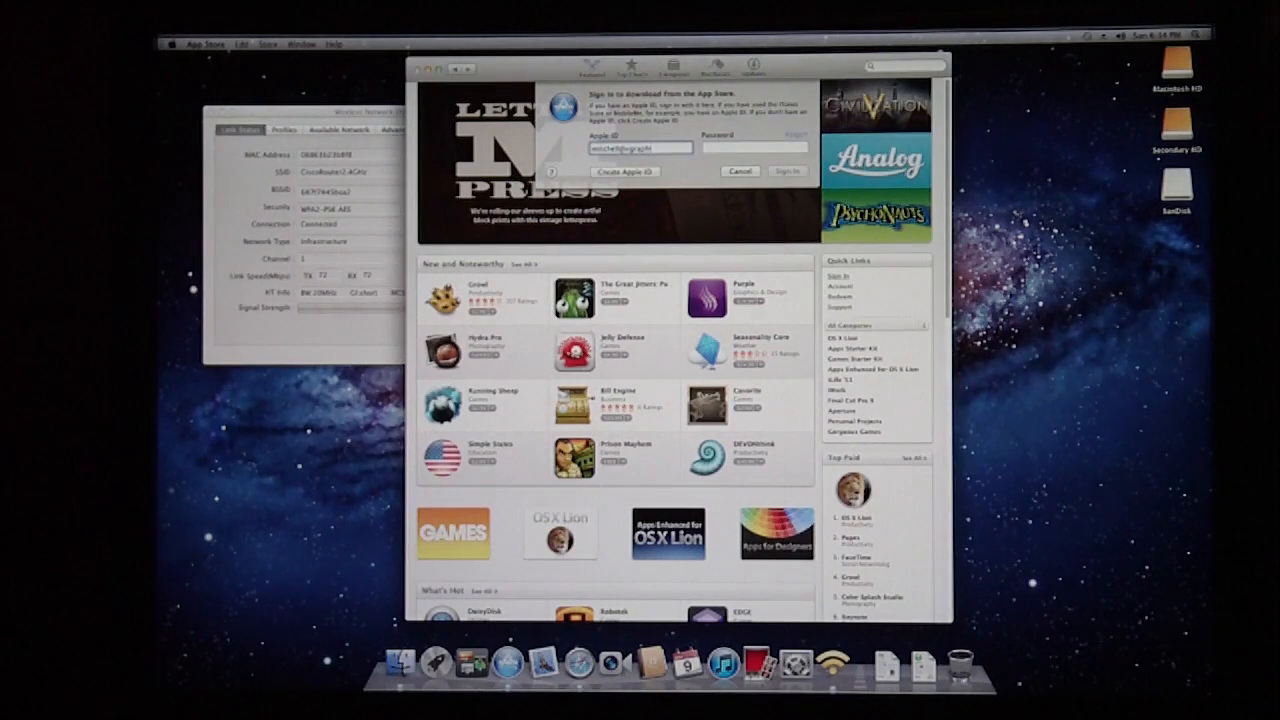
{"action": "type", "text": "password"}
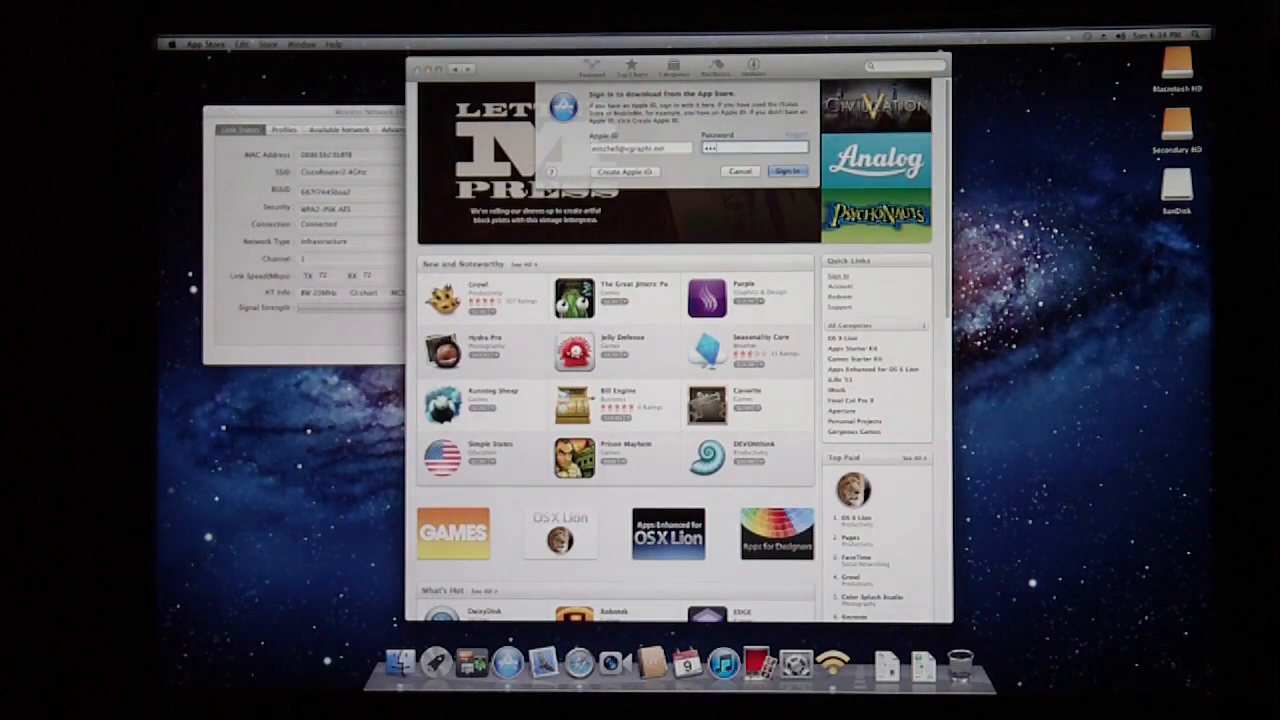
{"action": "type", "text": "password"}
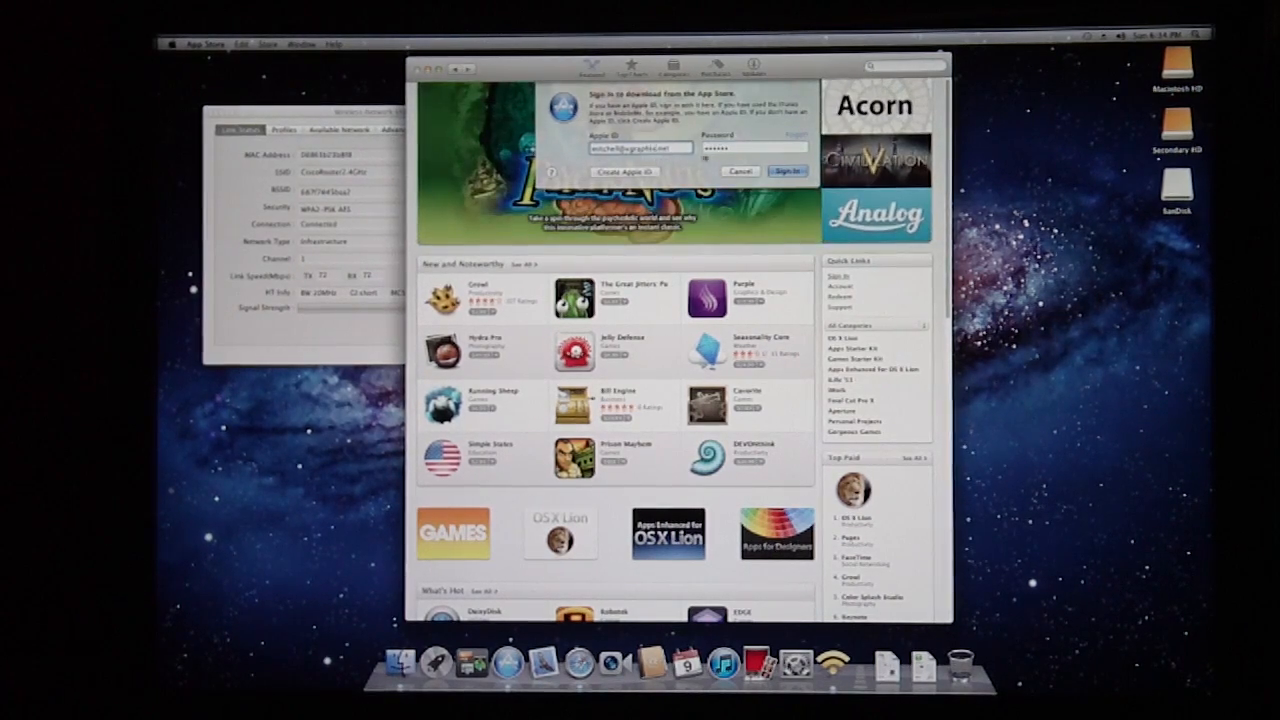
{"action": "left_click", "coordinate": [788, 171]}
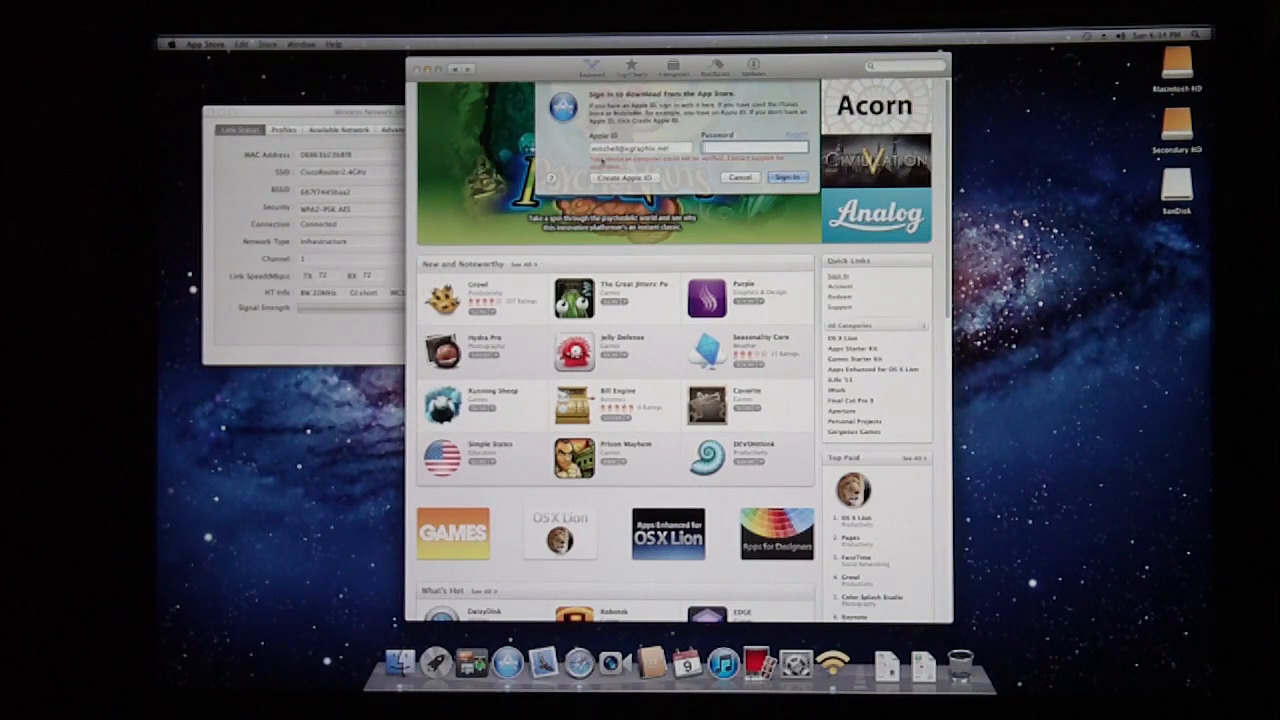
{"action": "left_click", "coordinate": [740, 177]}
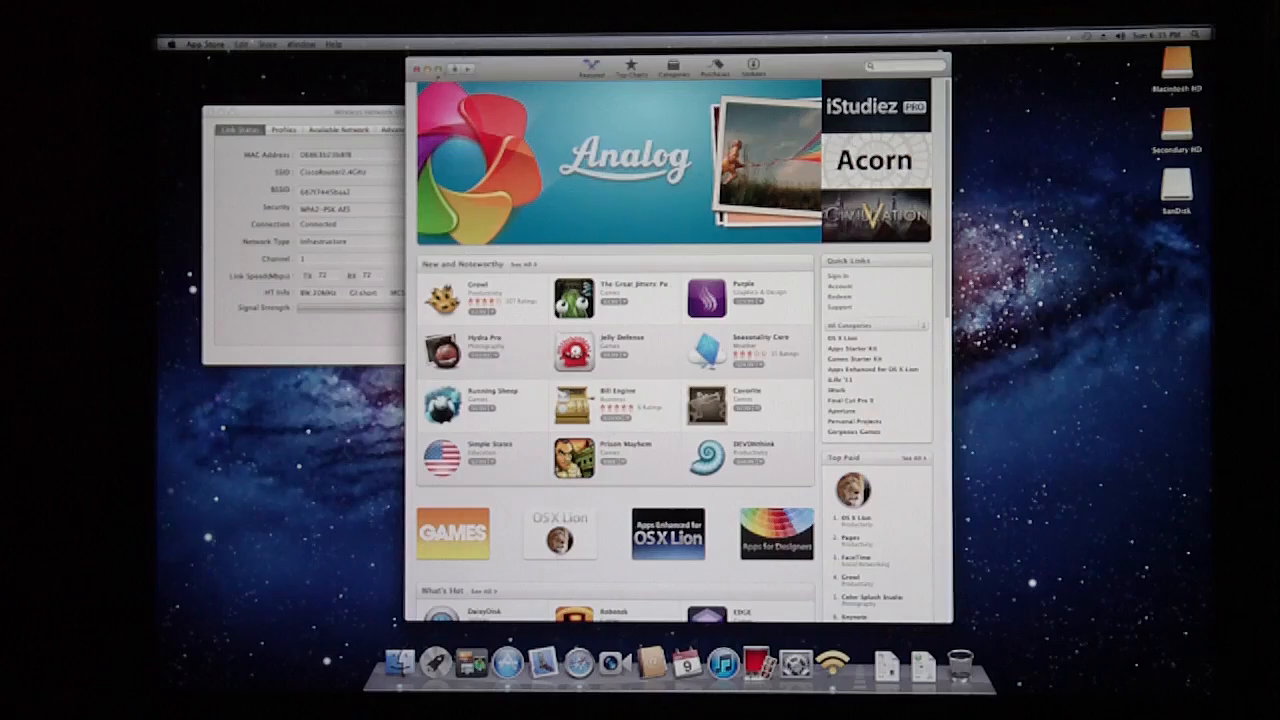
Close App Store and open Network preferences, acknowledging the newly detected interface.
{"action": "left_click", "coordinate": [417, 65]}
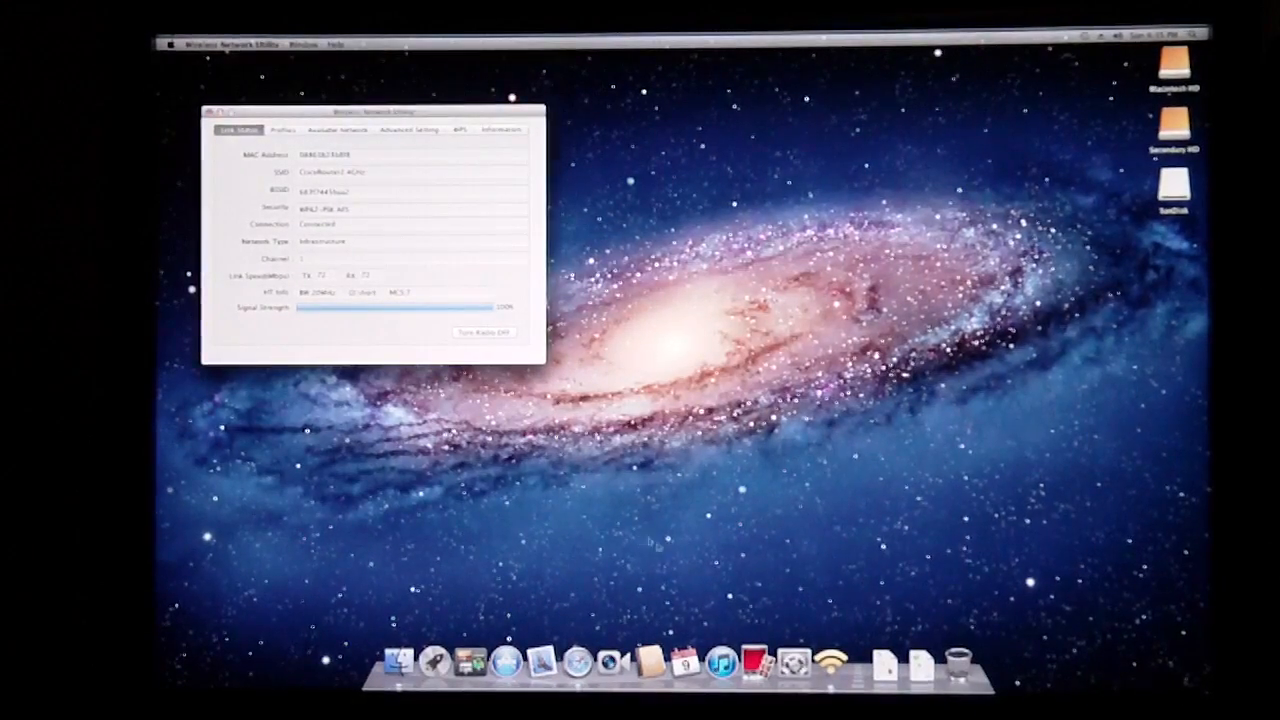
{"action": "left_click", "coordinate": [793, 663]}
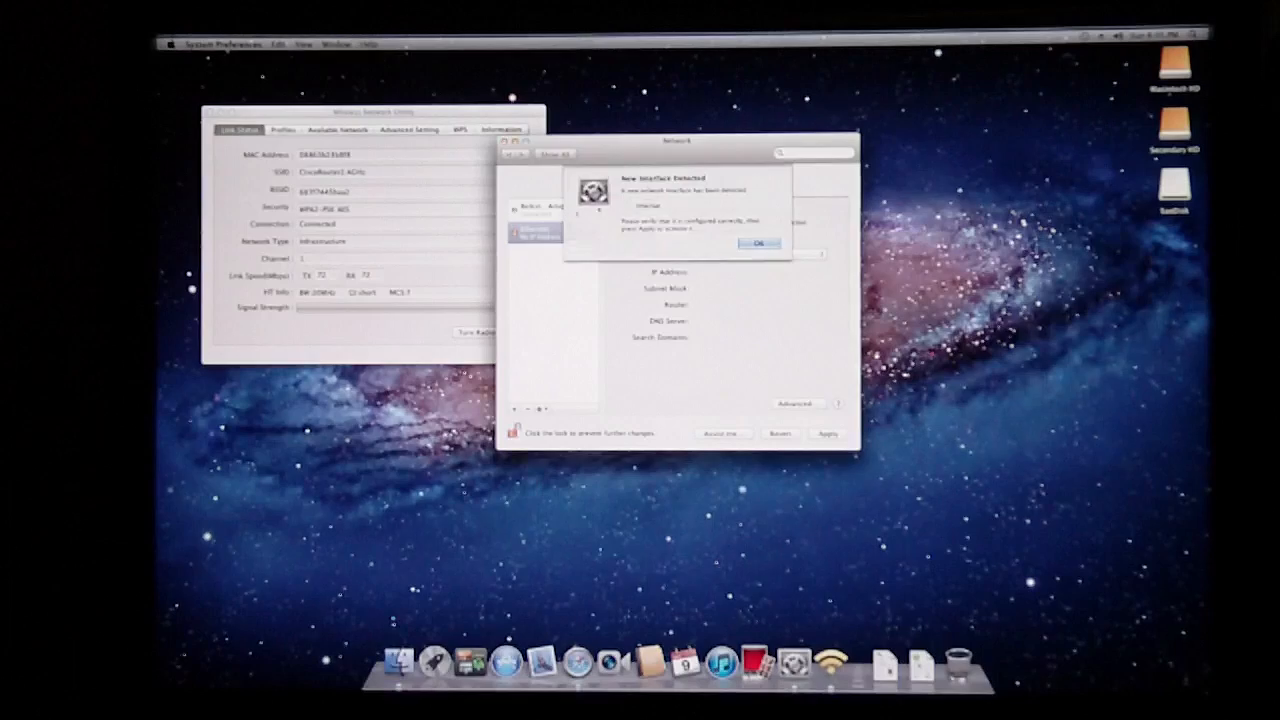
{"action": "left_click", "coordinate": [757, 243]}
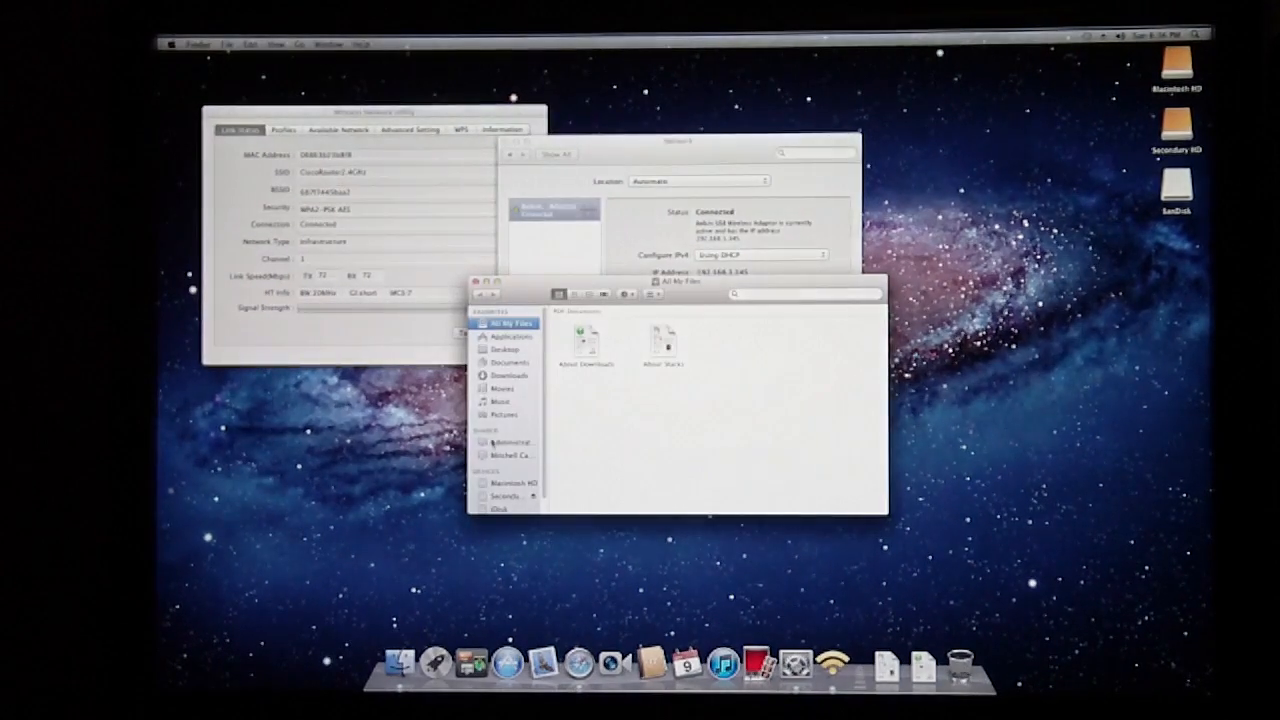
Navigate to Macintosh HD > Library > Preferences > SystemConfiguration in list view.
{"action": "left_click", "coordinate": [512, 483]}
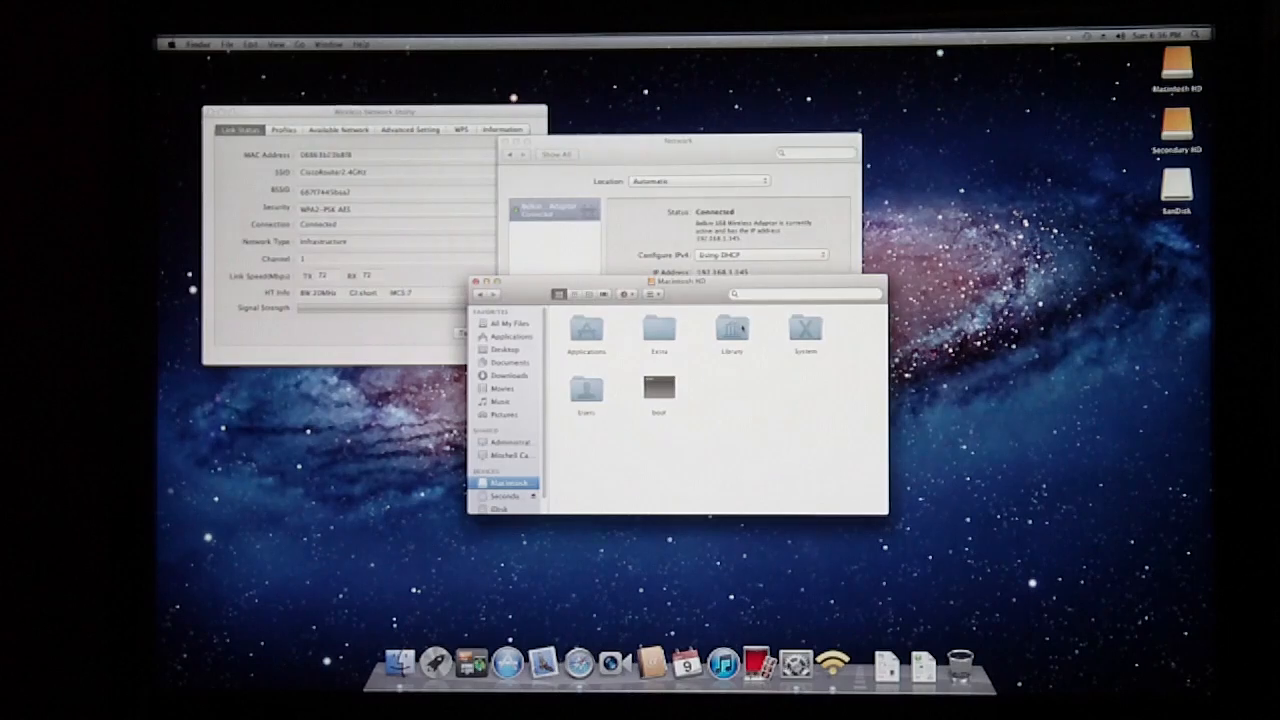
{"action": "double_click", "coordinate": [732, 328]}
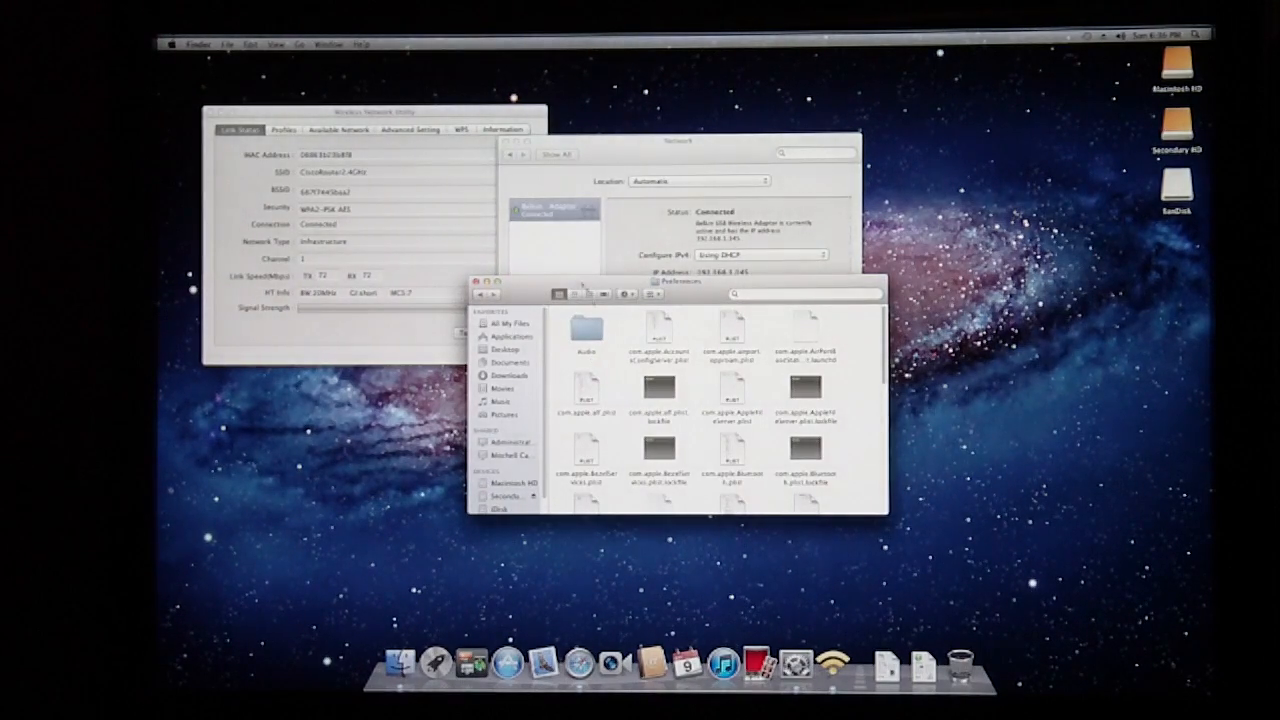
{"action": "left_click", "coordinate": [572, 294]}
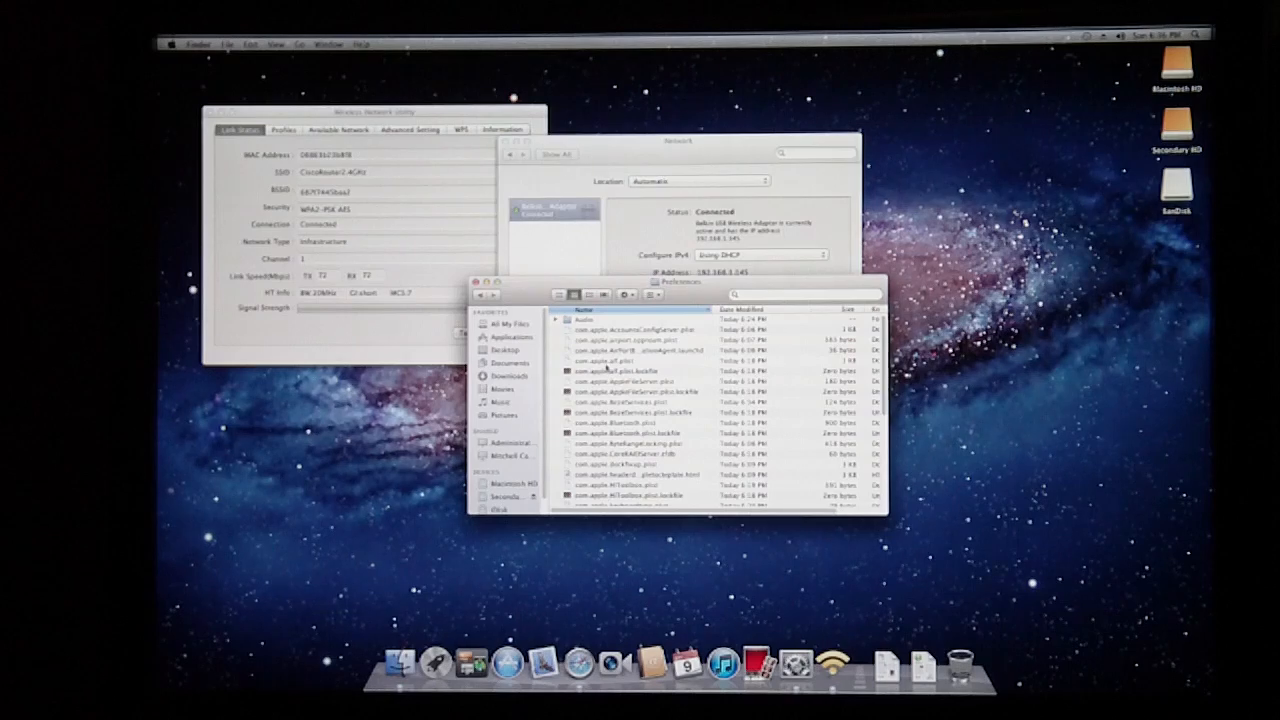
{"action": "scroll", "scroll_direction": "down", "scroll_amount": 3}
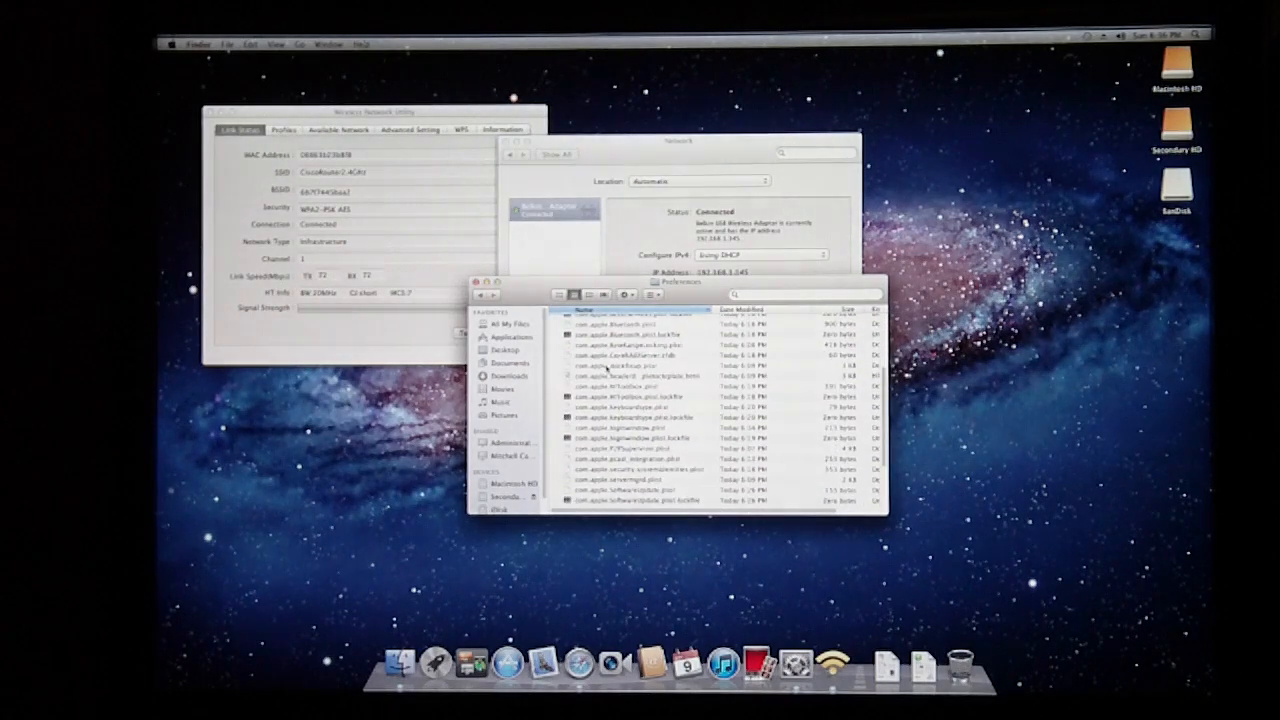
{"action": "scroll", "scroll_direction": "down", "scroll_amount": 3}
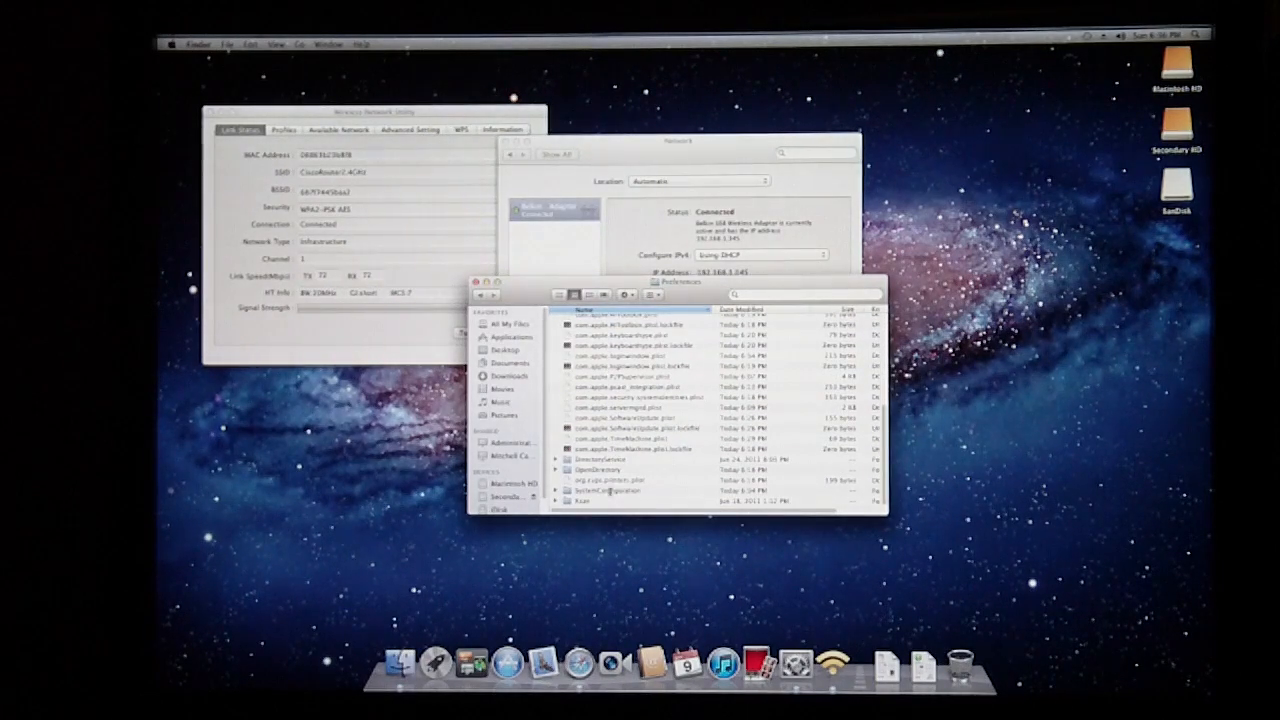
{"action": "double_click", "coordinate": [607, 491]}
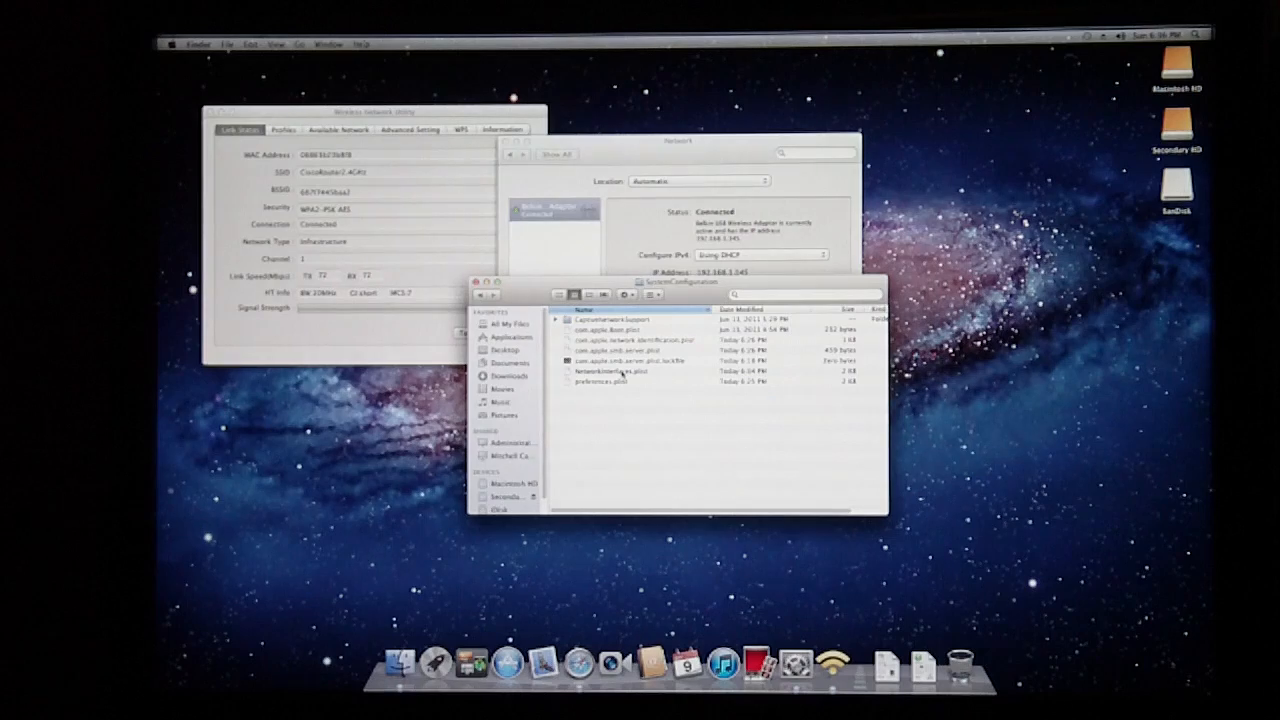
Trash NetworkInterfaces.plist and com.apple.network.identification.plist, authenticating each deletion.
{"action": "left_click", "coordinate": [635, 370]}
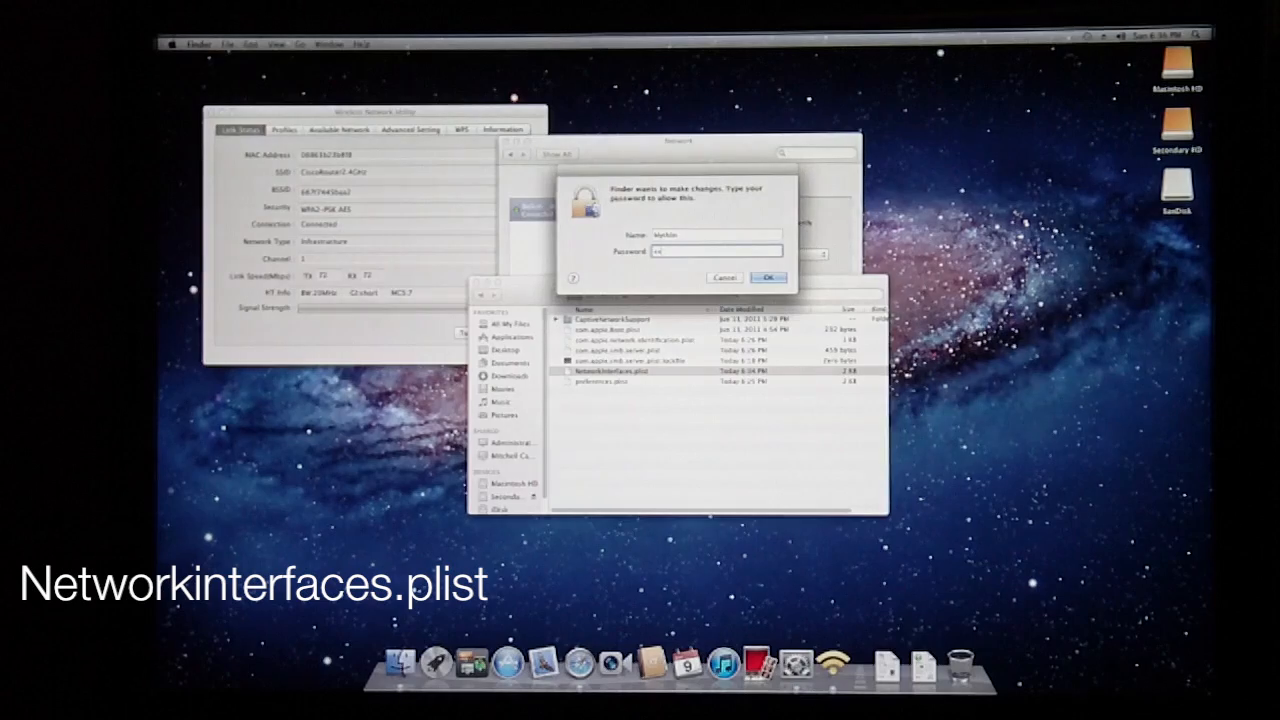
{"action": "left_click", "coordinate": [768, 277]}
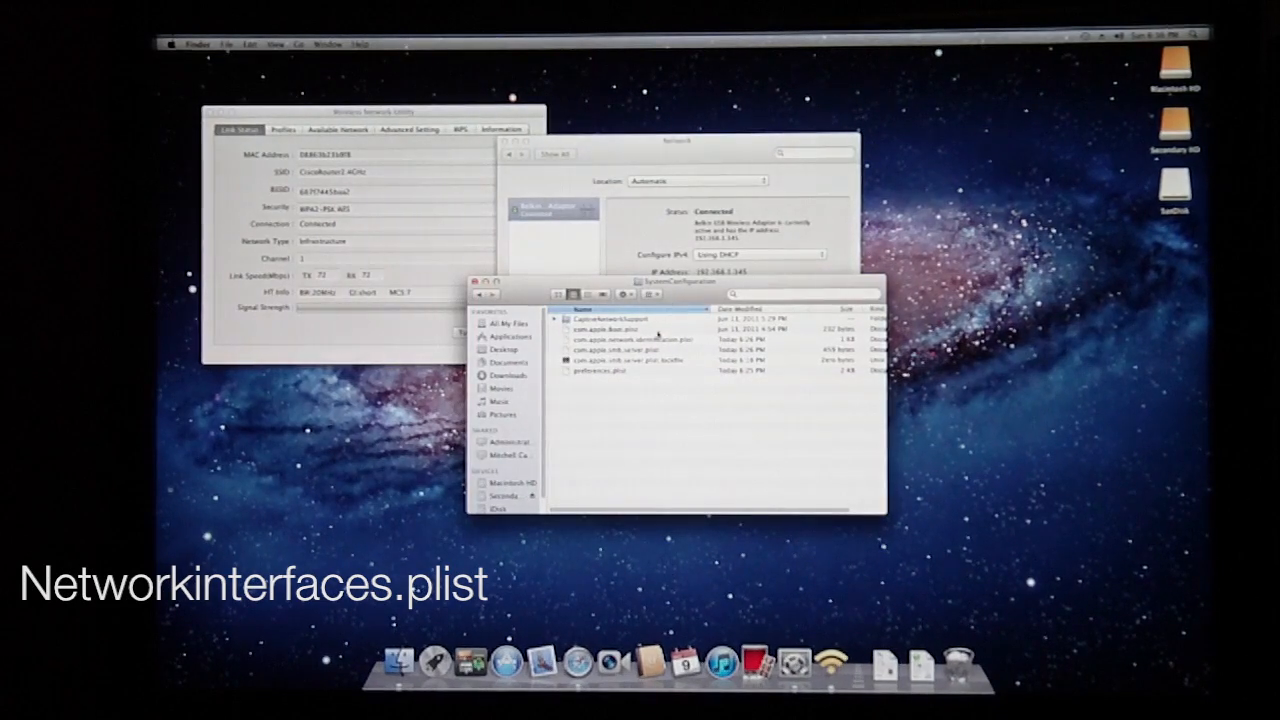
{"action": "right_click", "coordinate": [615, 346]}
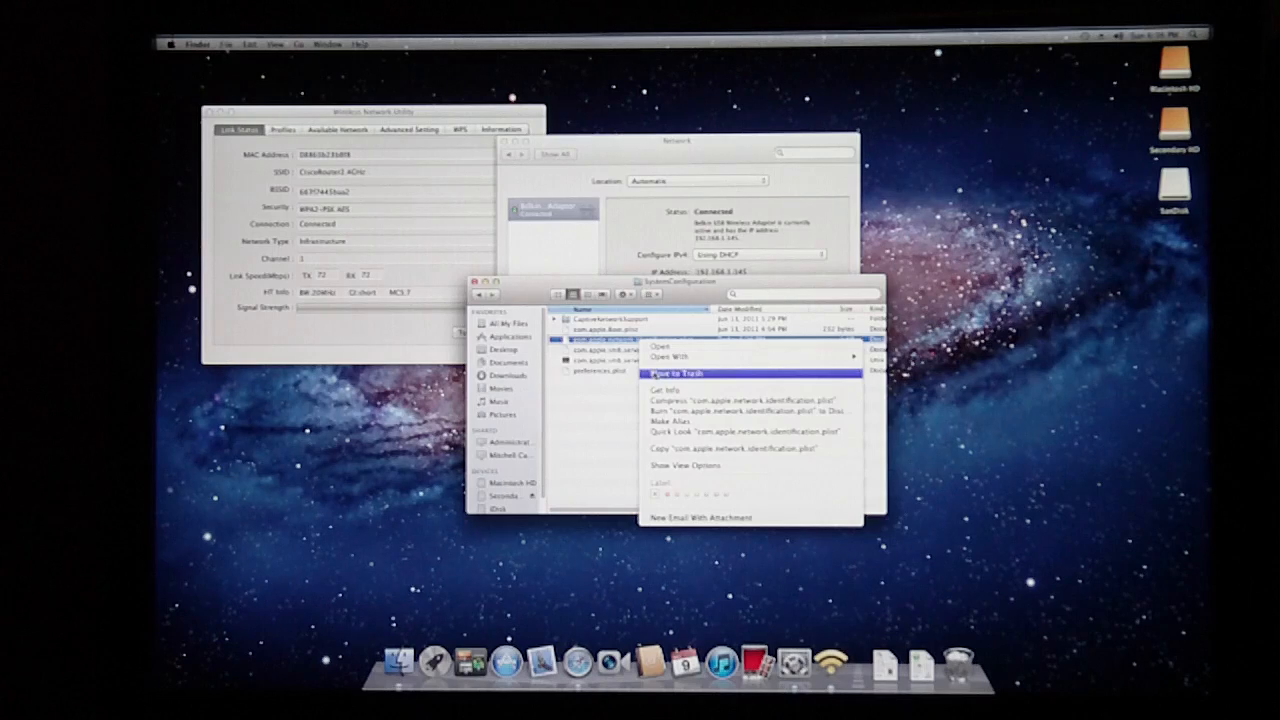
{"action": "left_click", "coordinate": [684, 373]}
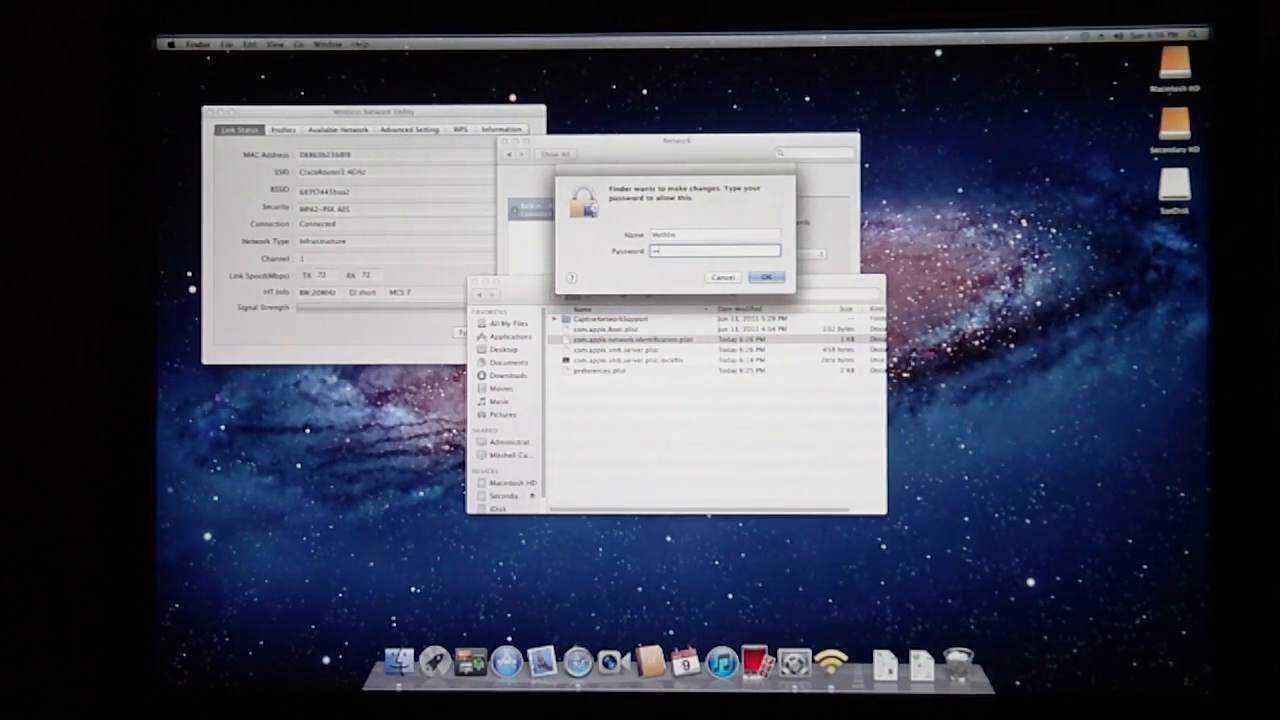
{"action": "left_click", "coordinate": [766, 277]}
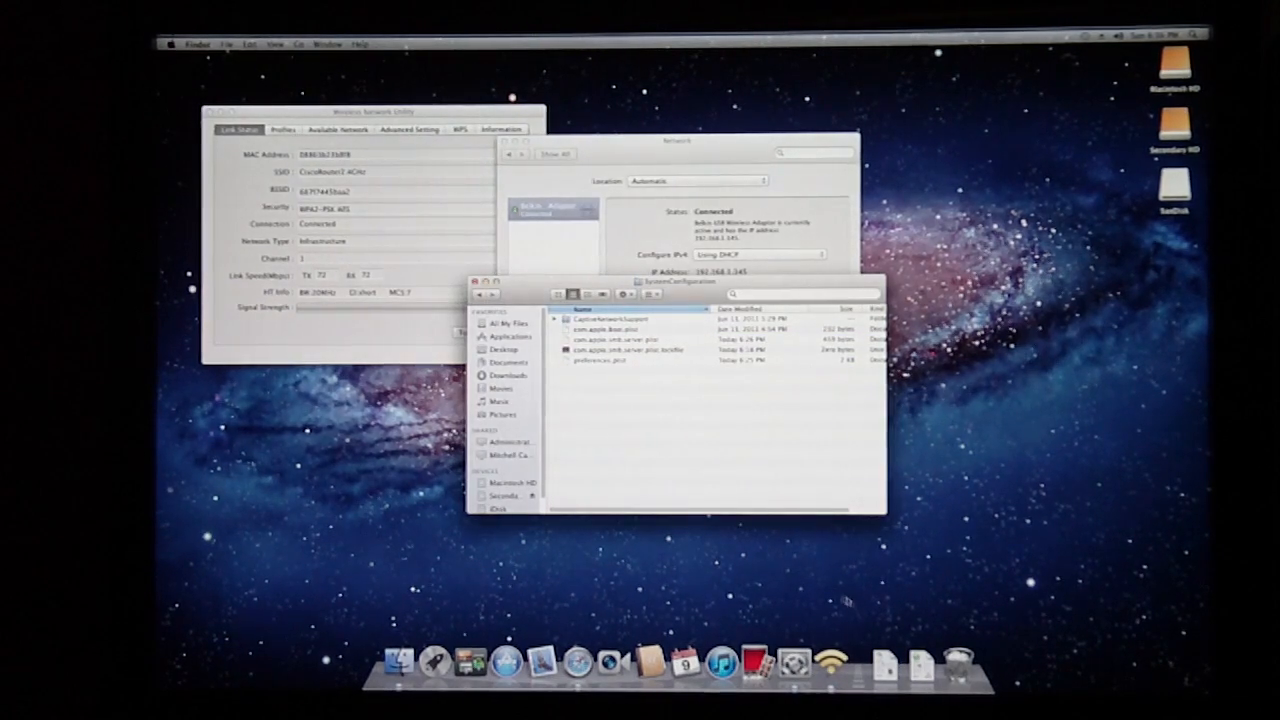
{"action": "right_click", "coordinate": [963, 661]}
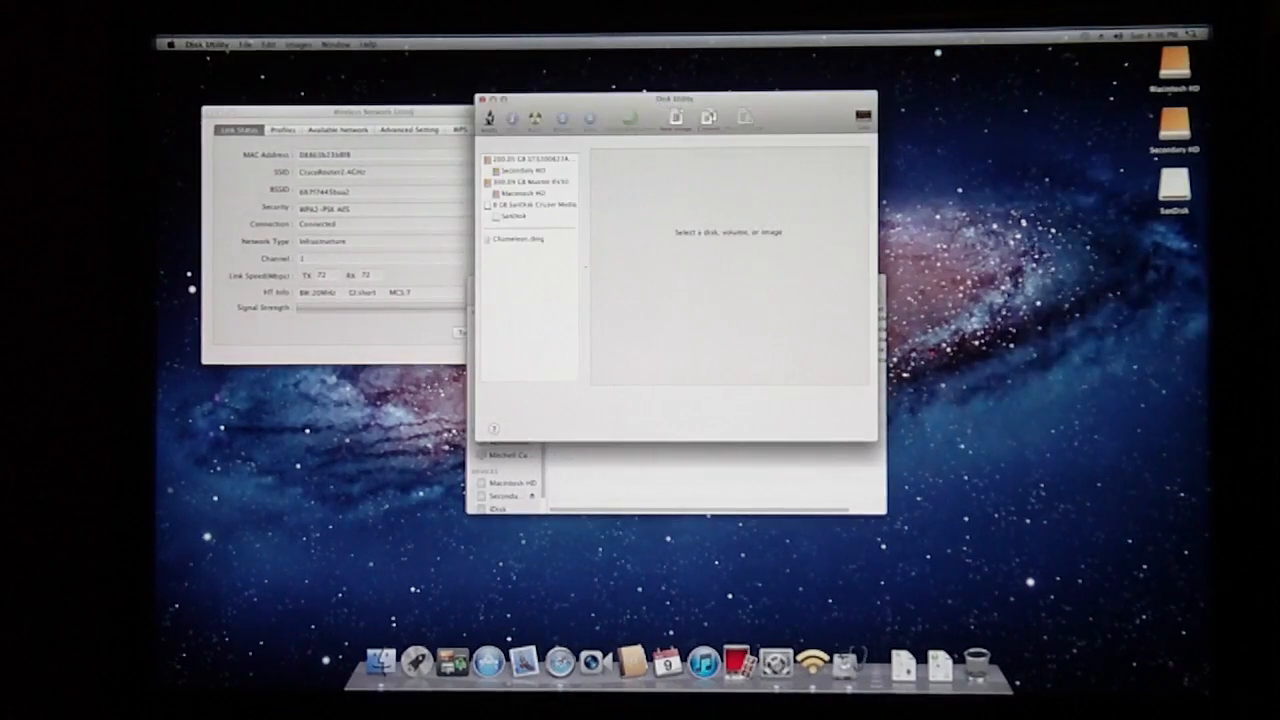
Select Macintosh HD and run Repair Disk Permissions in First Aid.
{"action": "left_click", "coordinate": [520, 192]}
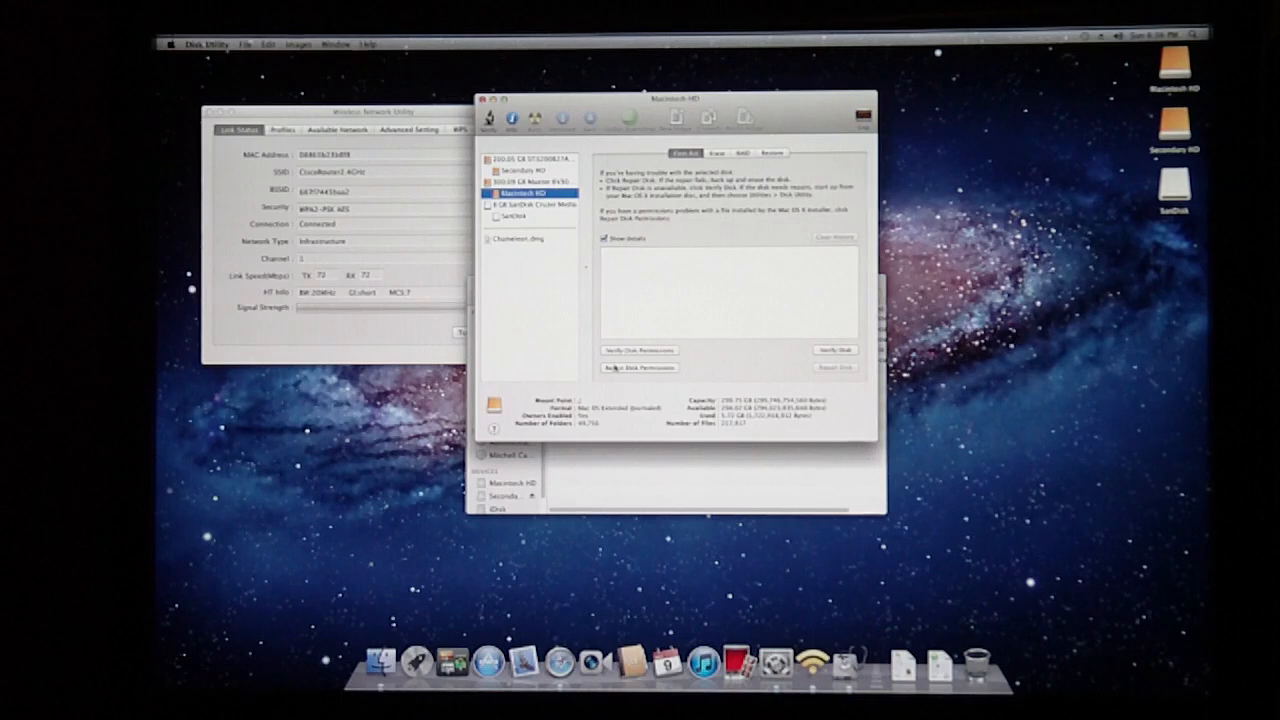
{"action": "left_click", "coordinate": [638, 372]}
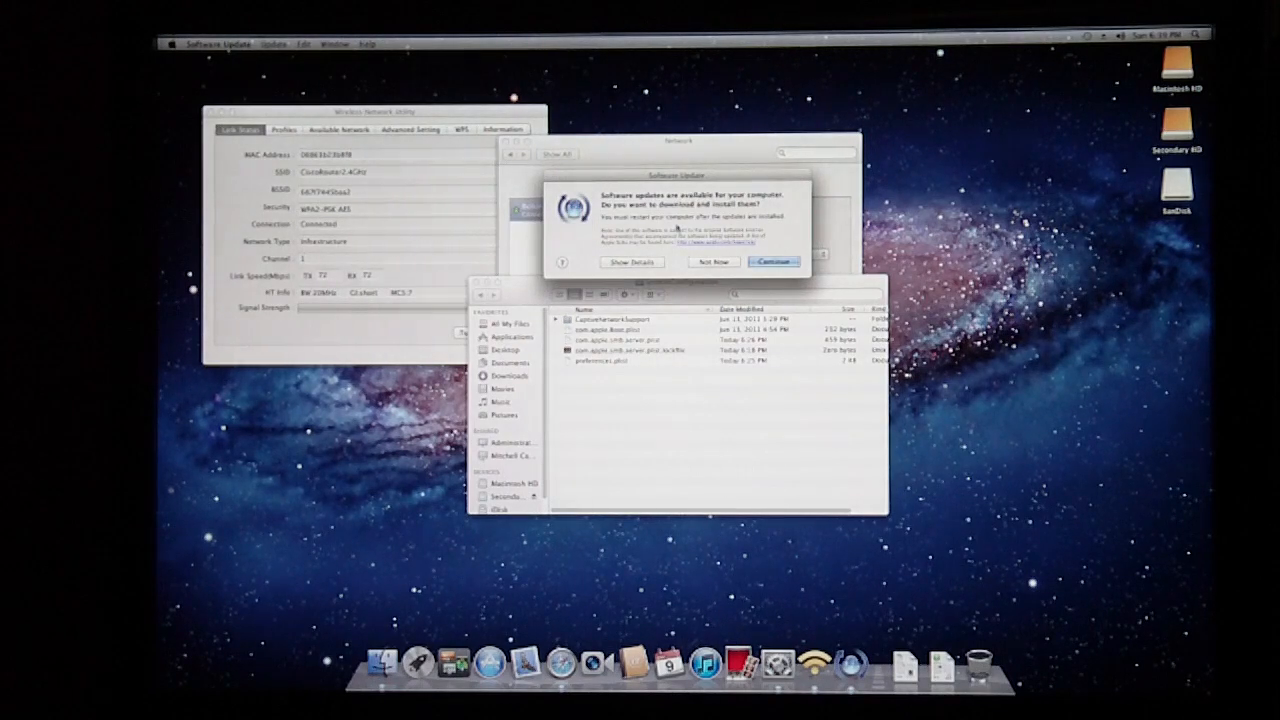
Install Mac OS X Update 10.7.1 and the other chosen update, leaving iTunes unchecked.
{"action": "left_click", "coordinate": [632, 261]}
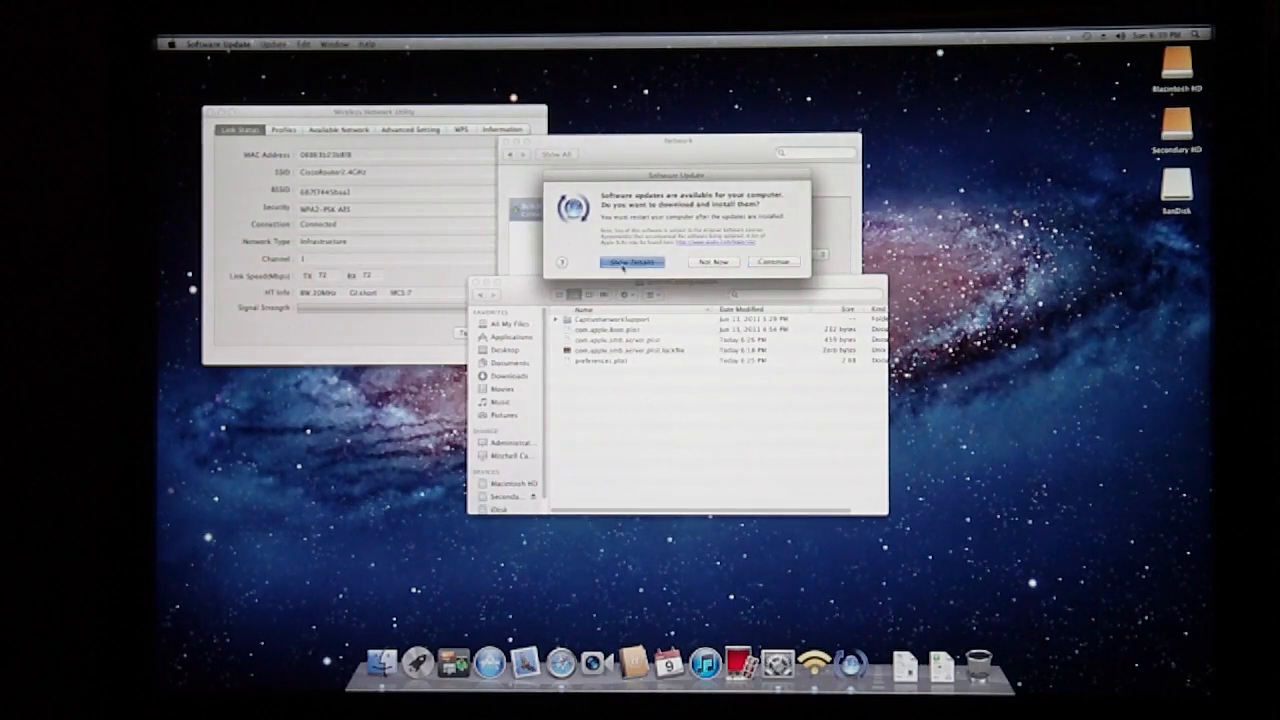
{"action": "left_click", "coordinate": [631, 261]}
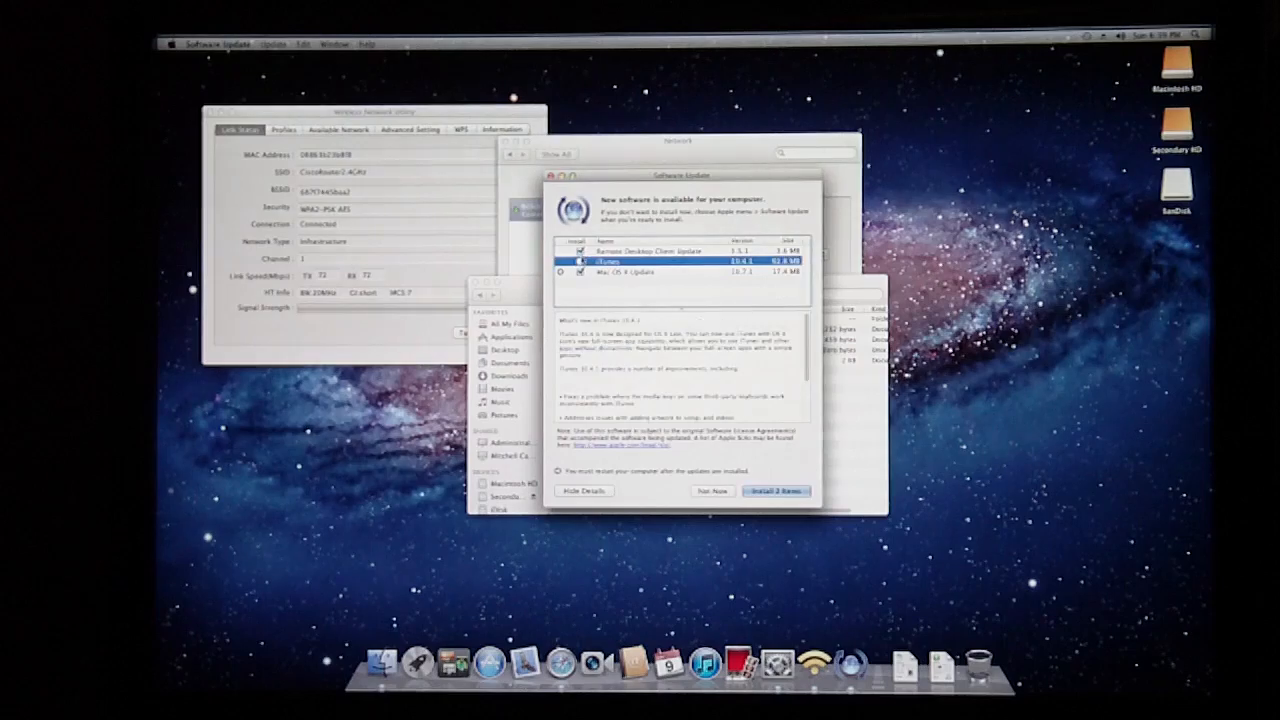
{"action": "left_click", "coordinate": [776, 491]}
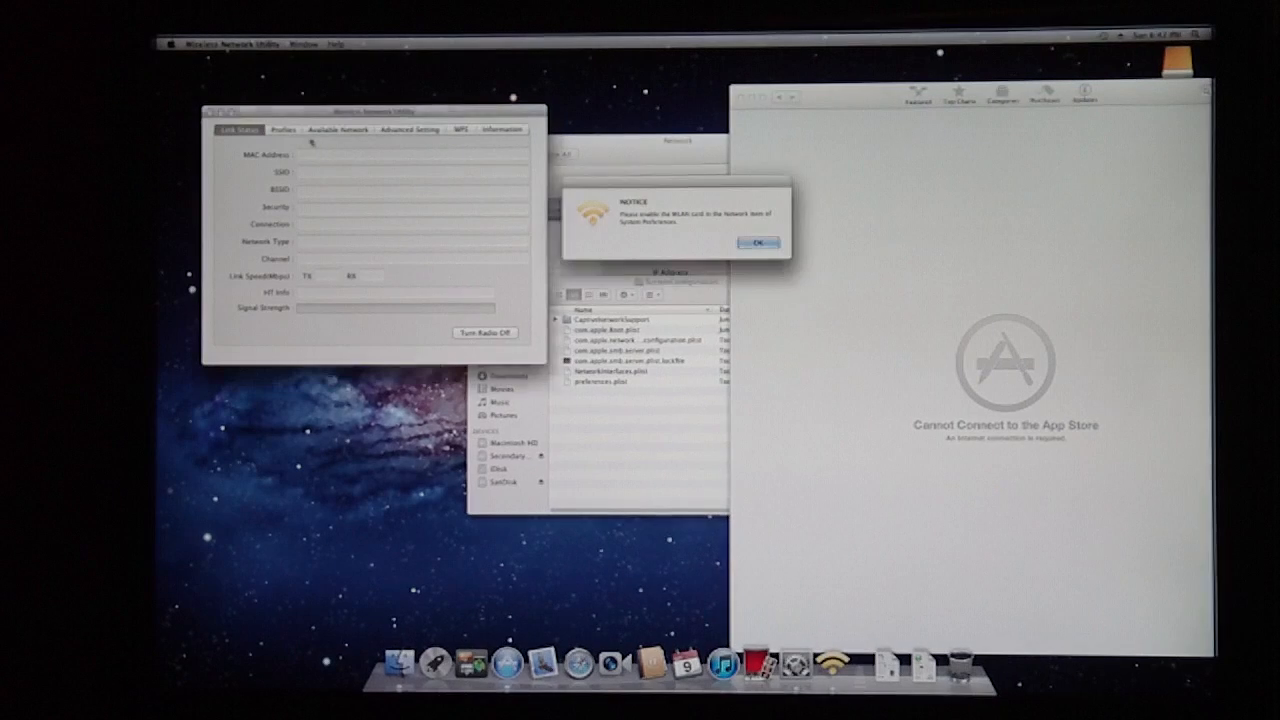
Dismiss the WLAN notice, remove the old service, and create a Belkin USB Wireless Adaptor service.
{"action": "left_click", "coordinate": [758, 243]}
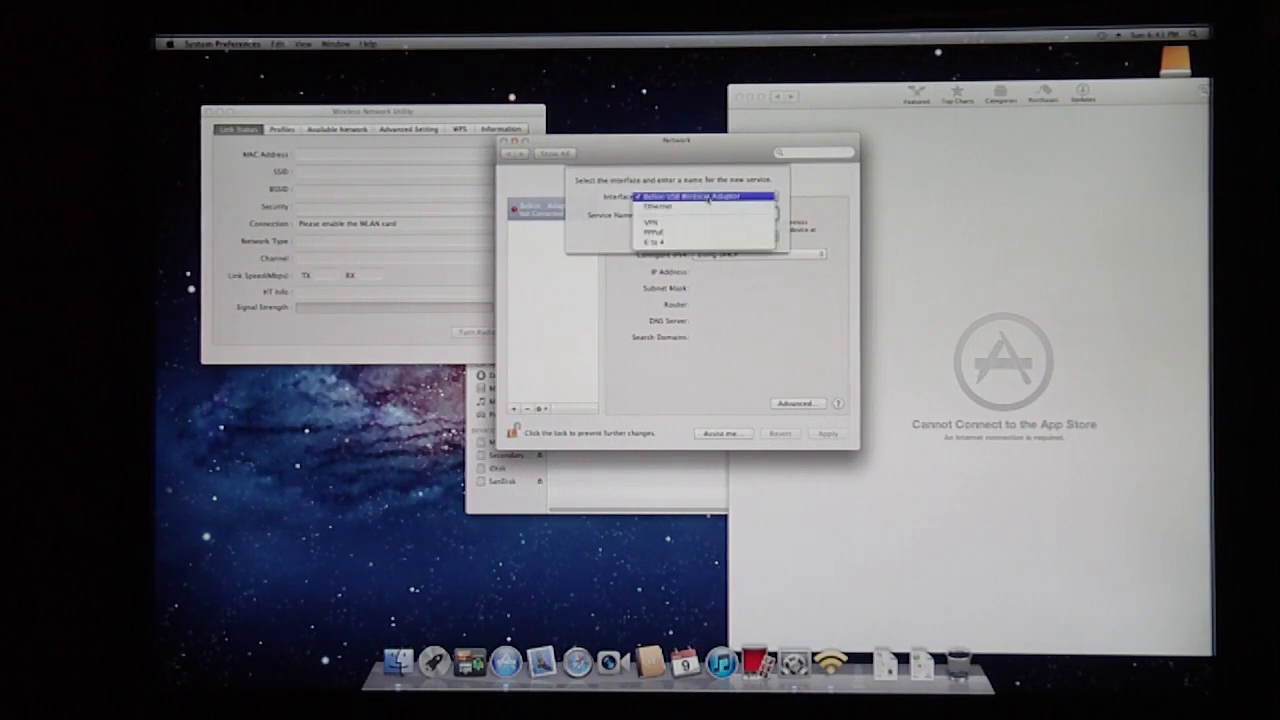
{"action": "left_click", "coordinate": [707, 195]}
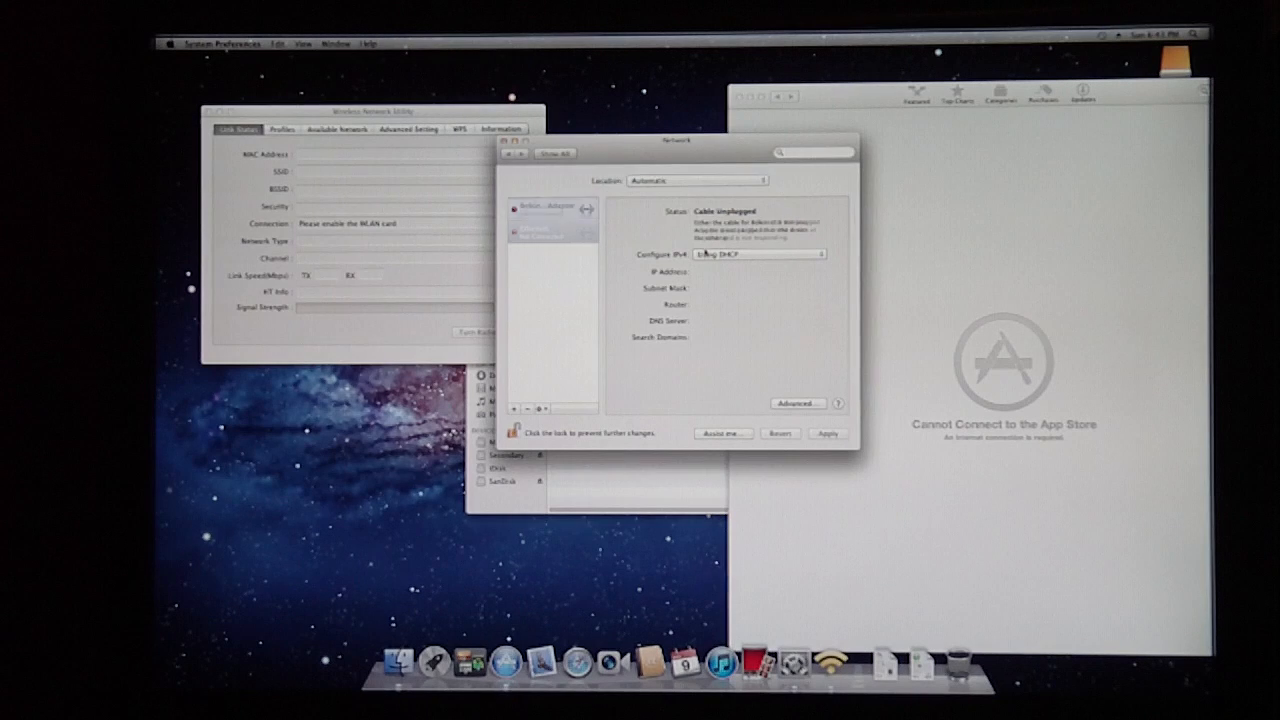
{"action": "left_click", "coordinate": [552, 210]}
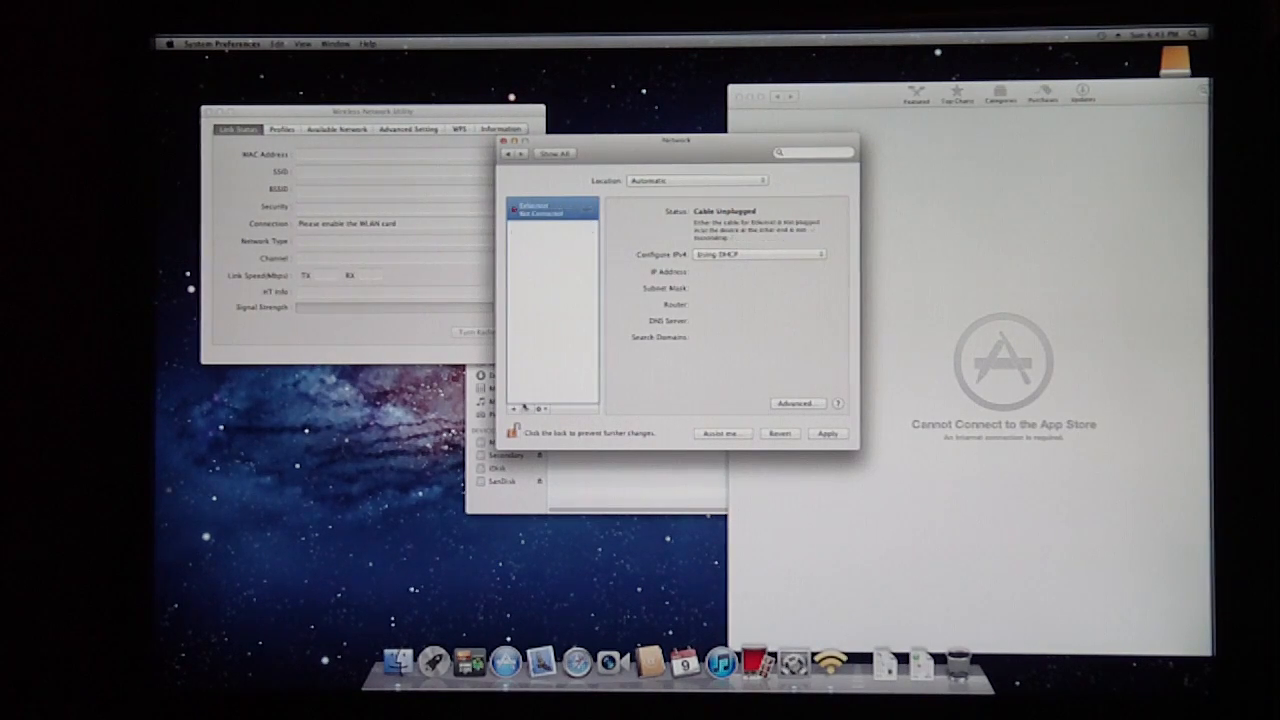
{"action": "left_click", "coordinate": [514, 408]}
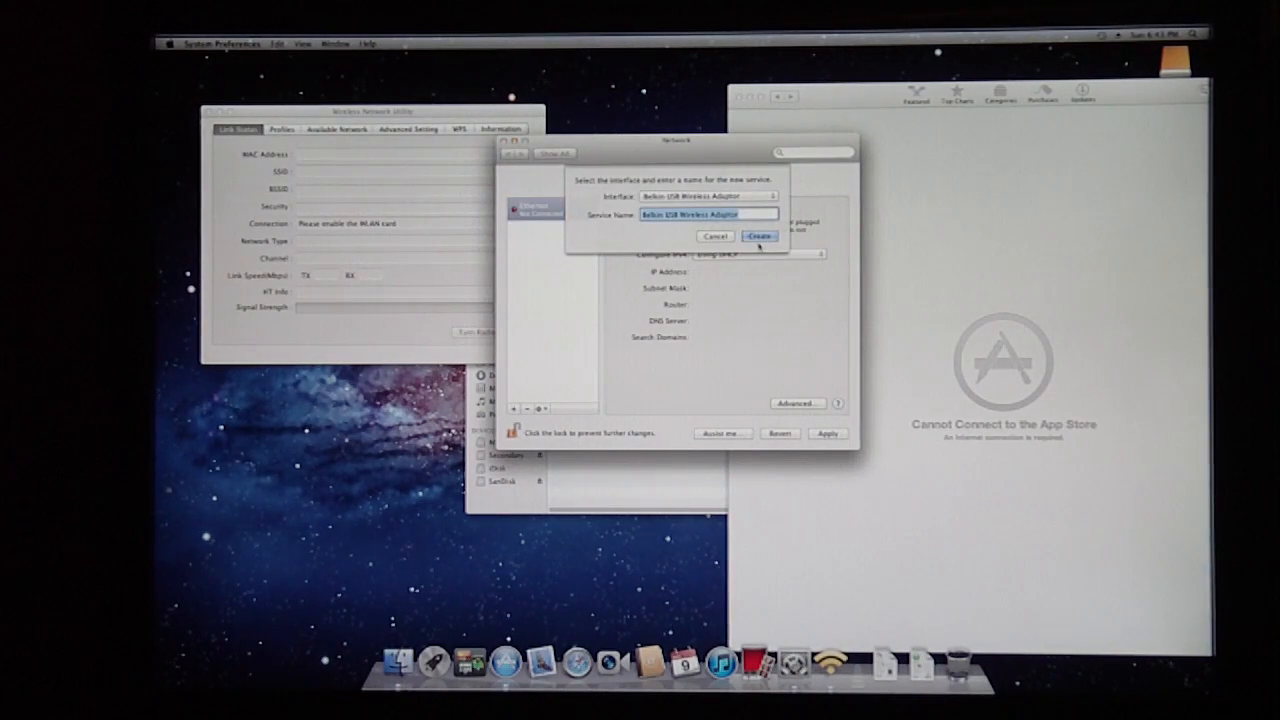
{"action": "left_click", "coordinate": [758, 236]}
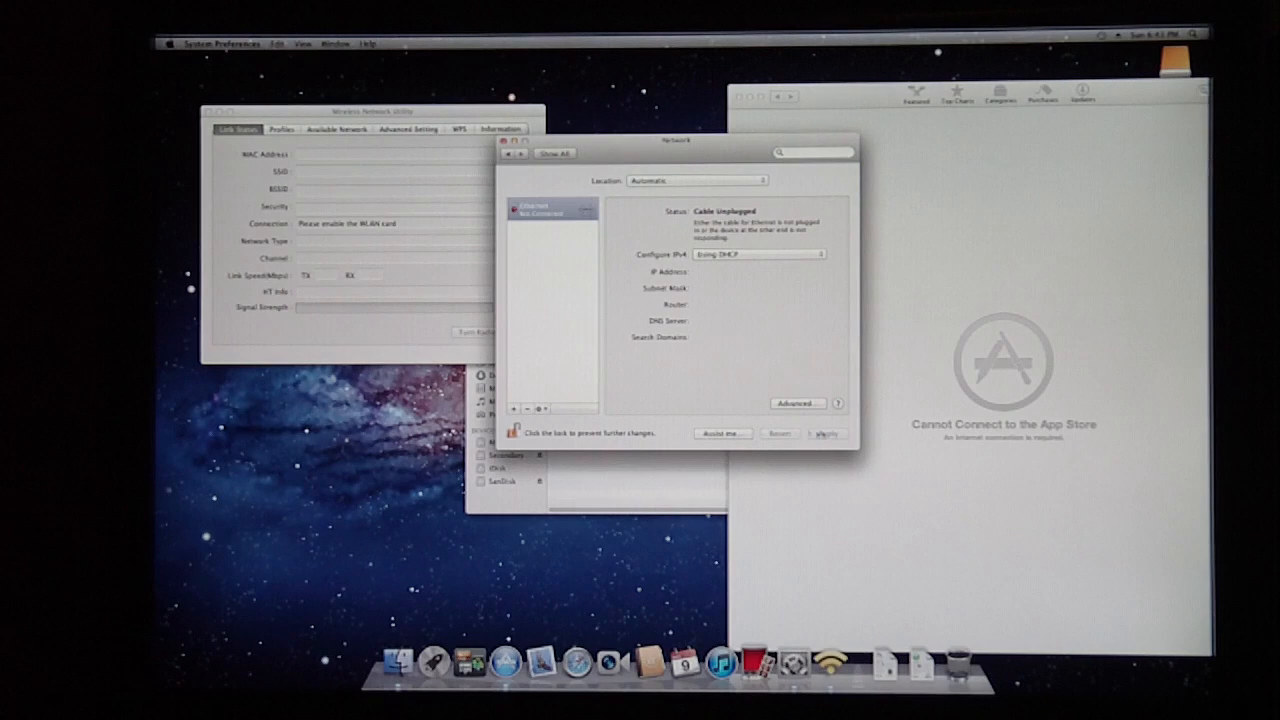
{"action": "left_click", "coordinate": [513, 408]}
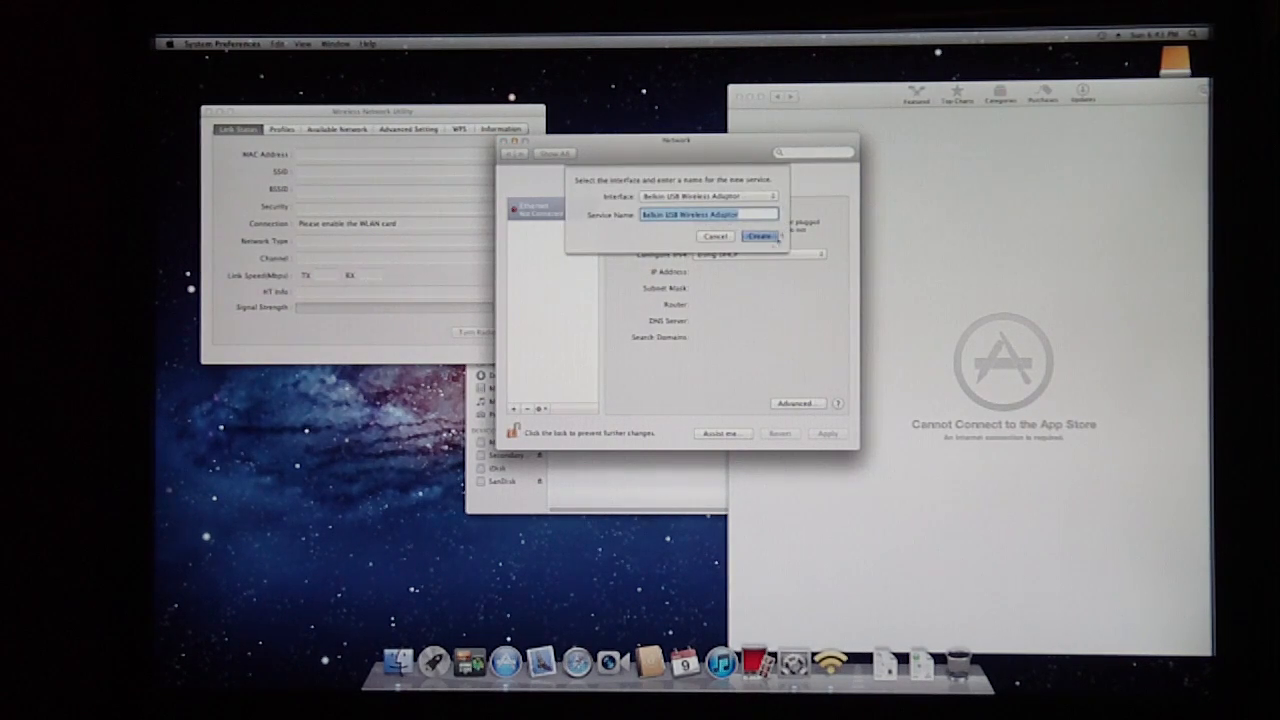
{"action": "left_click", "coordinate": [760, 236]}
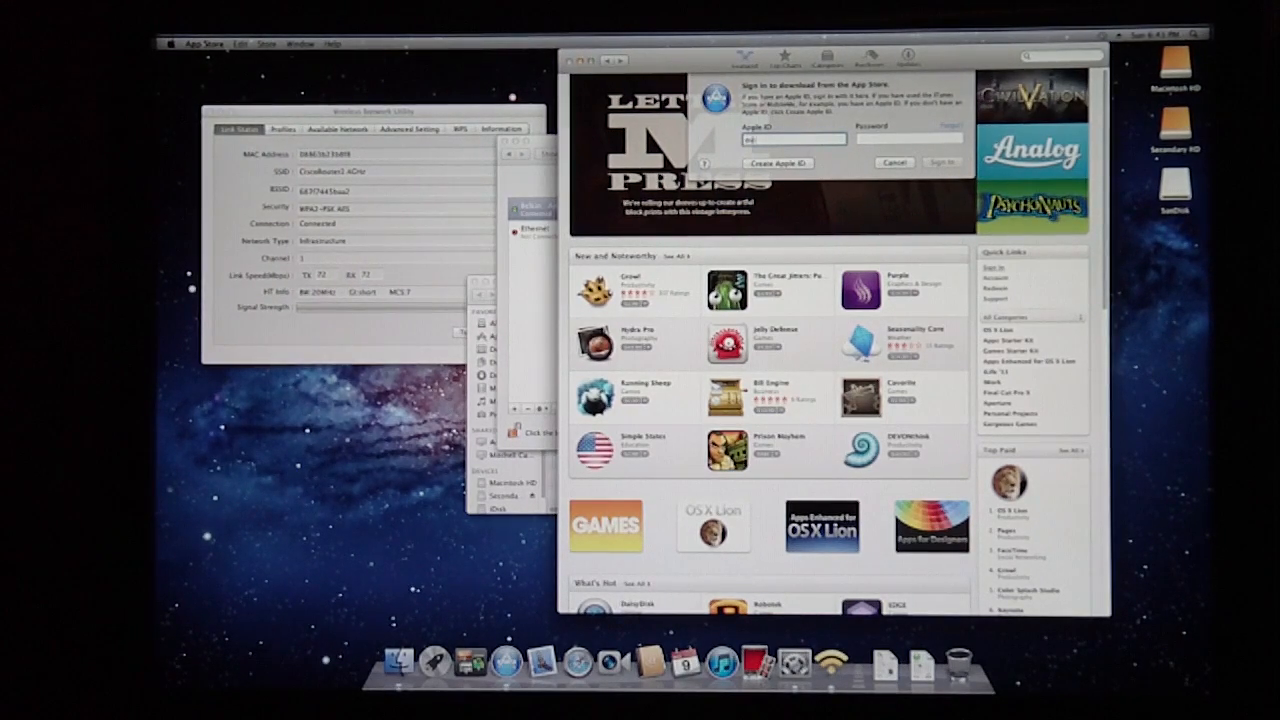
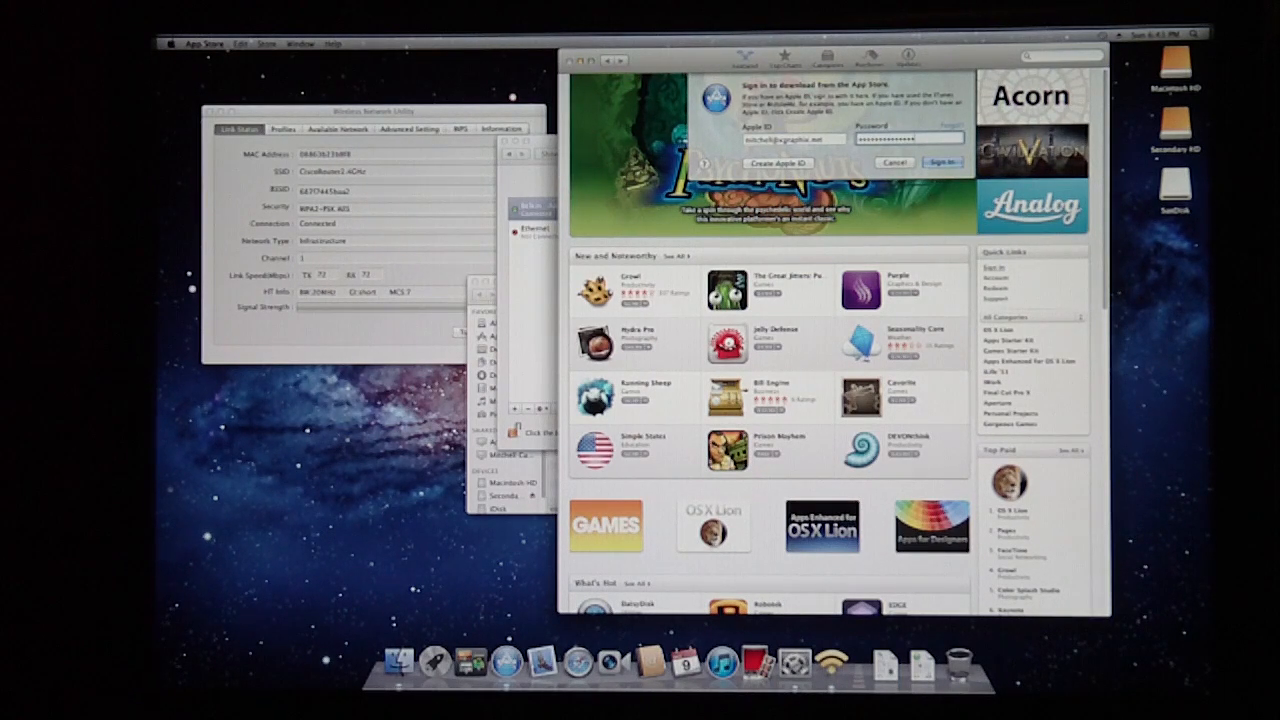
{"action": "type", "text": "•••••"}
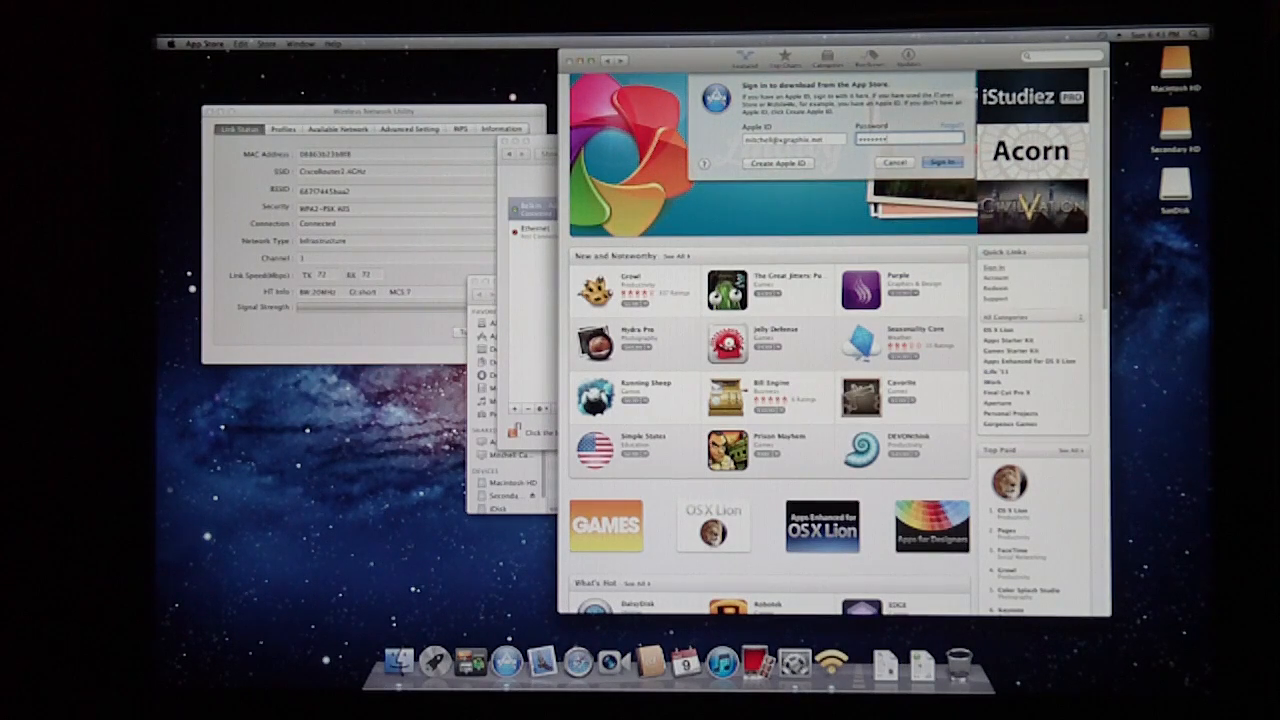
{"action": "left_click", "coordinate": [941, 162]}
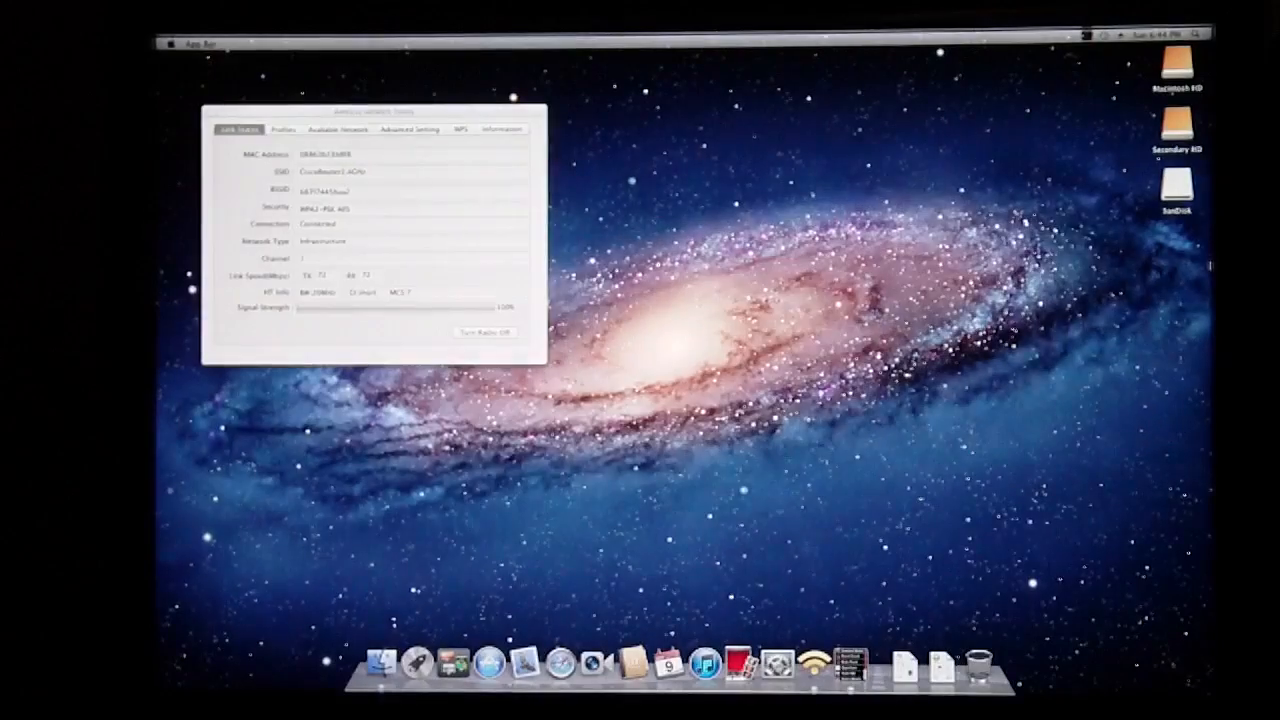
Trash the ALC audio kext from Extra/Extensions on Macintosh HD, authorizing with the admin password.
{"action": "double_click", "coordinate": [1174, 190]}
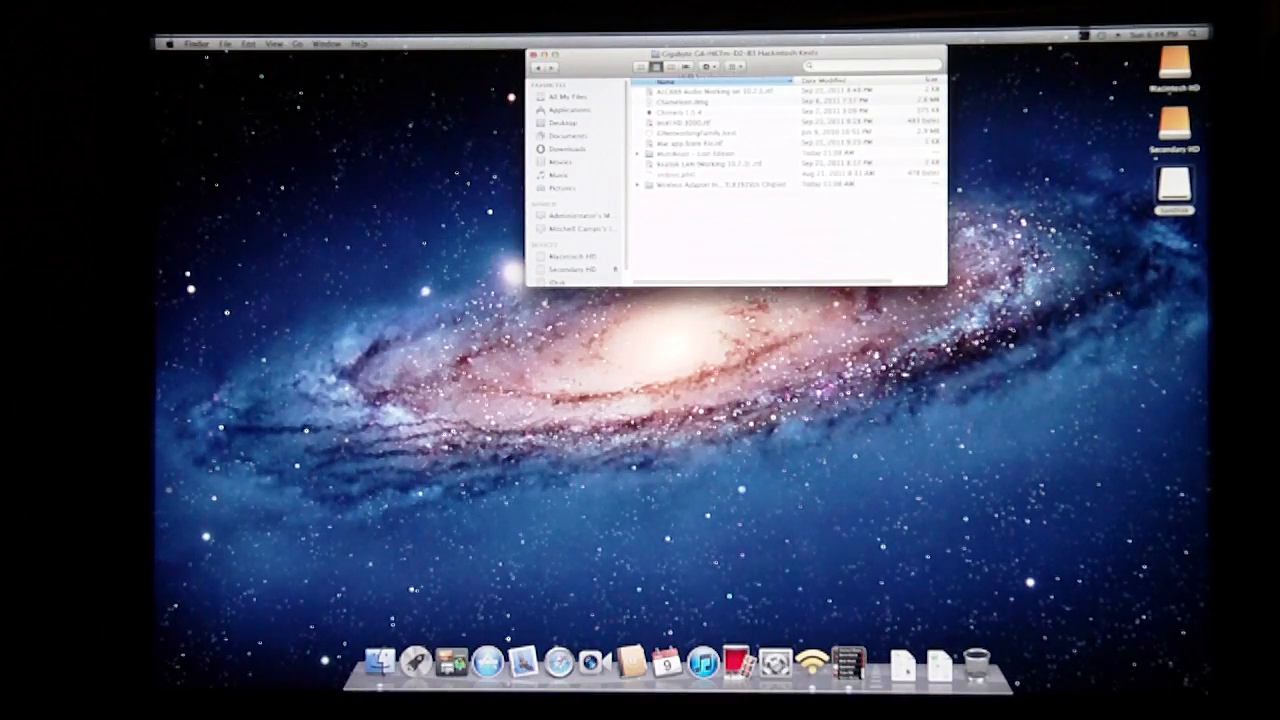
{"action": "left_click", "coordinate": [643, 66]}
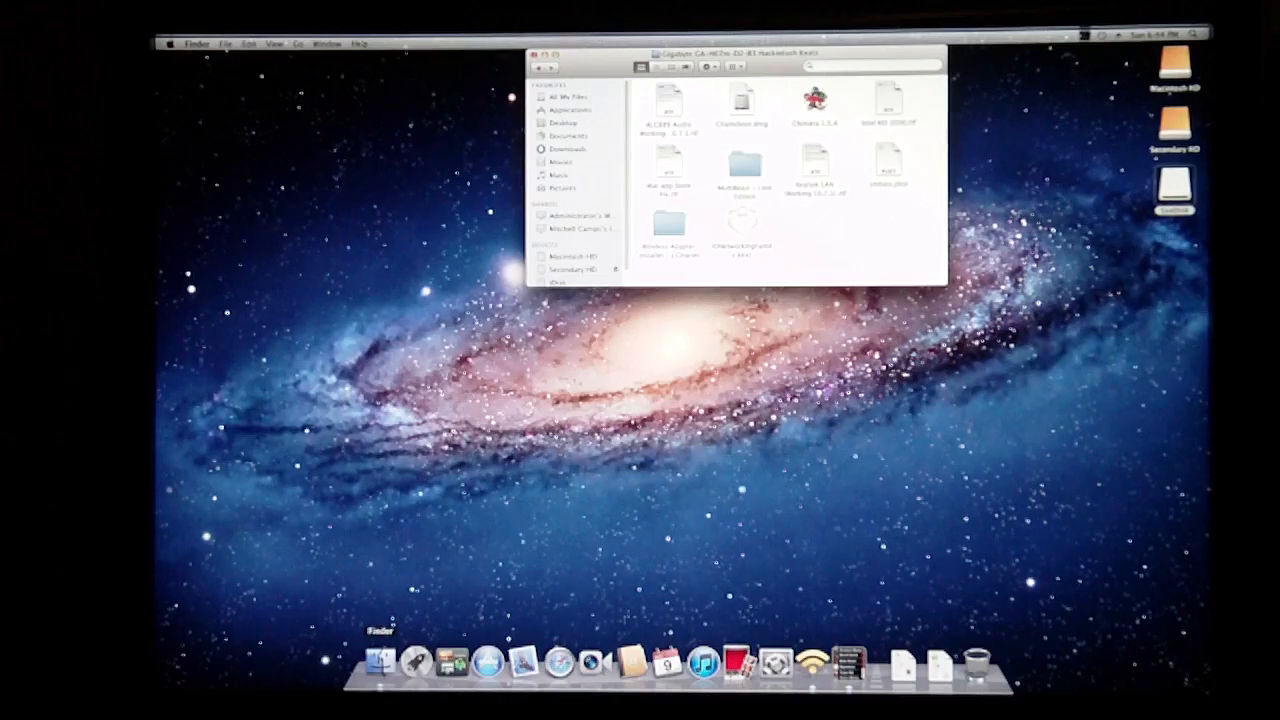
{"action": "right_click", "coordinate": [380, 661]}
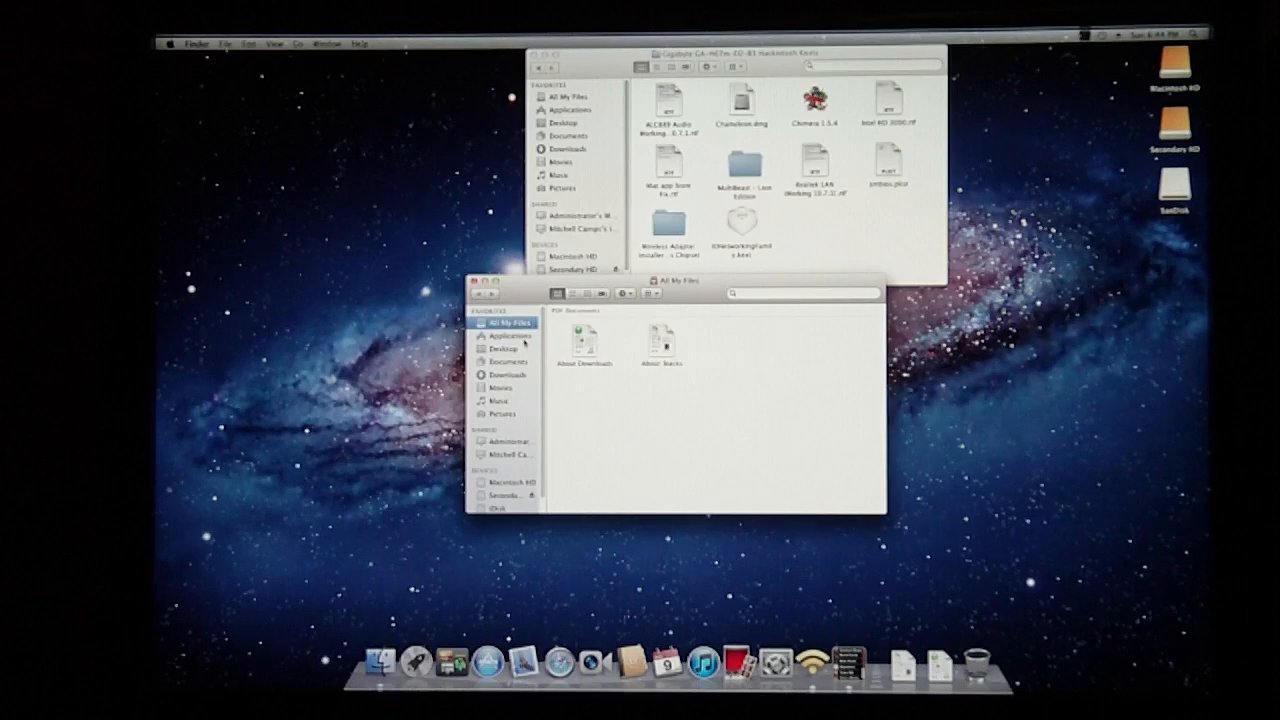
{"action": "left_click", "coordinate": [512, 497]}
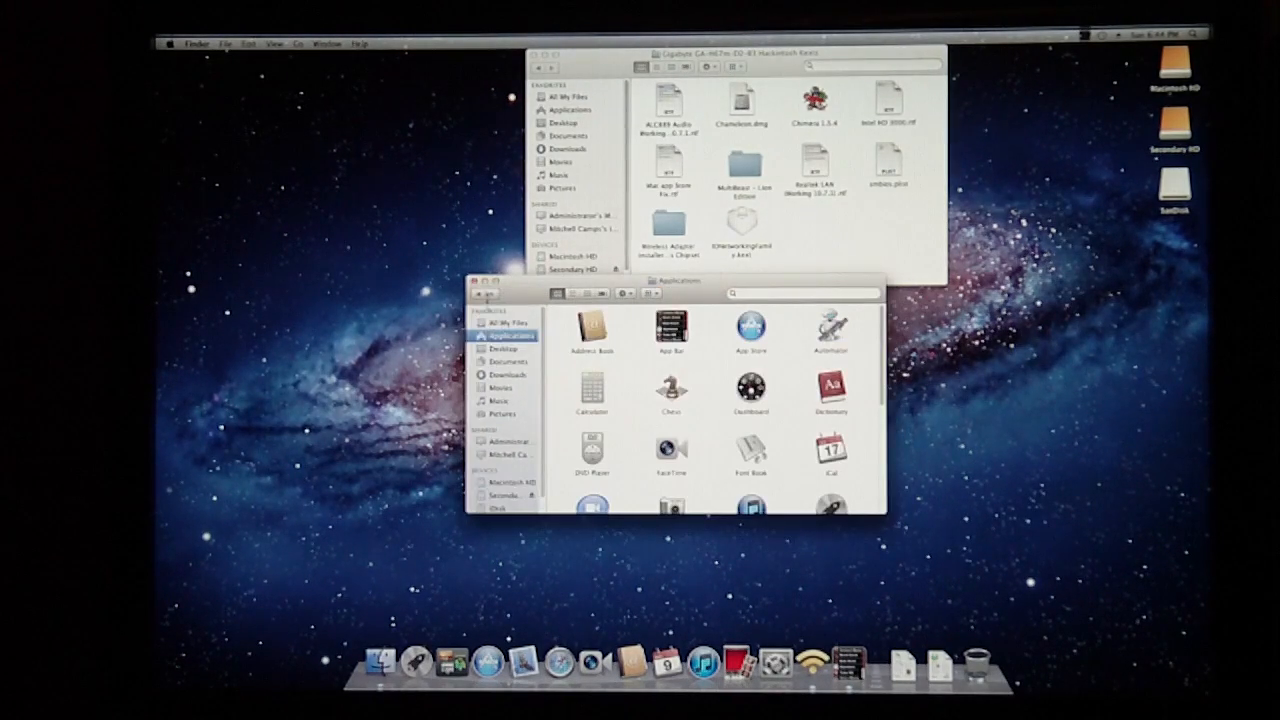
{"action": "left_click", "coordinate": [505, 467]}
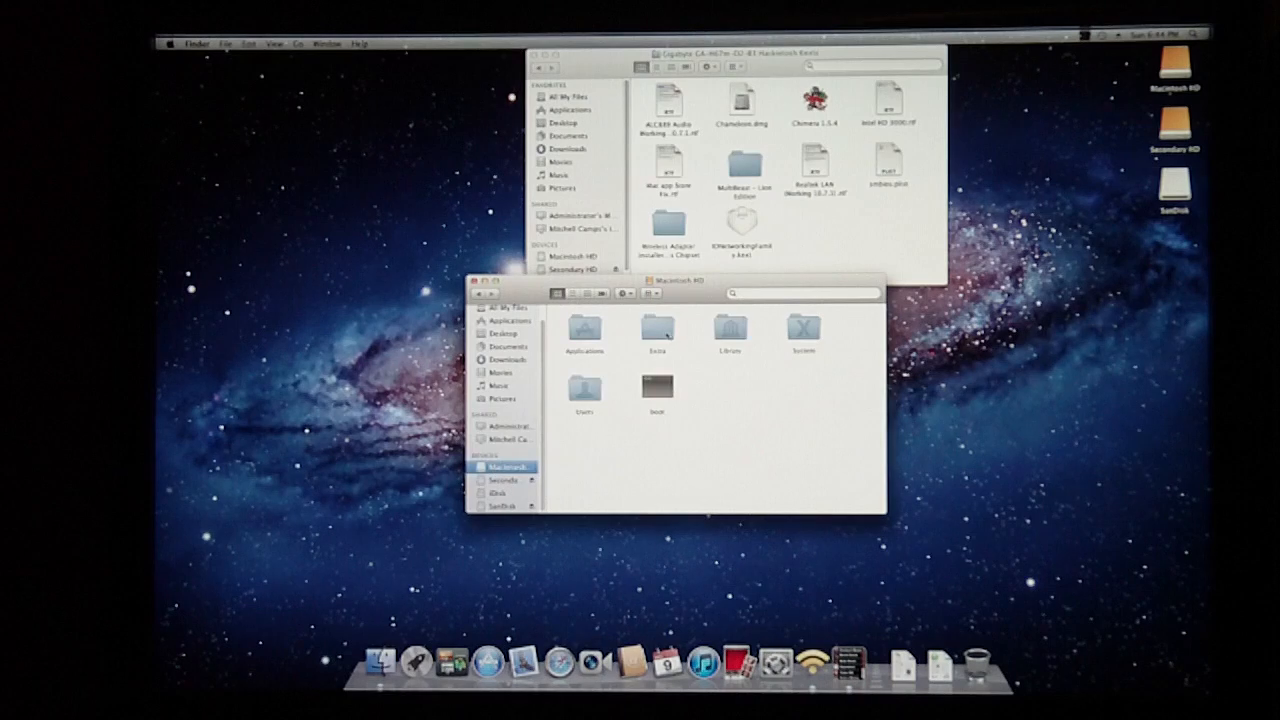
{"action": "double_click", "coordinate": [657, 328]}
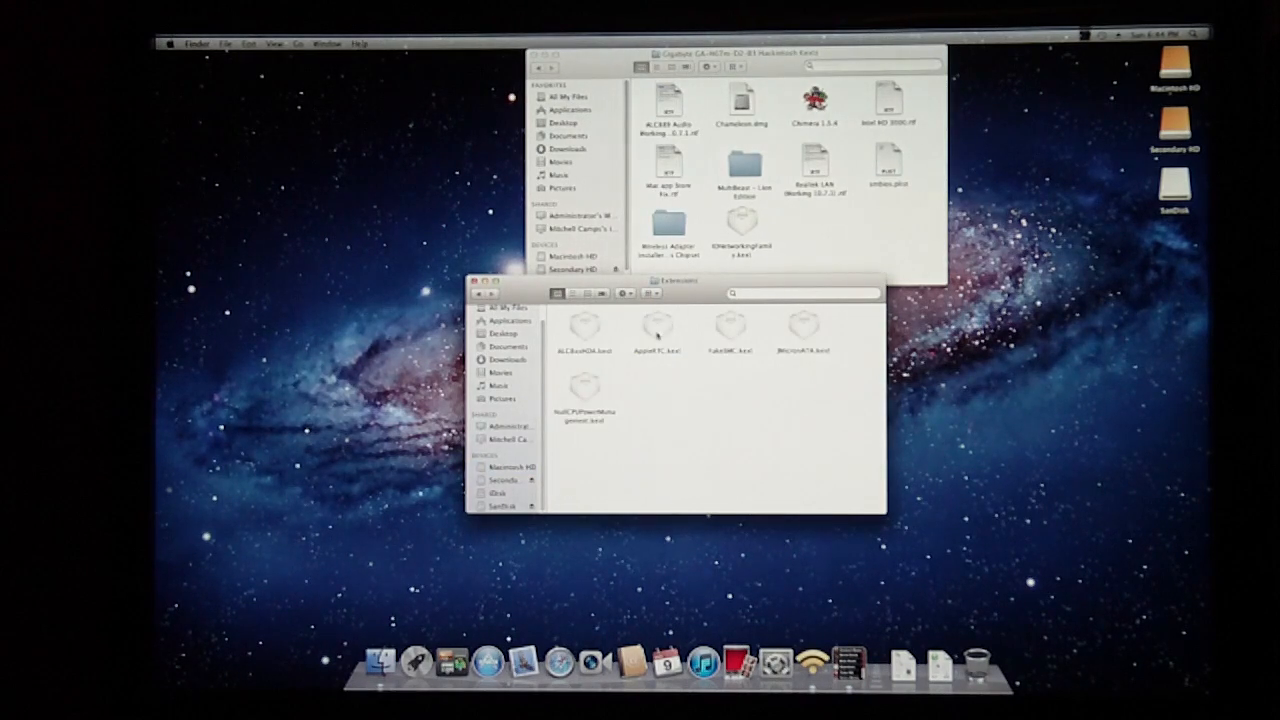
{"action": "right_click", "coordinate": [580, 326]}
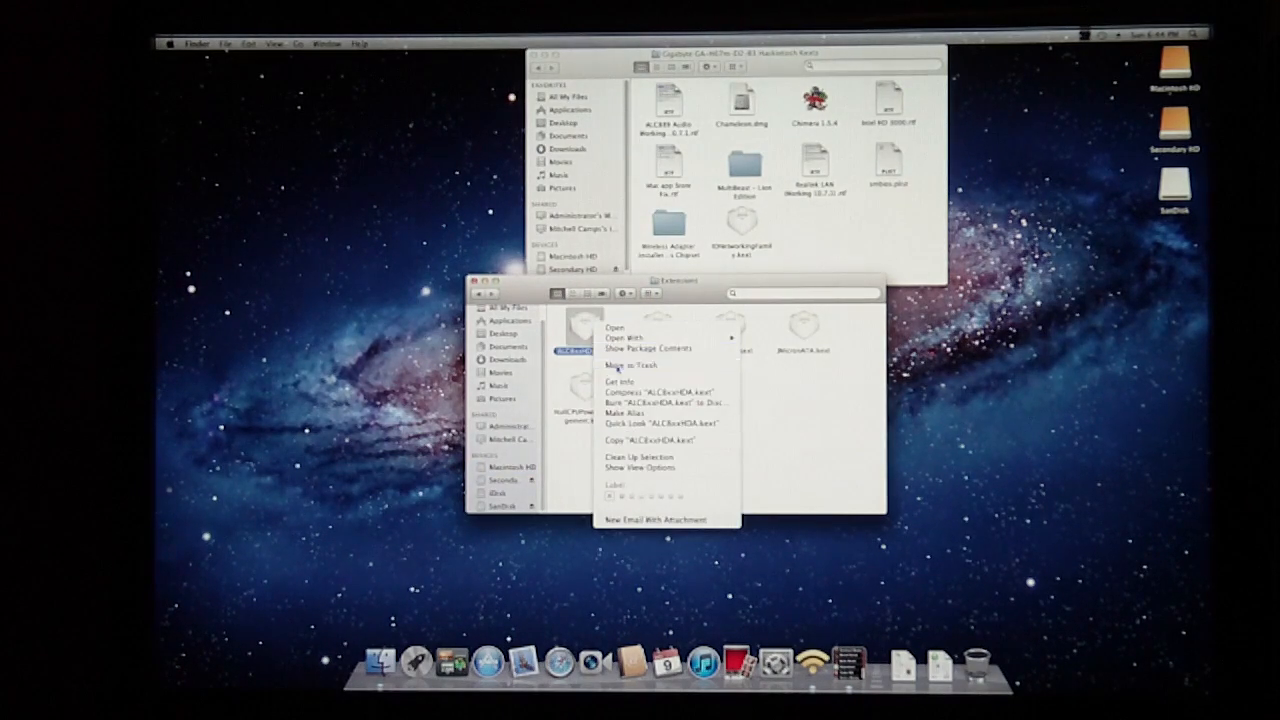
{"action": "left_click", "coordinate": [626, 364]}
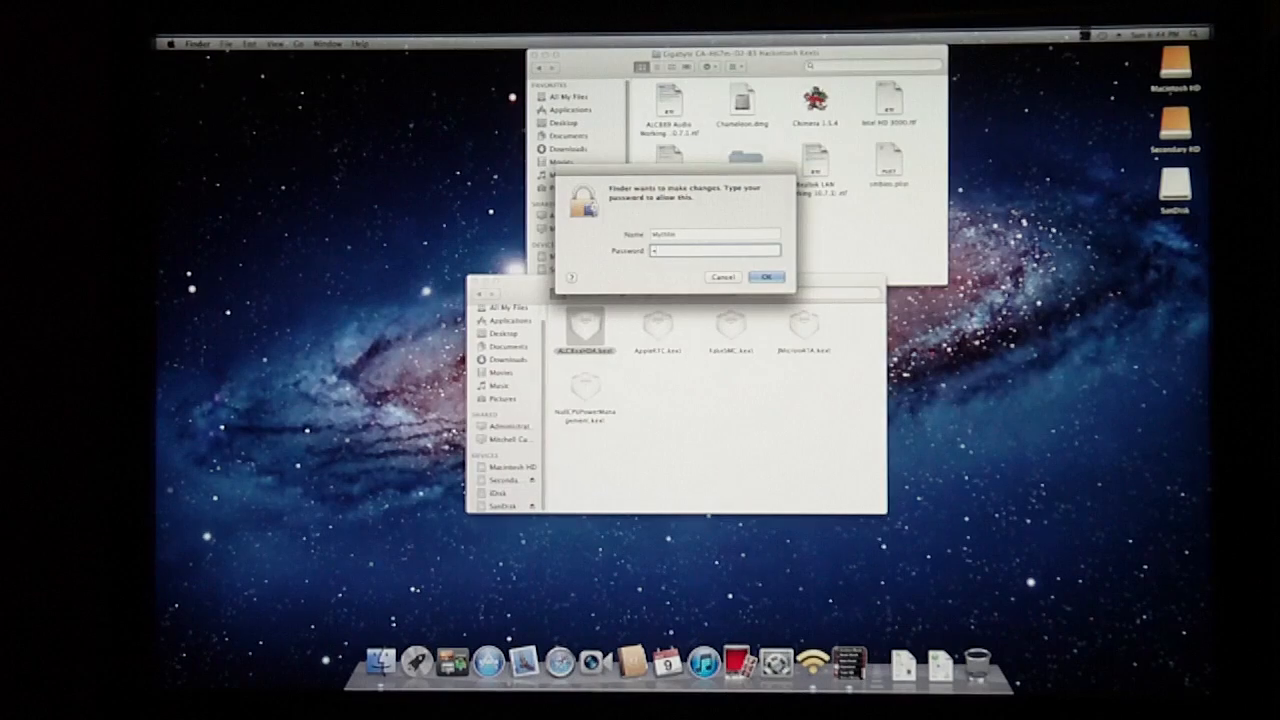
{"action": "left_click", "coordinate": [766, 277]}
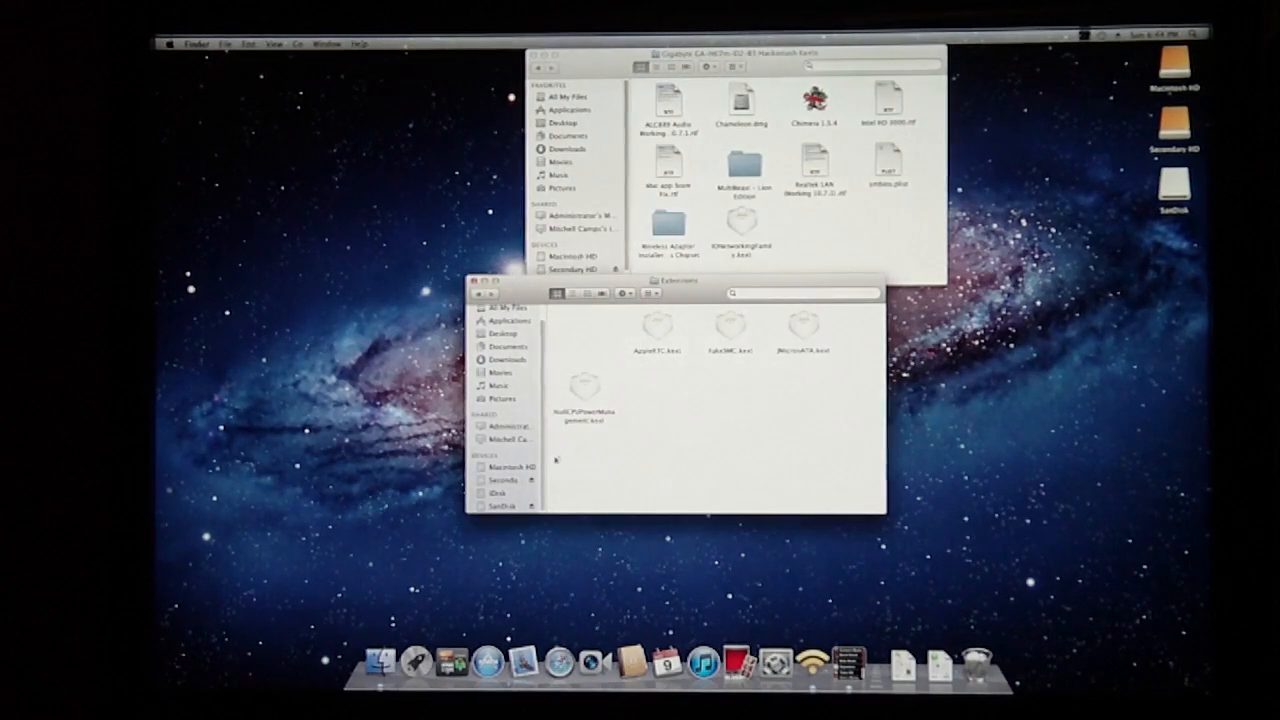
Search the system Extensions folder for AppleHDA.kext and move it to the Trash with admin authorization.
{"action": "left_click", "coordinate": [509, 468]}
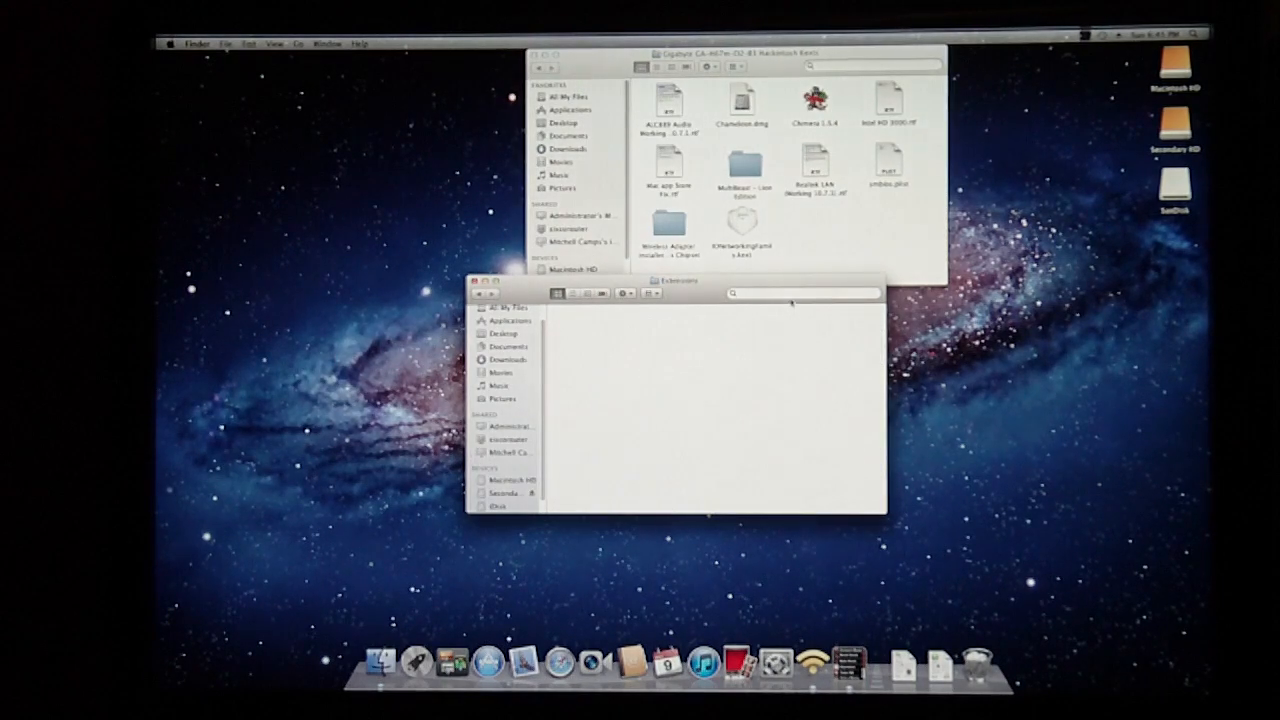
{"action": "type", "text": "applehda"}
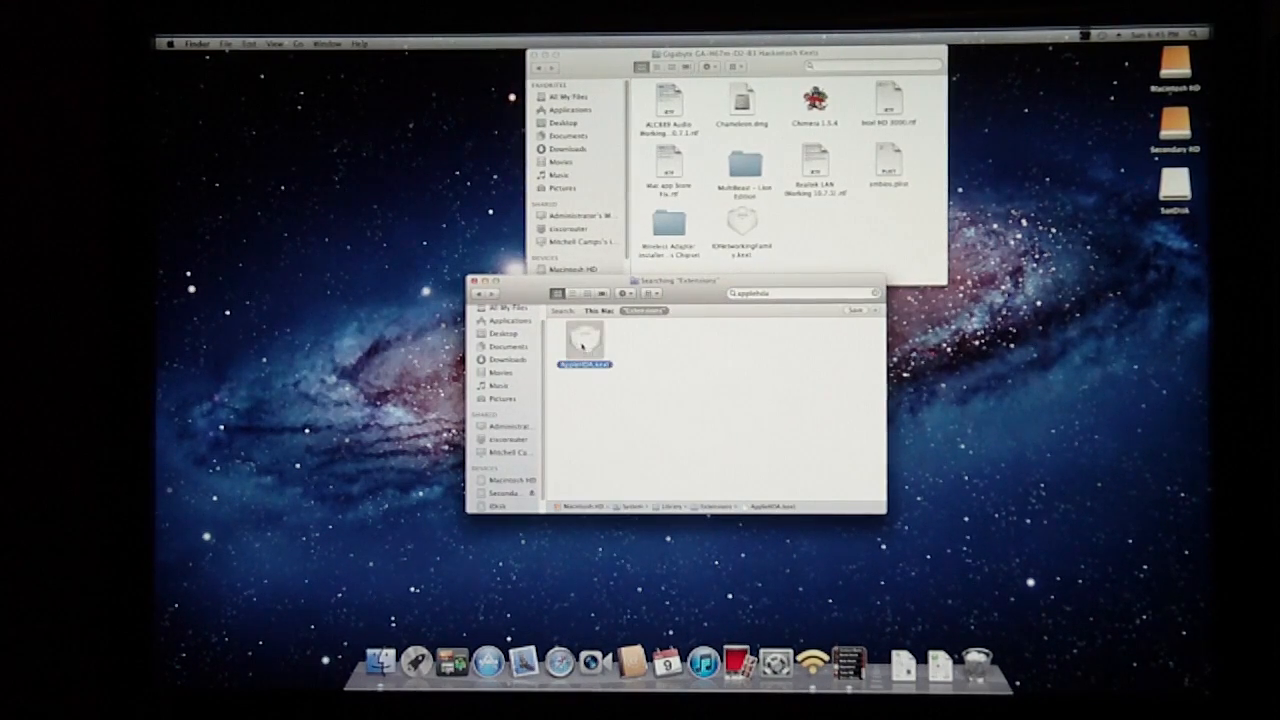
{"action": "right_click", "coordinate": [583, 344]}
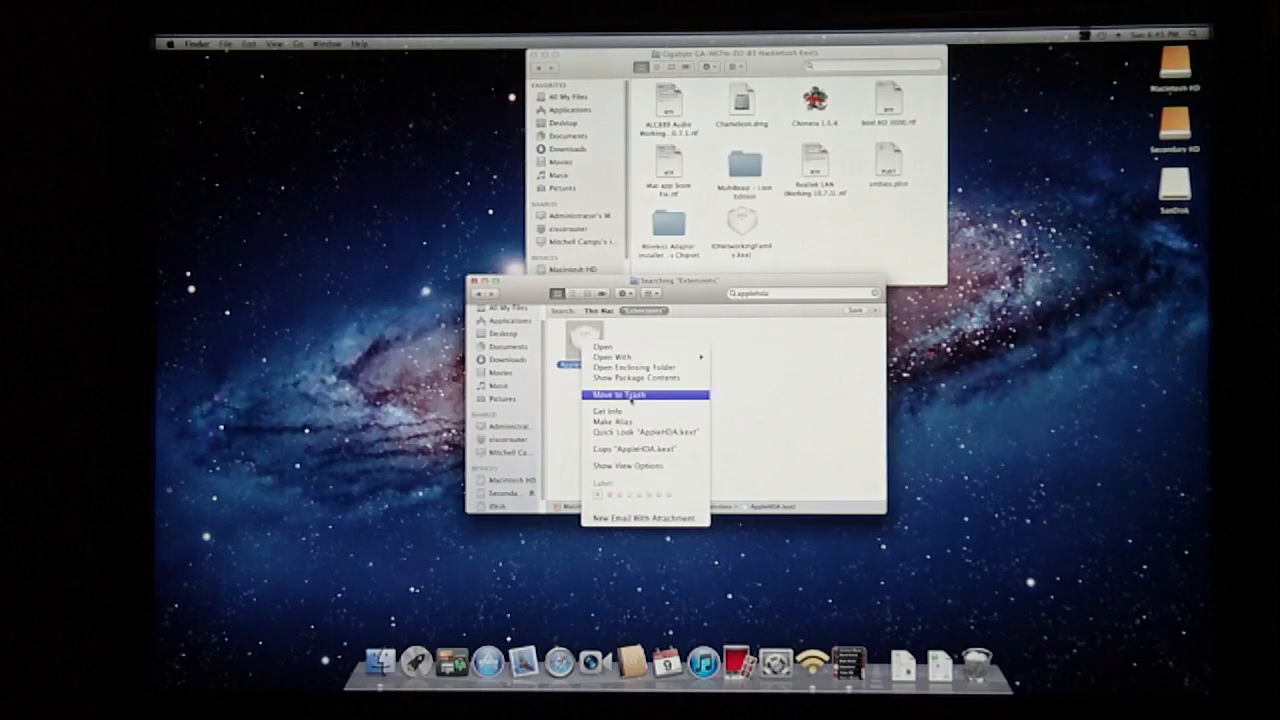
{"action": "left_click", "coordinate": [619, 395]}
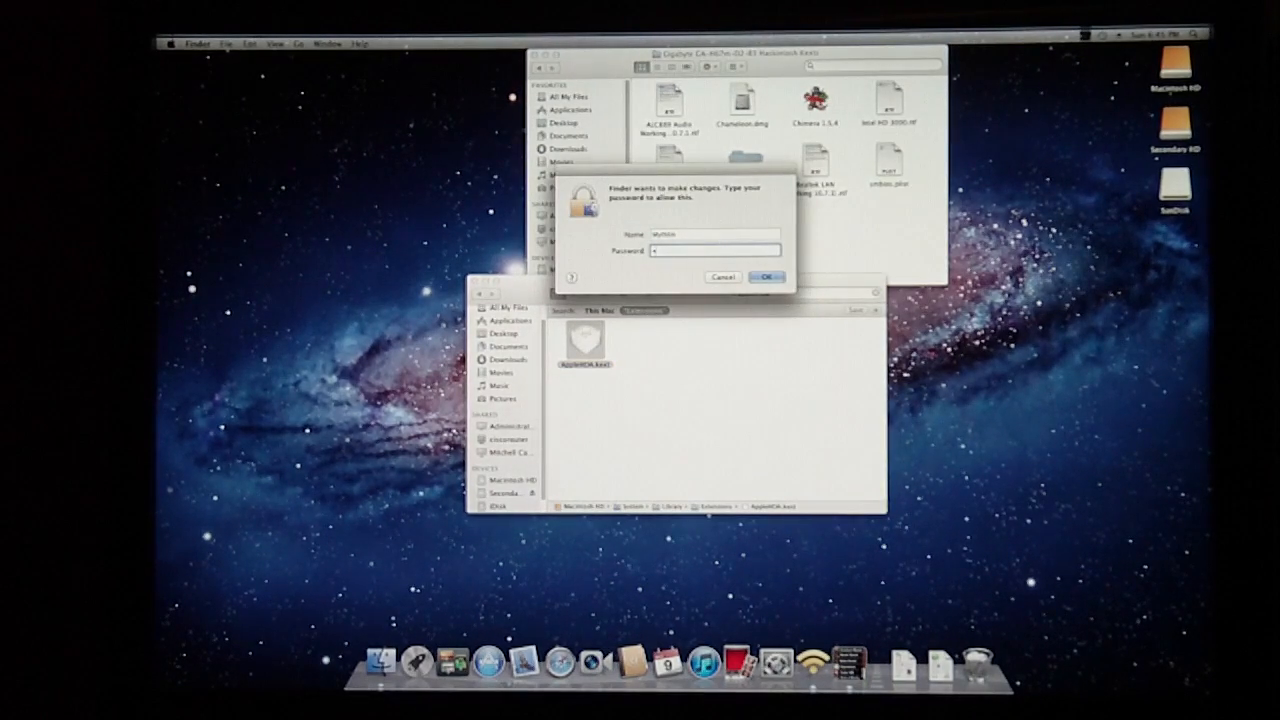
{"action": "left_click", "coordinate": [765, 277]}
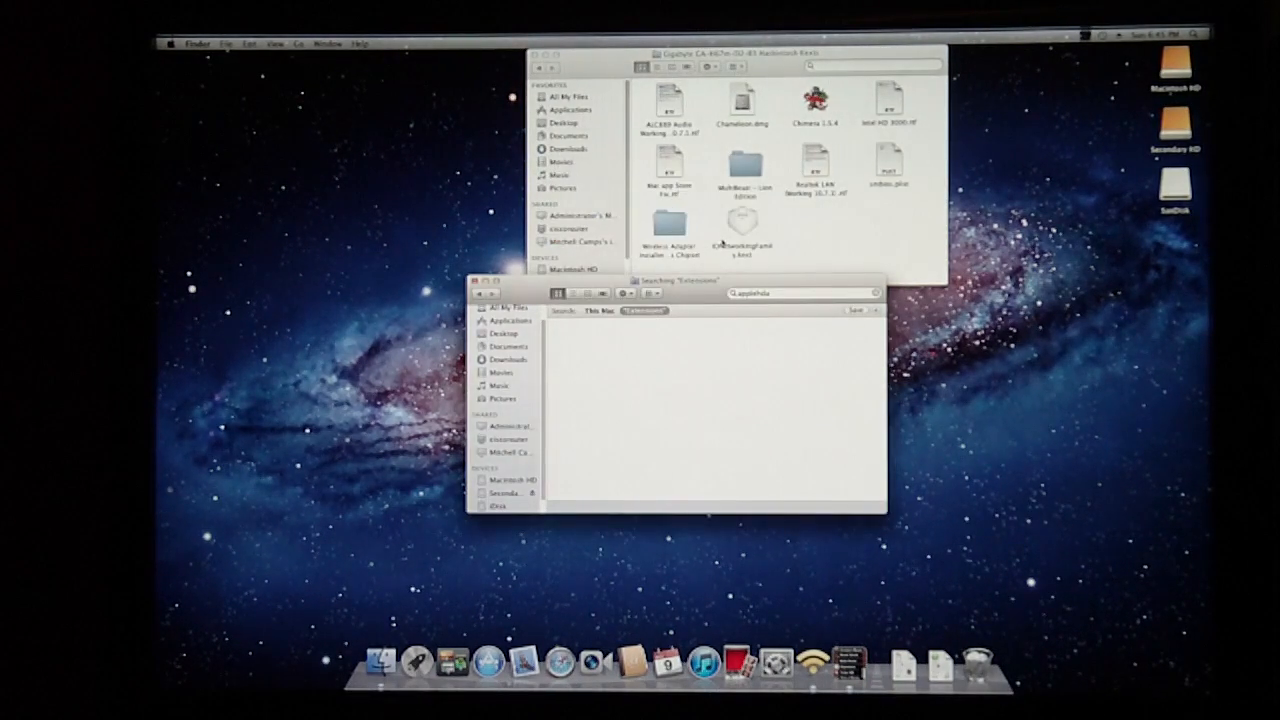
{"action": "right_click", "coordinate": [980, 660]}
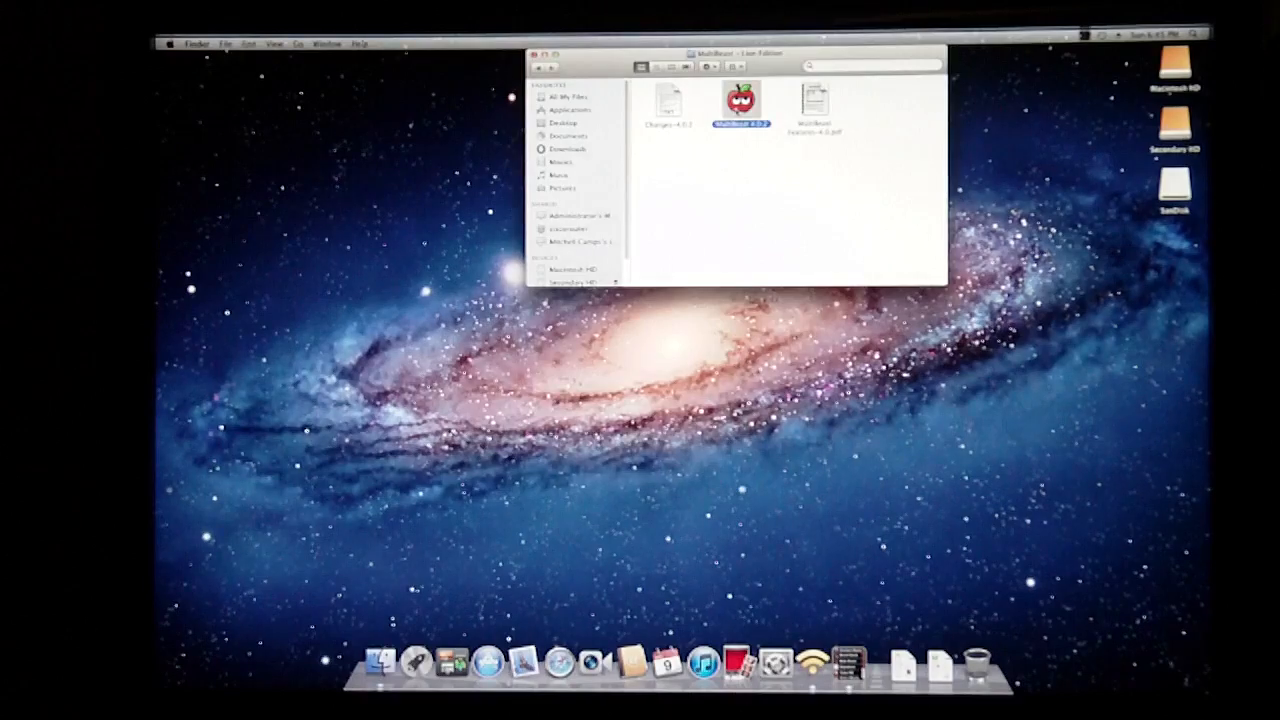
Run MultiBeast 4.0.2, select AppleHDA Rollback and ALC889, and install with the admin password.
{"action": "double_click", "coordinate": [738, 103]}
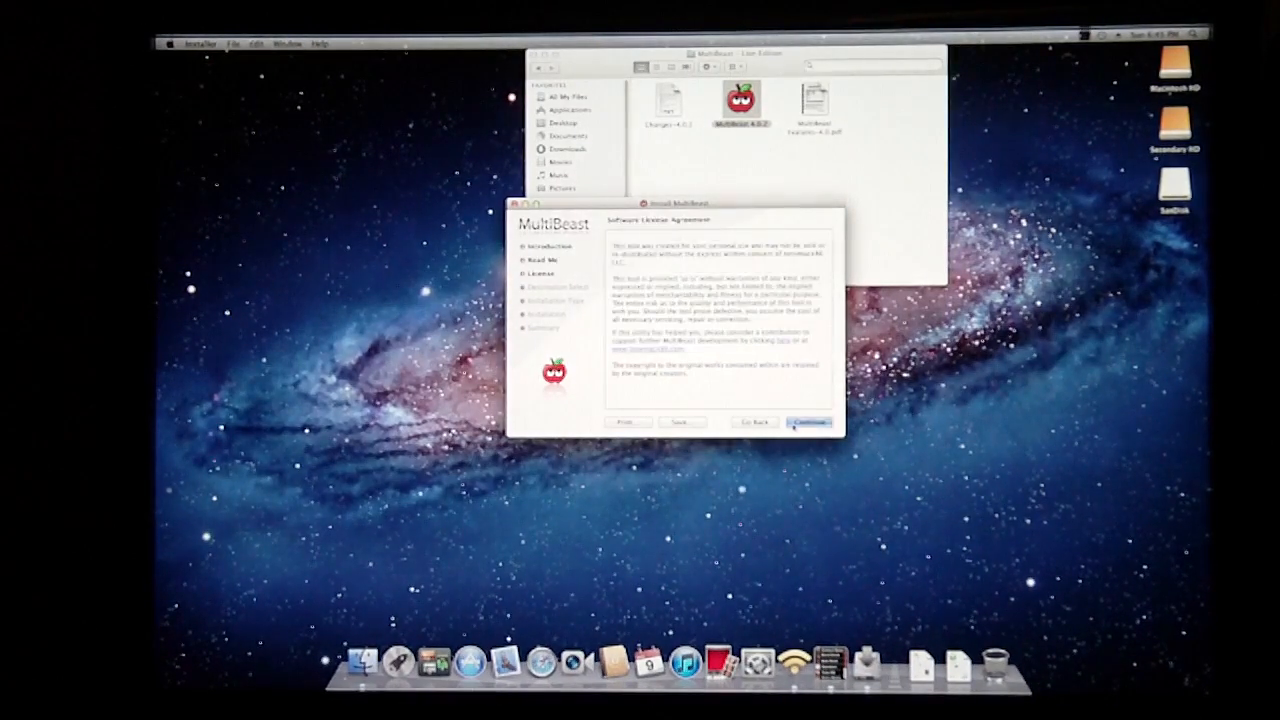
{"action": "left_click", "coordinate": [808, 422]}
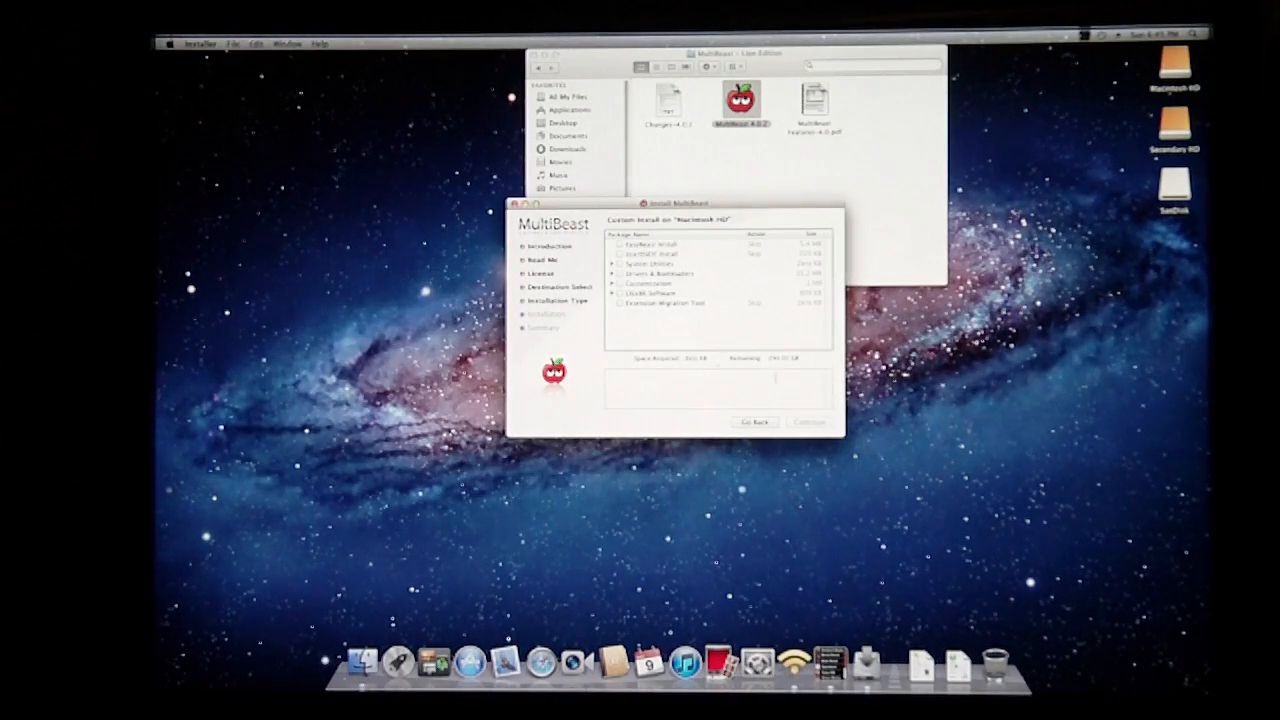
{"action": "left_click", "coordinate": [652, 263]}
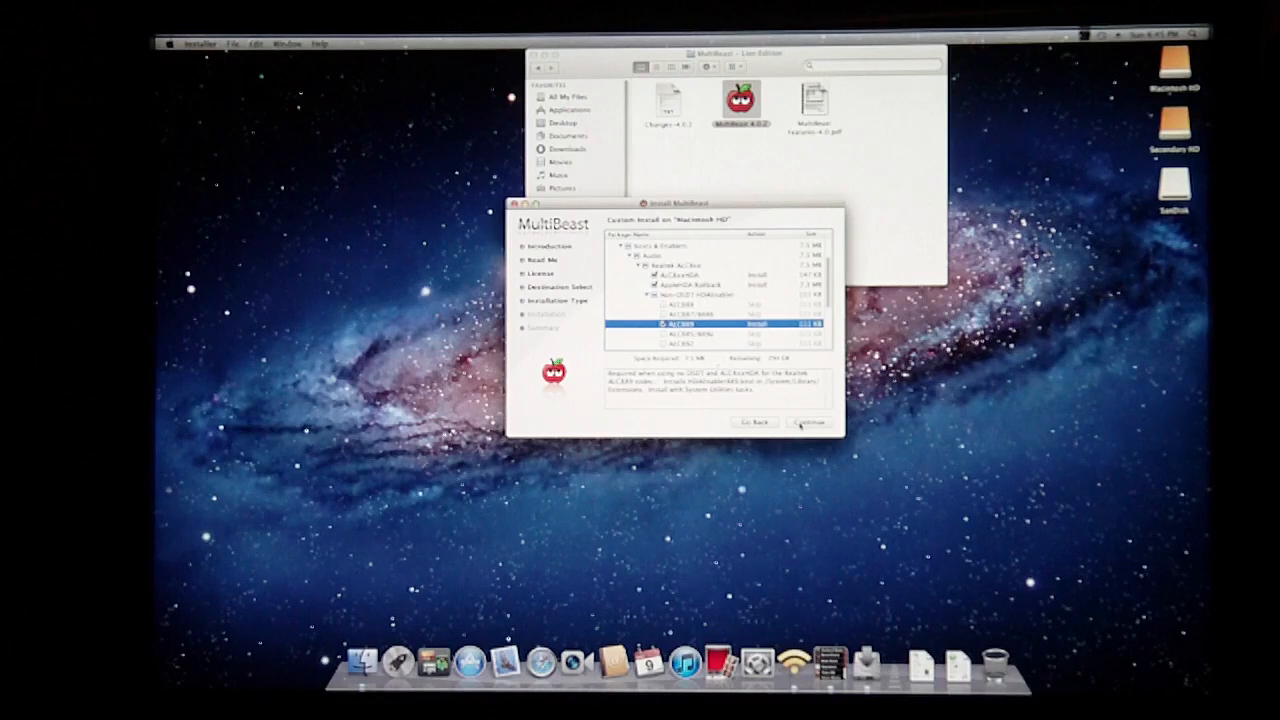
{"action": "left_click", "coordinate": [808, 421]}
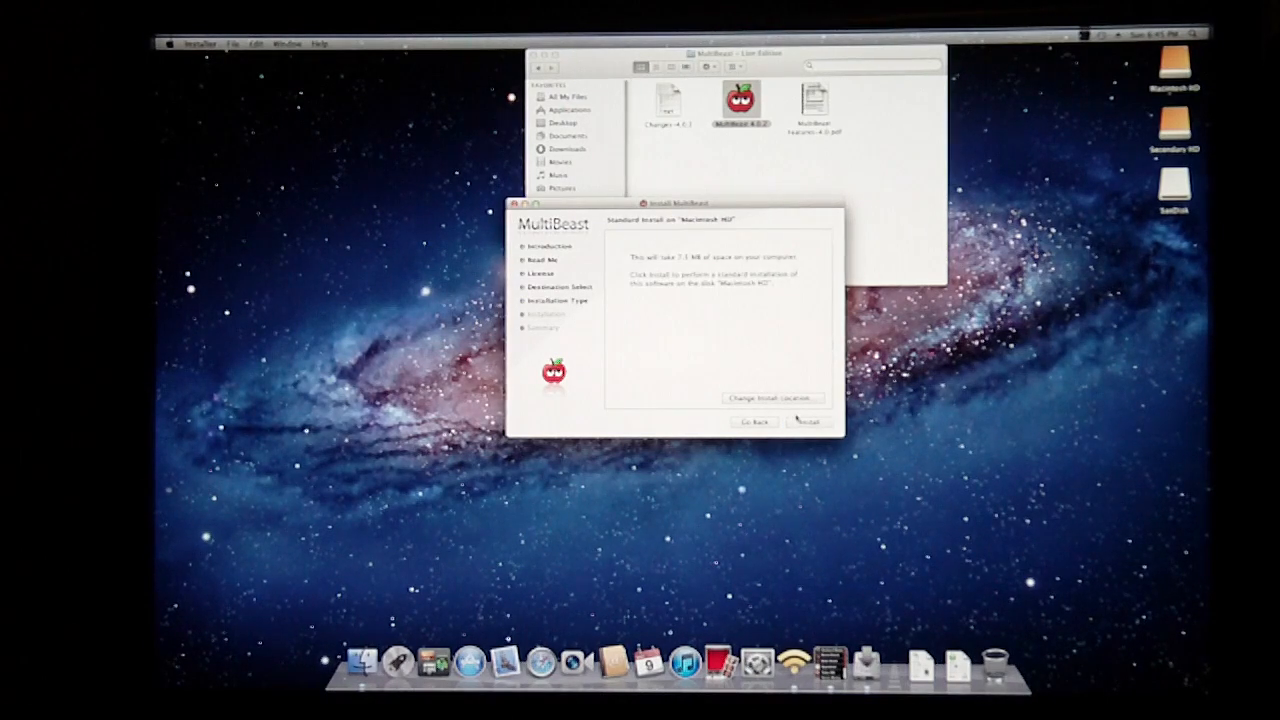
{"action": "left_click", "coordinate": [806, 421]}
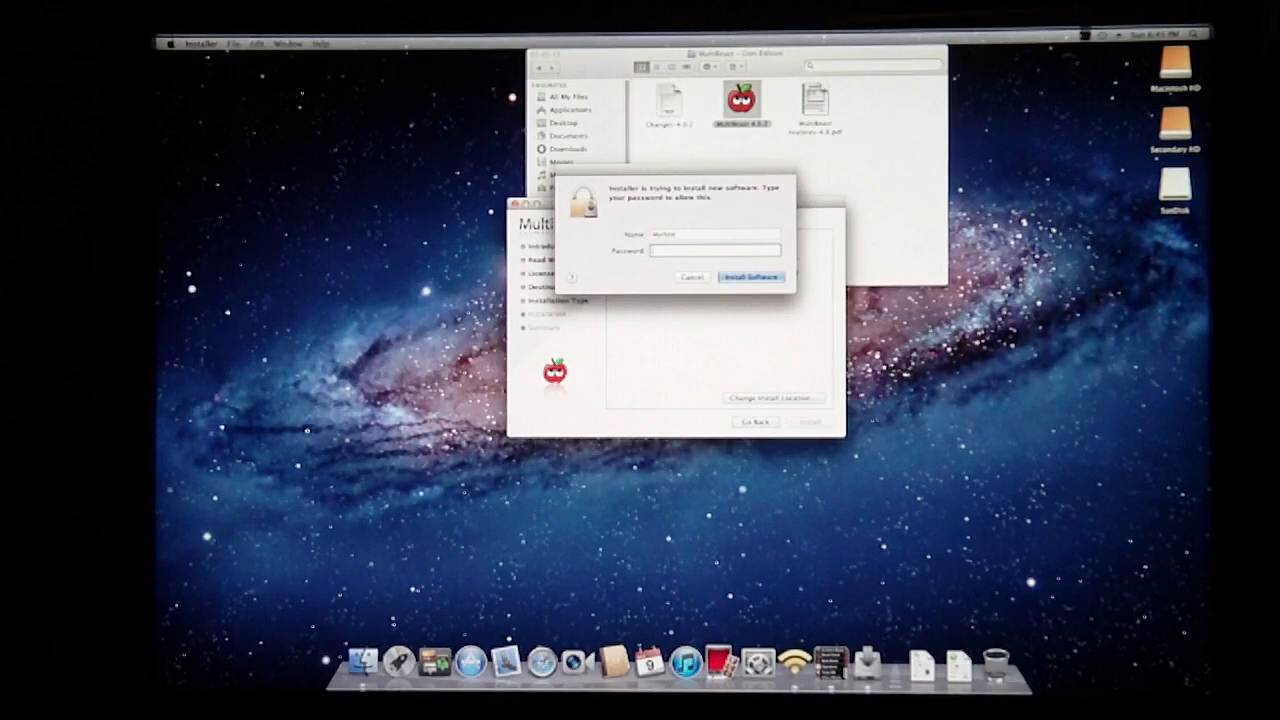
{"action": "left_click", "coordinate": [750, 277]}
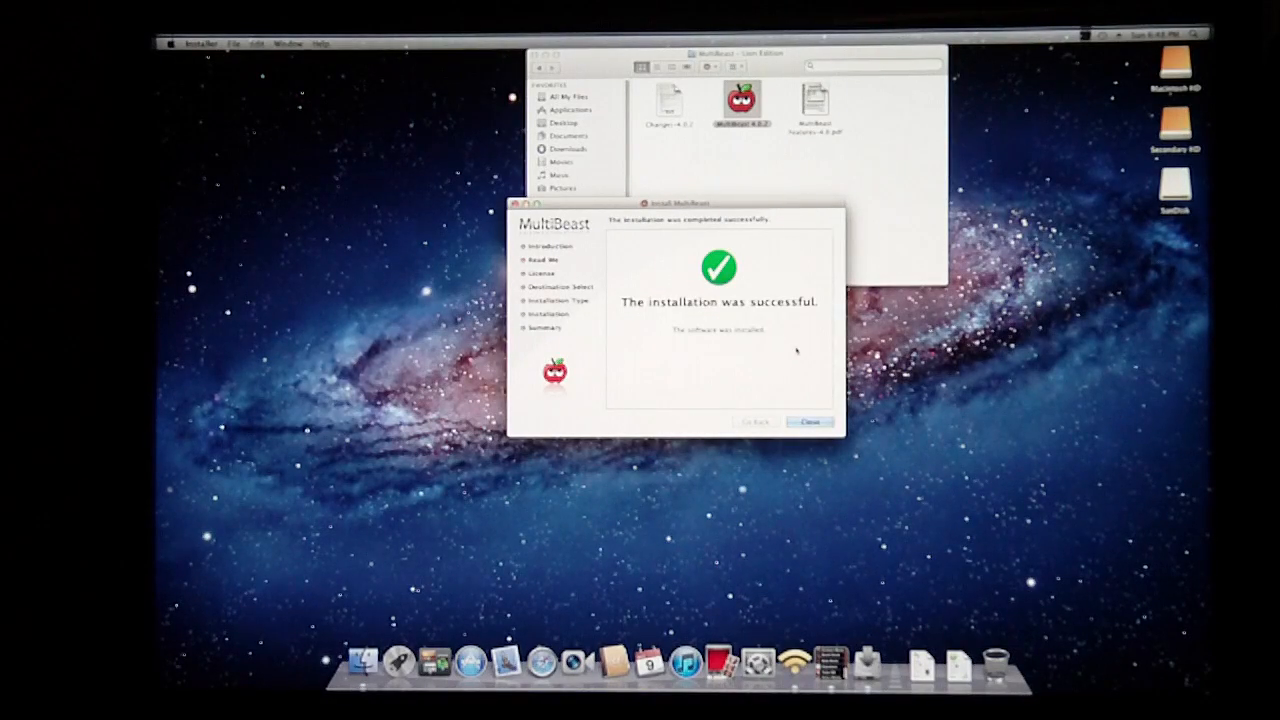
{"action": "left_click", "coordinate": [809, 421]}
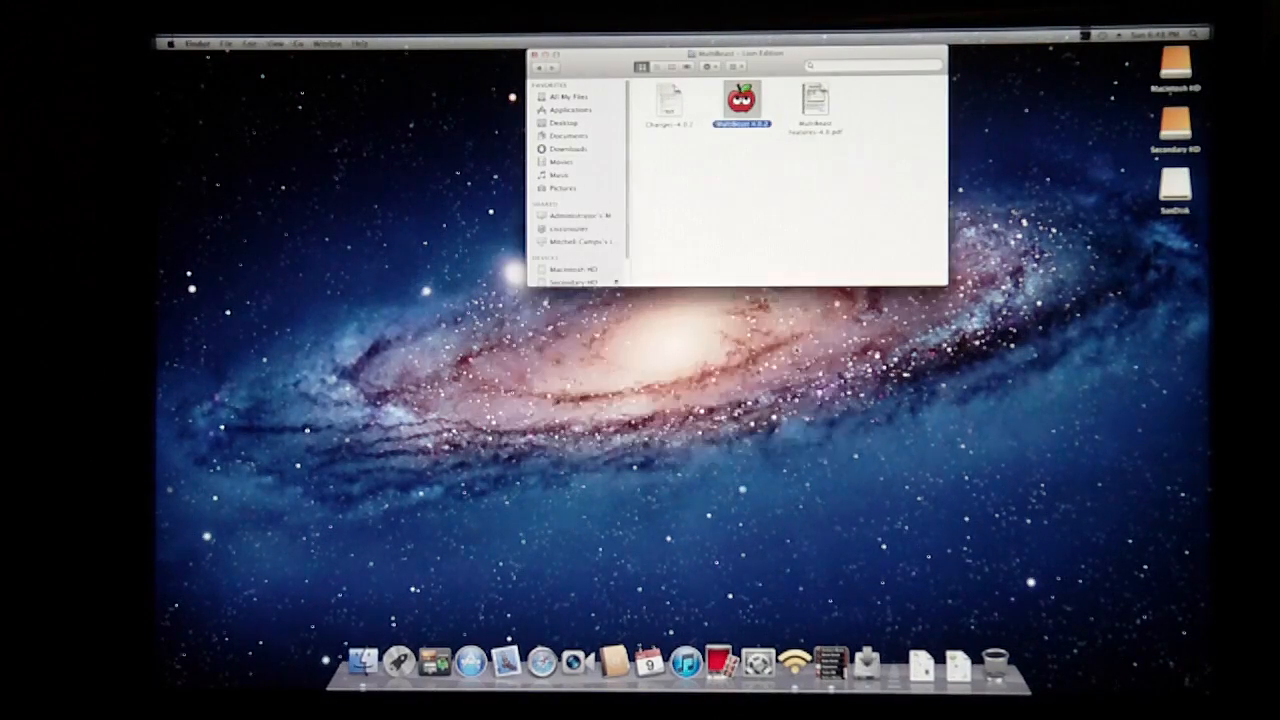
{"action": "left_click", "coordinate": [170, 43]}
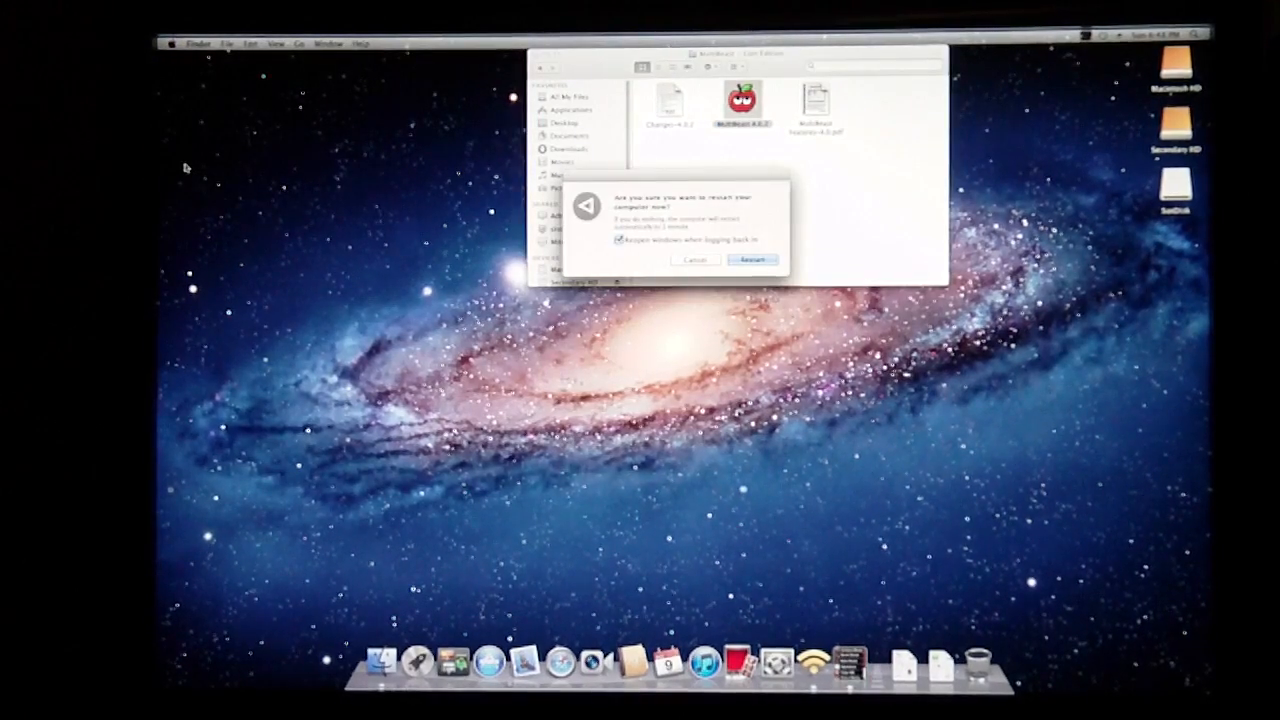
Confirm Restart in the restart confirmation dialog.
{"action": "left_click", "coordinate": [751, 259]}
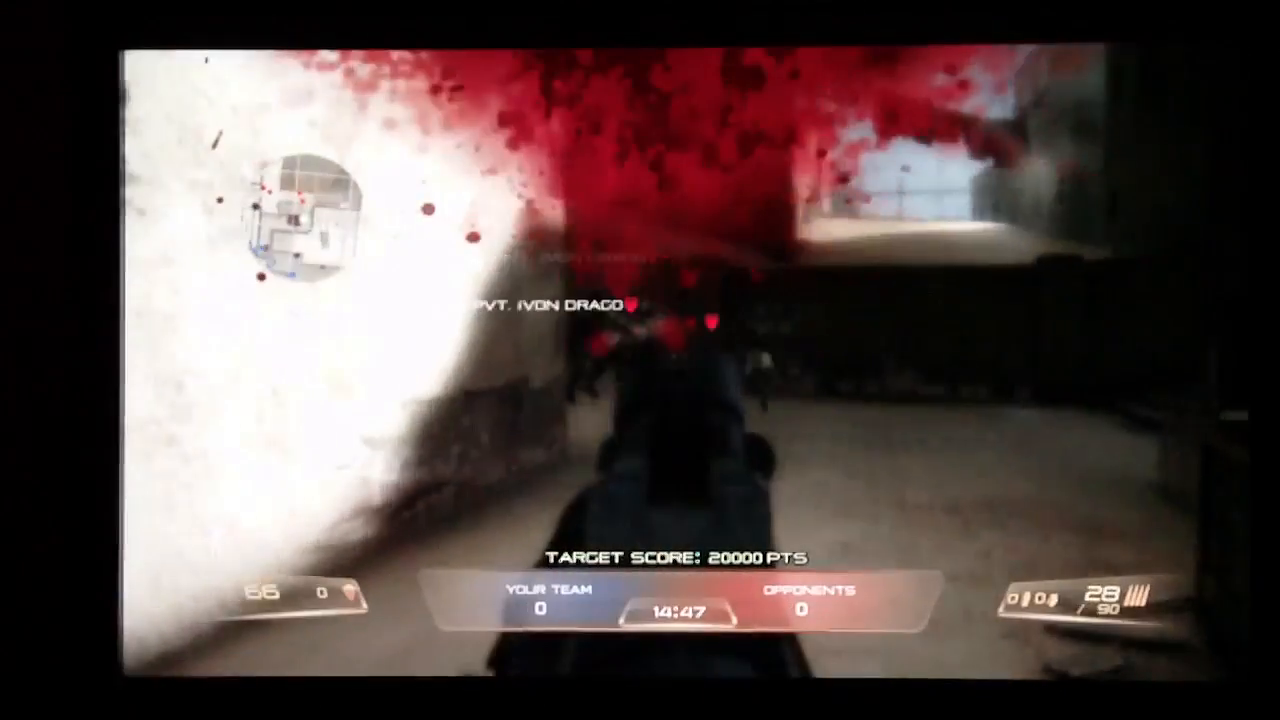
Fire at the enemy players for two kills, raising the team score to 300.
{"action": "left_click", "coordinate": [640, 360]}
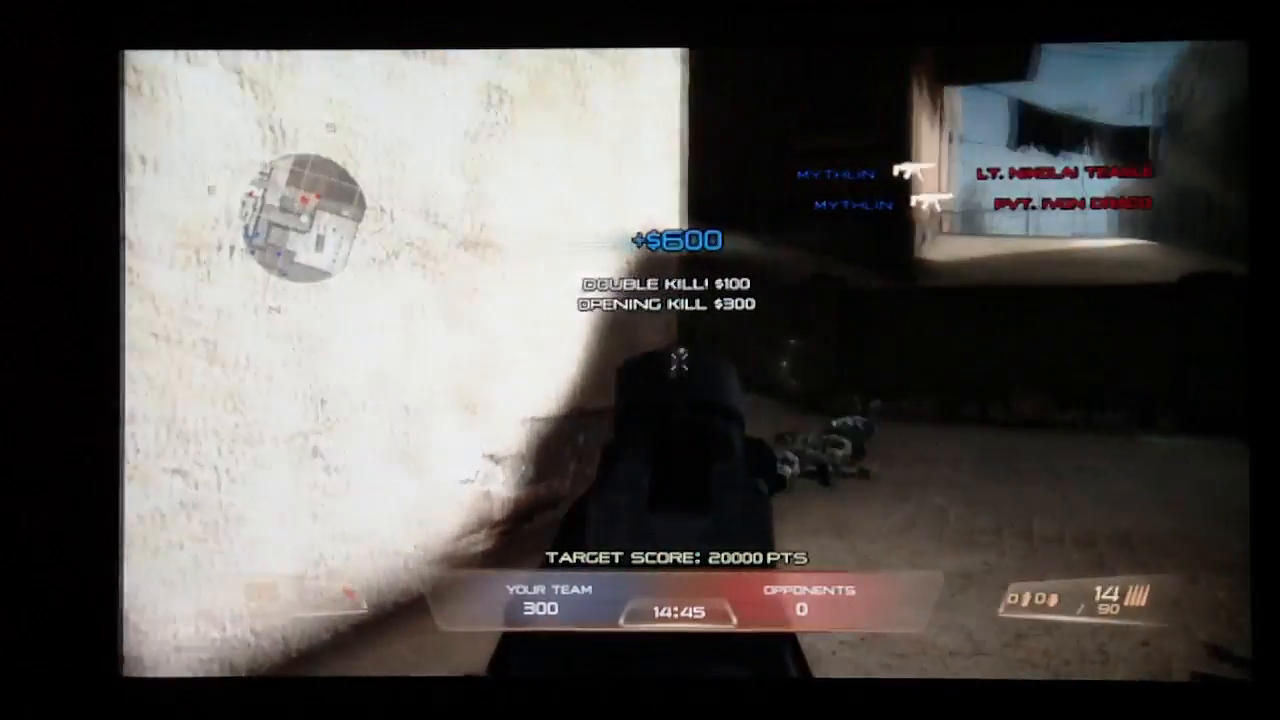